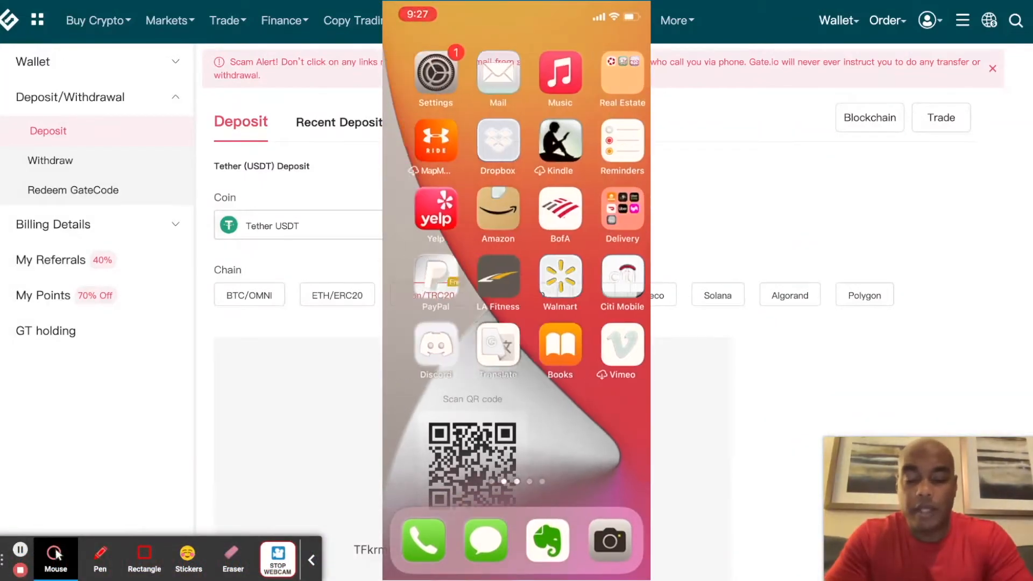
Step: Open Trust Wallet on the phone and search 'vet' in Gate.io's deposit coin list
scroll("left", 3)
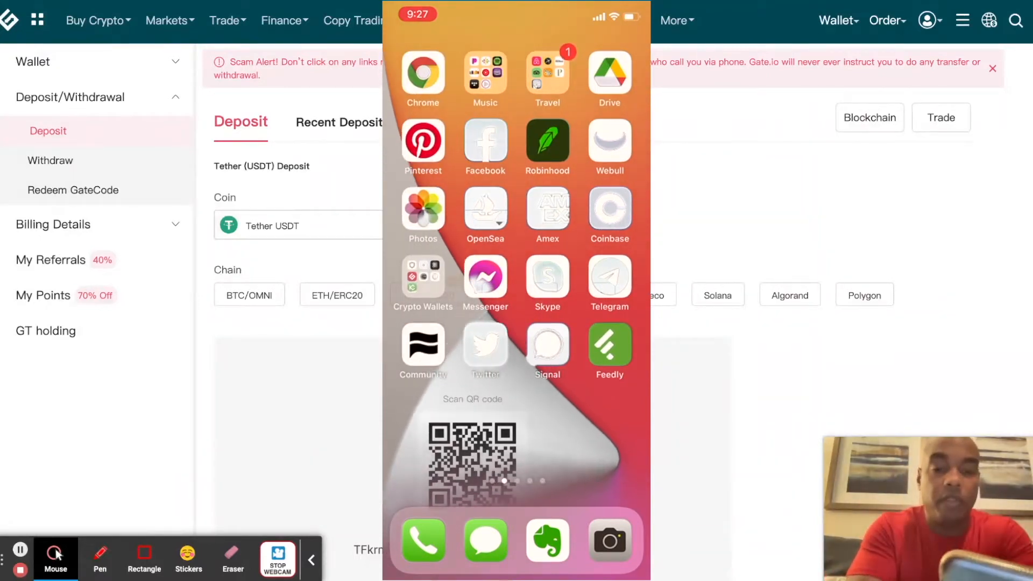
left_click(423, 278)
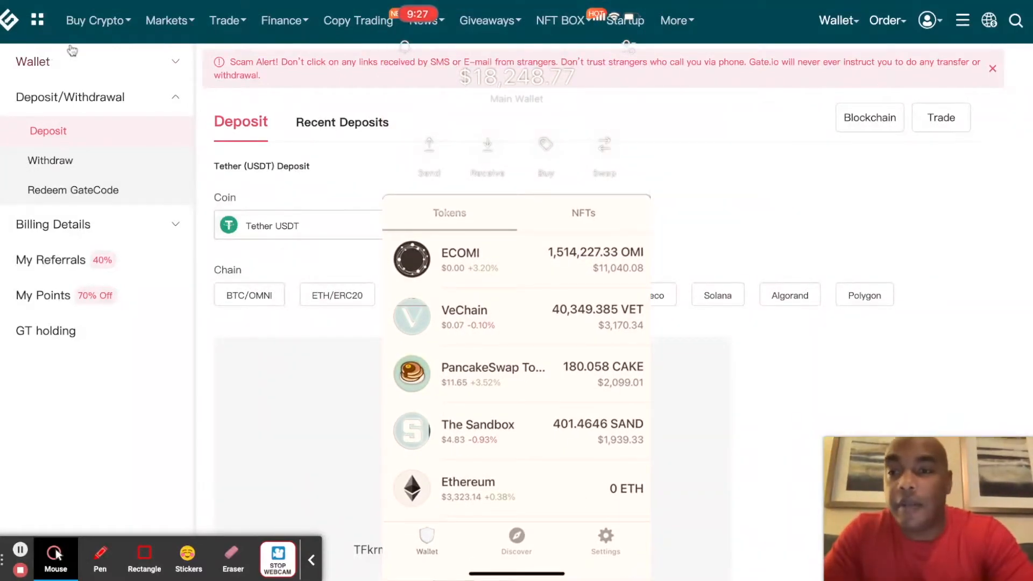
left_click(884, 20)
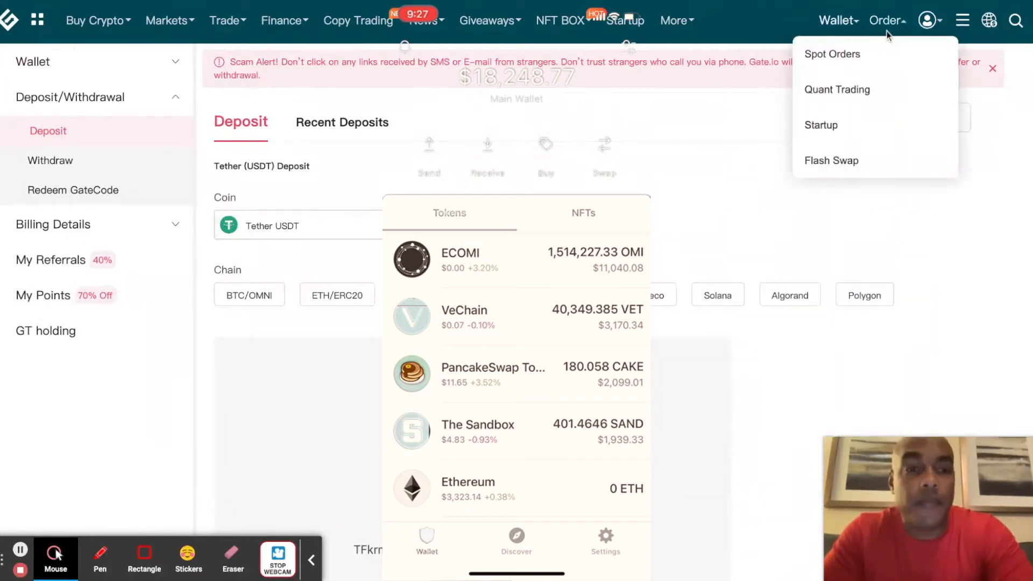
left_click(837, 19)
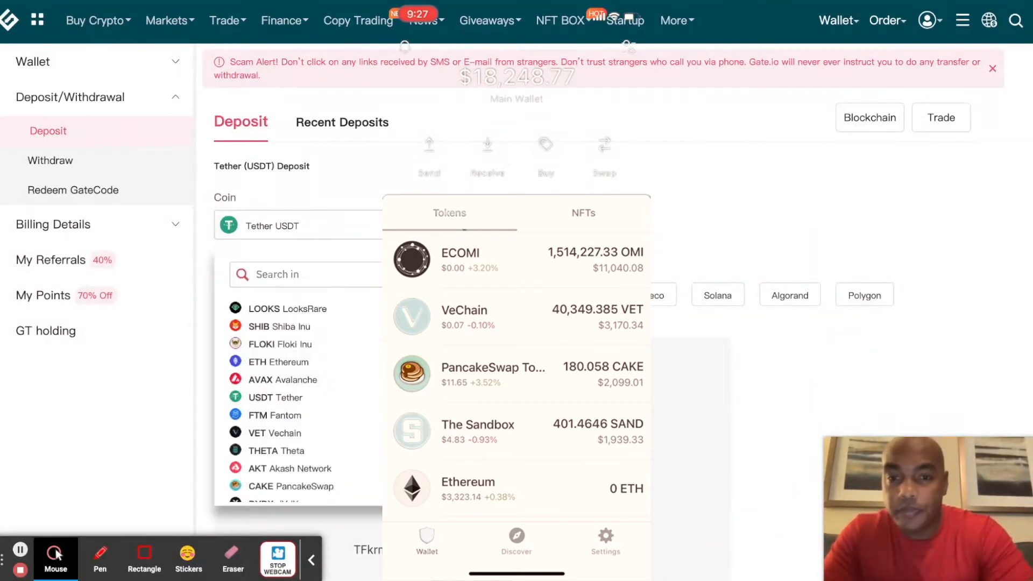
type("vet")
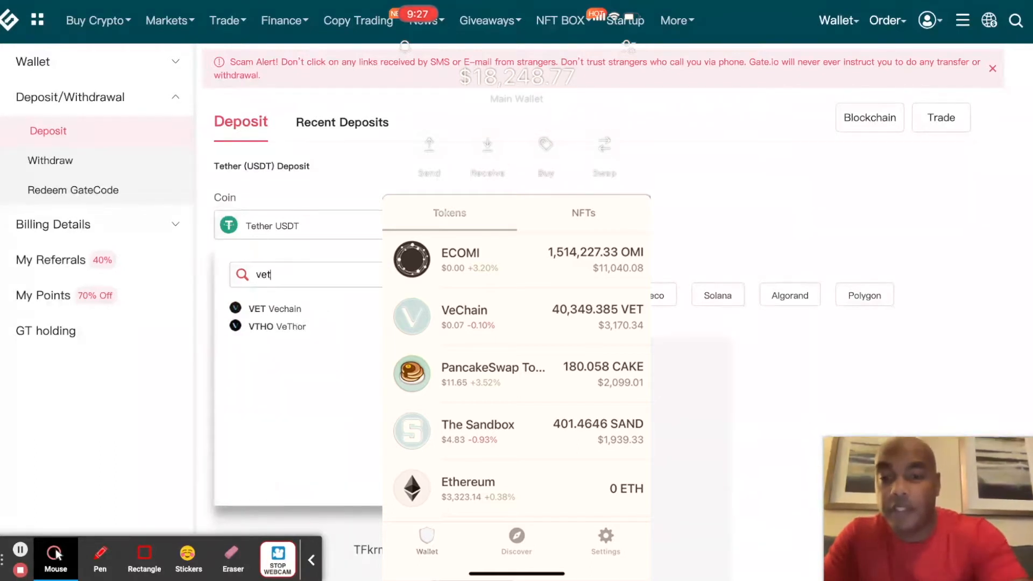
mouse_move(329, 301)
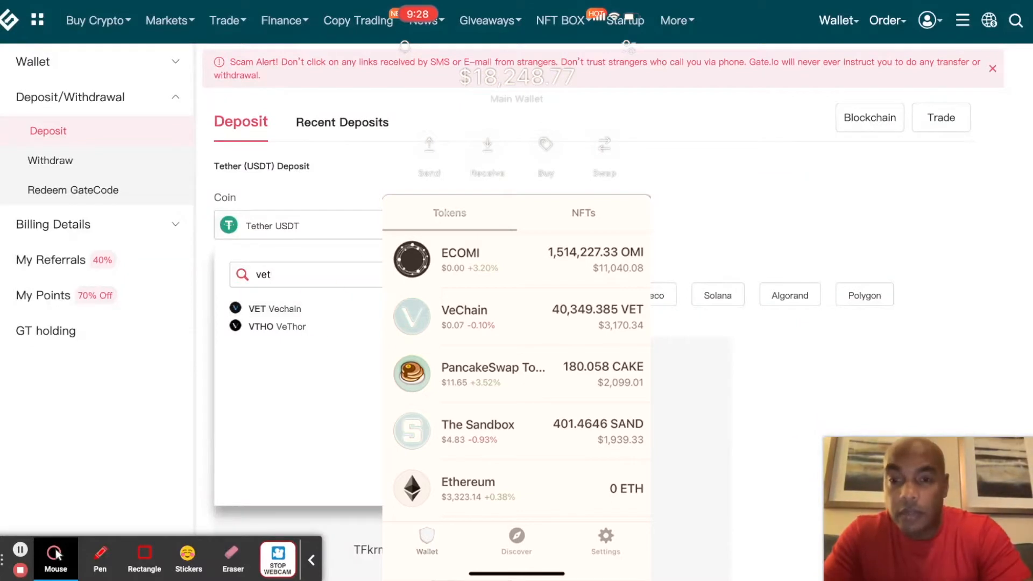
Step: Choose VeChain as the deposit coin and start a new VET send from the Trust Wallet balance
left_click(275, 309)
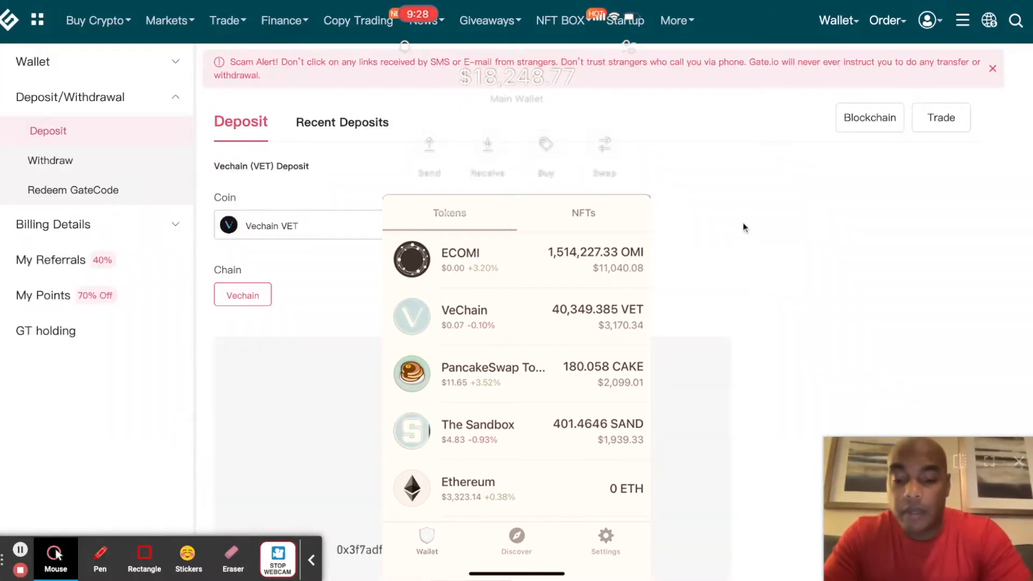
left_click(463, 316)
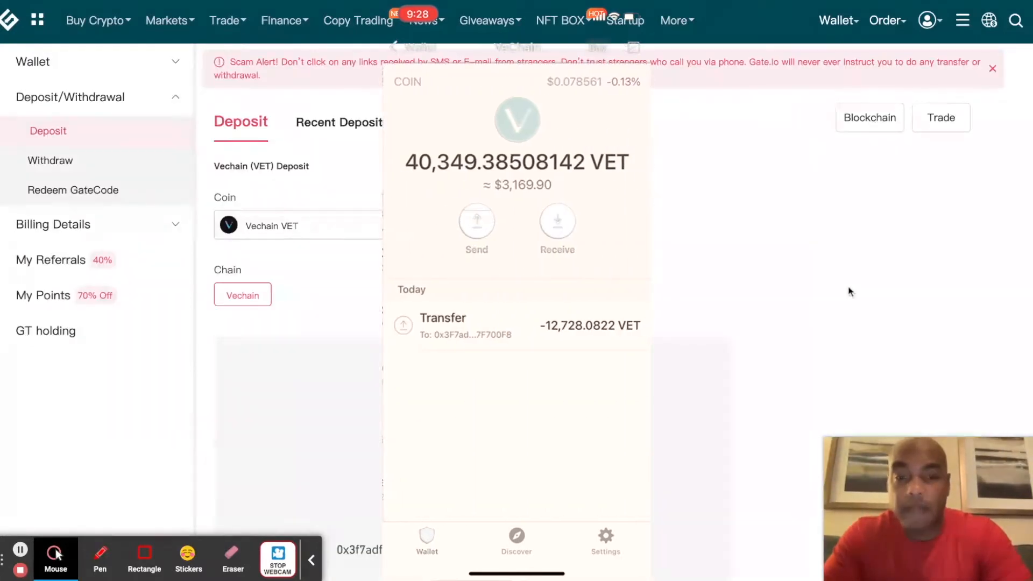
scroll("down", 3)
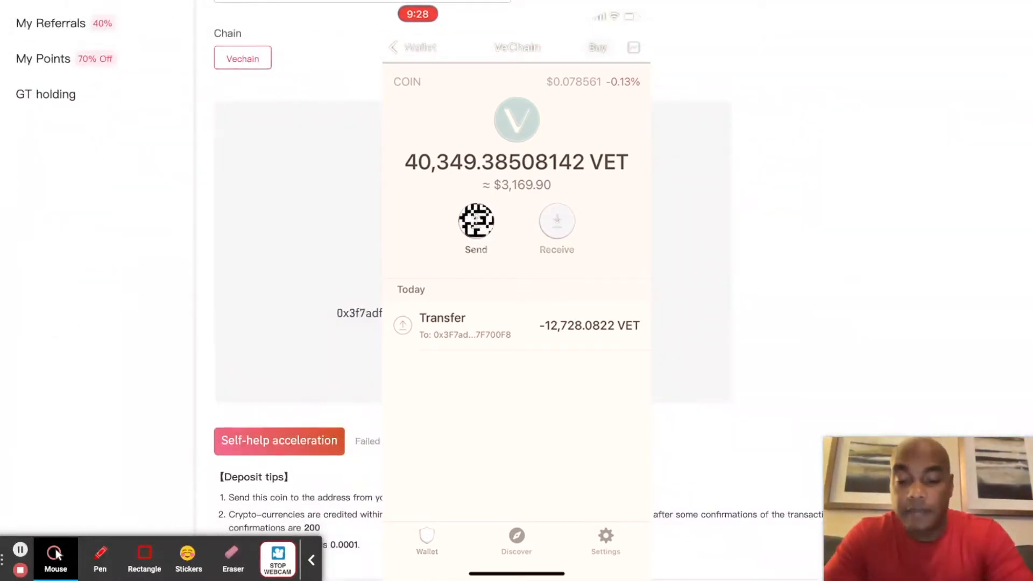
left_click(476, 227)
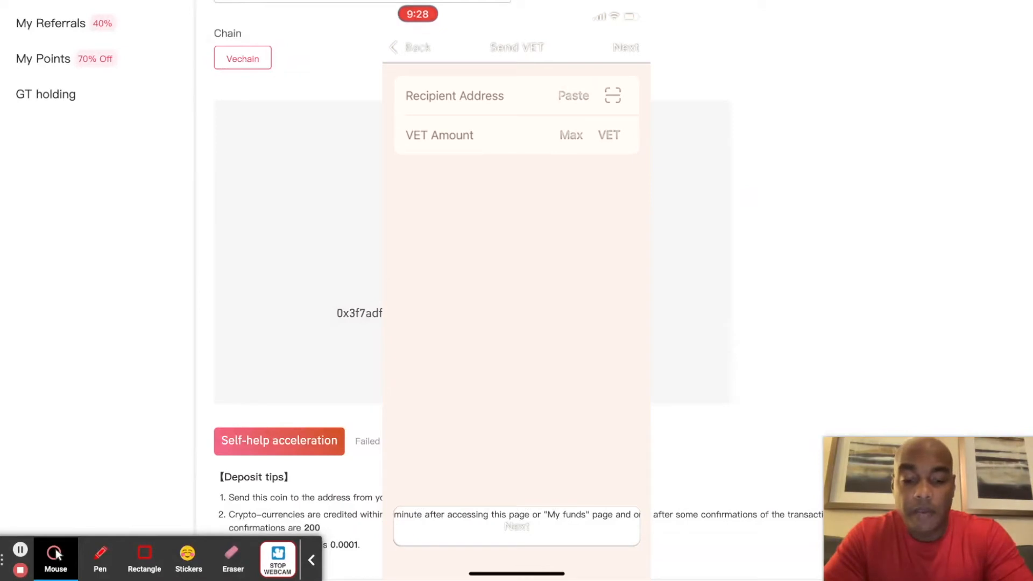
Step: Address the transfer to the Gate.io deposit address, enter 1000 USD, and continue to review
left_click(611, 95)
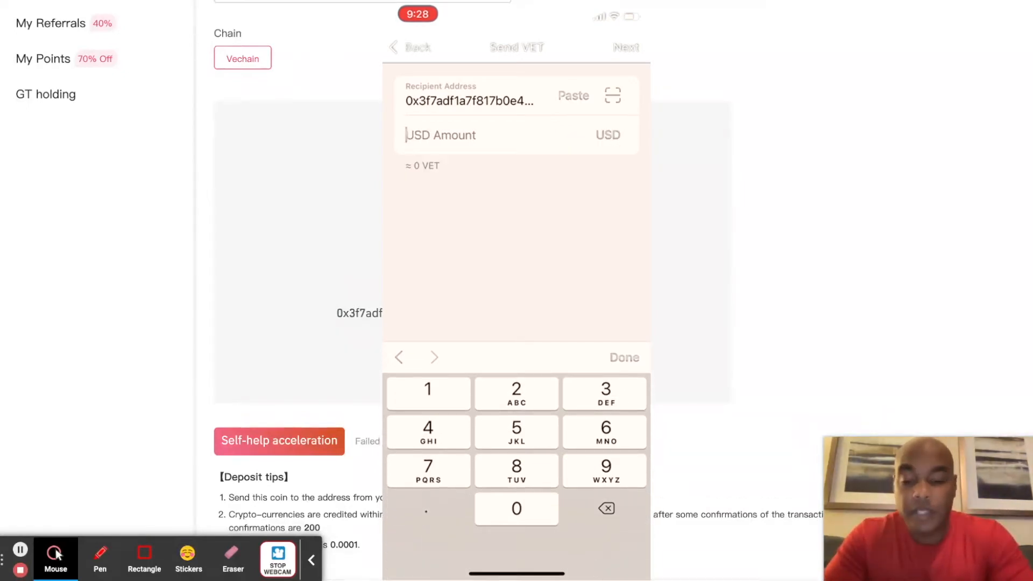
type("1000")
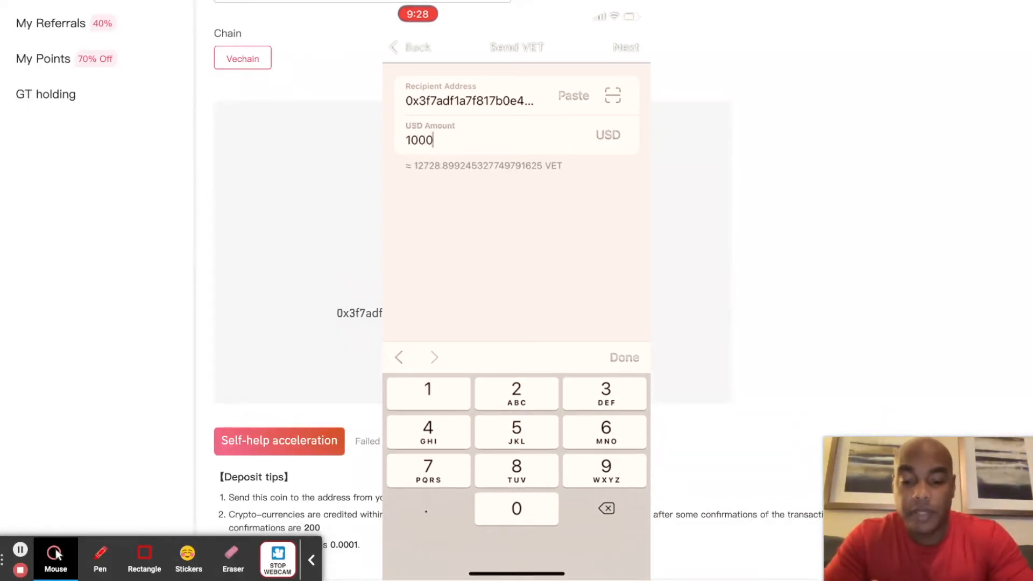
left_click(623, 358)
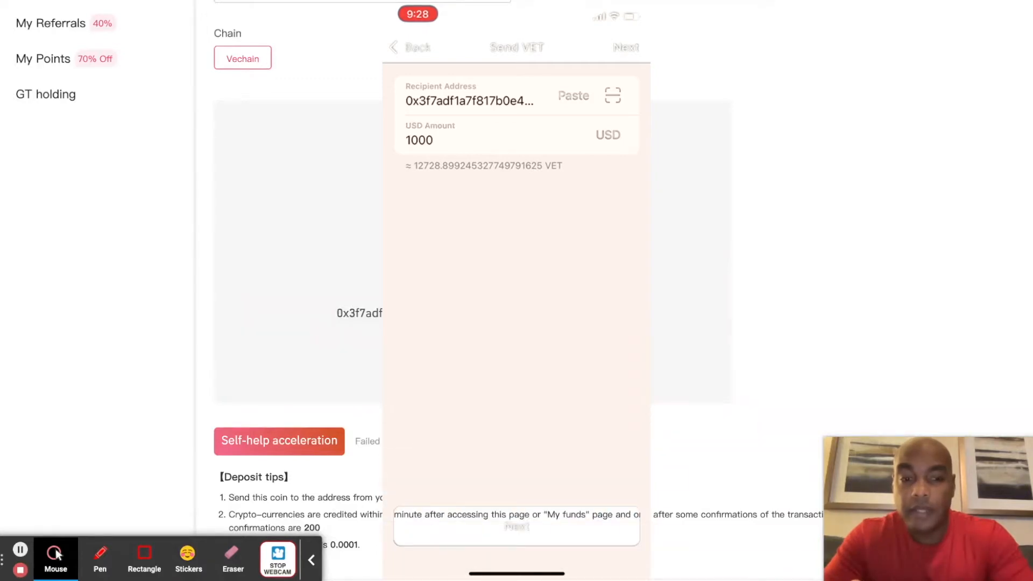
left_click(624, 46)
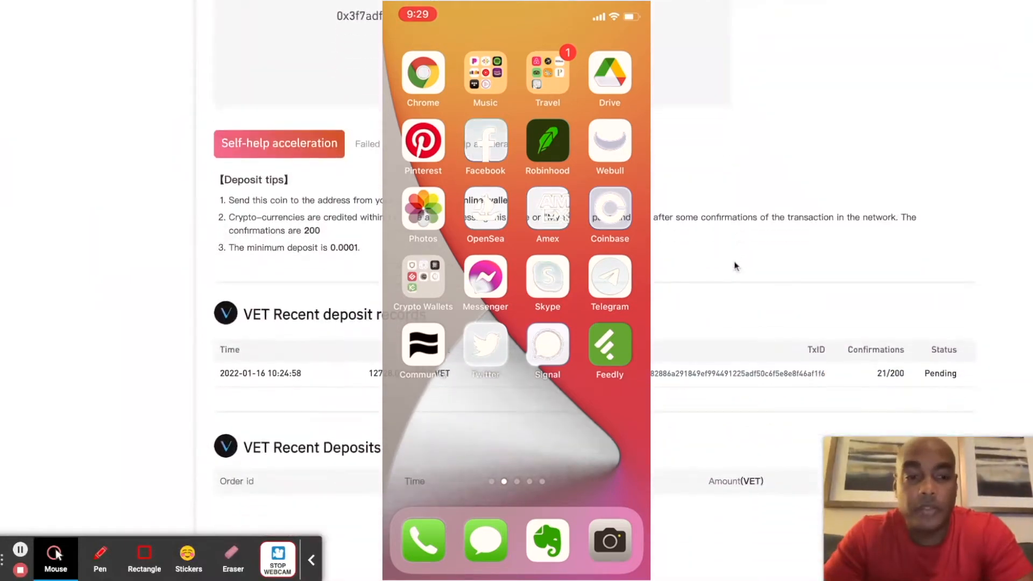
Step: Scroll the deposit page before heading to the Spot Account wallet
scroll("down", 3)
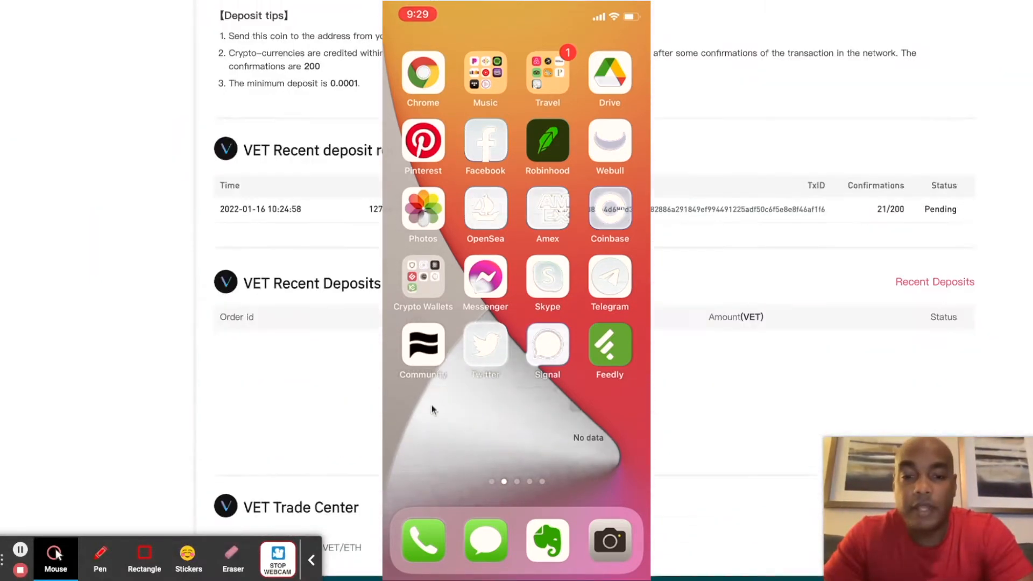
scroll("up", 3)
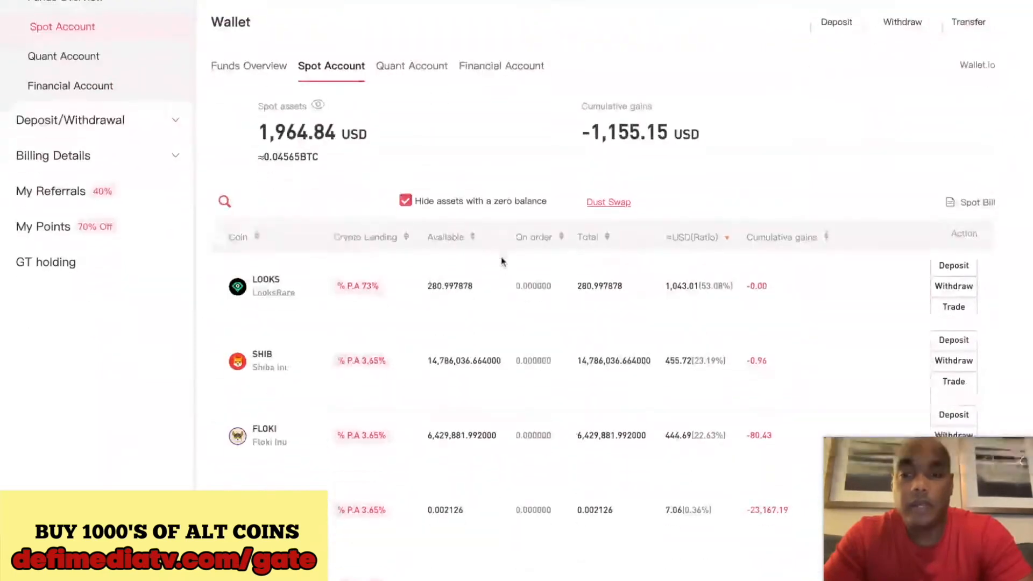
scroll("up", 3)
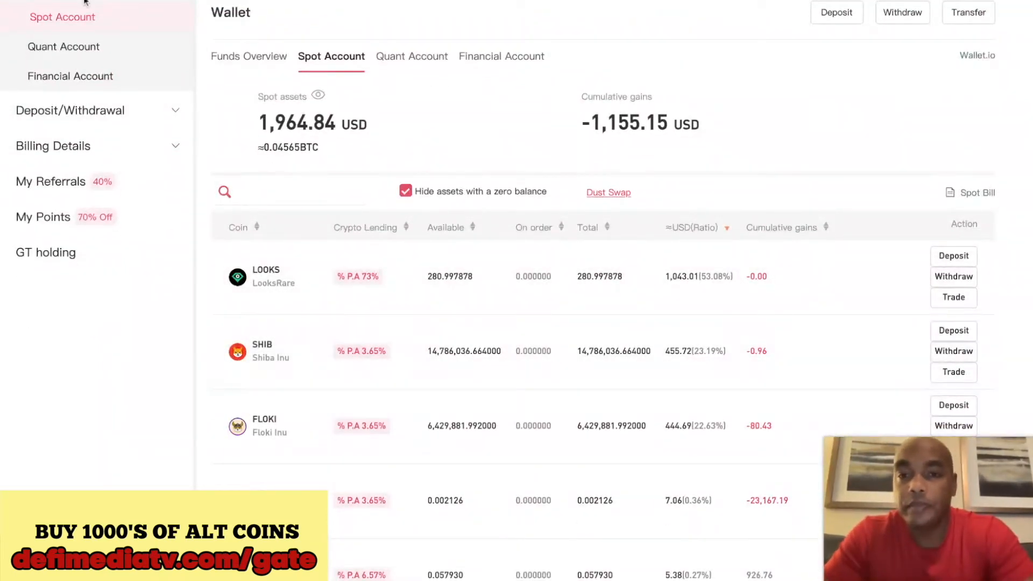
scroll("down", 3)
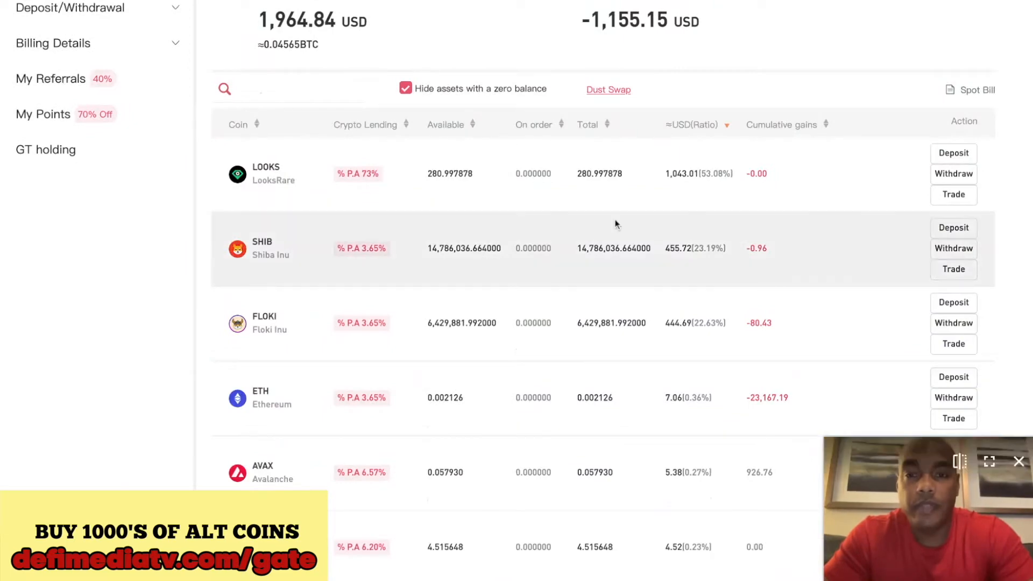
scroll("up", 3)
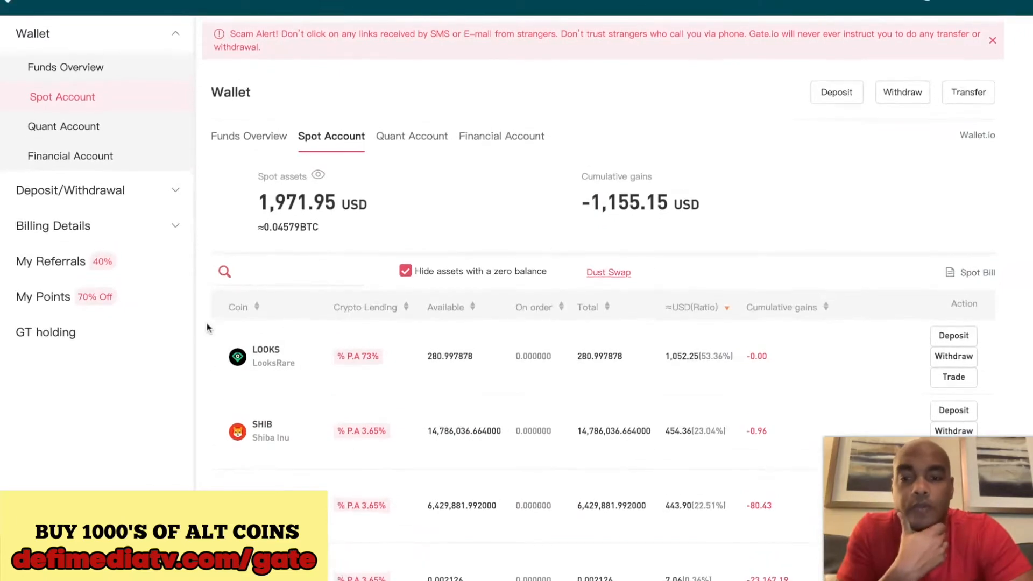
Step: Scroll the Spot Account list to the VET row showing about 12.05 coins
scroll("down", 3)
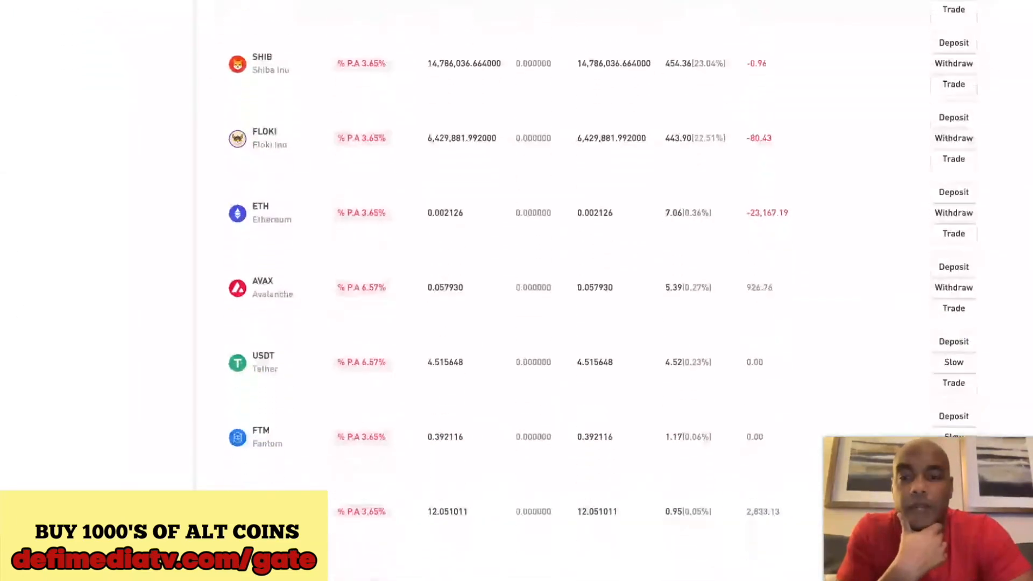
scroll("down", 3)
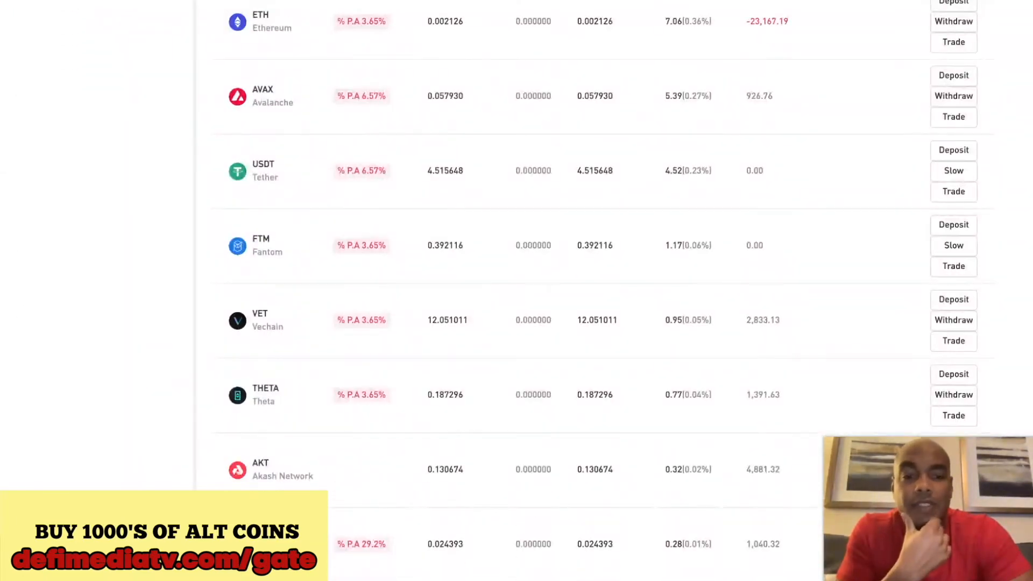
scroll("up", 3)
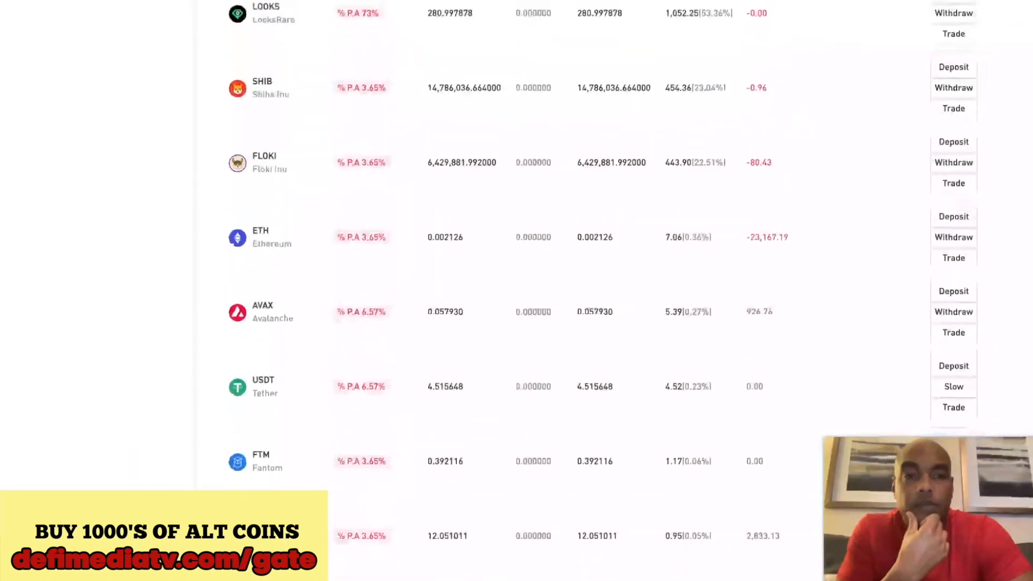
scroll("down", 3)
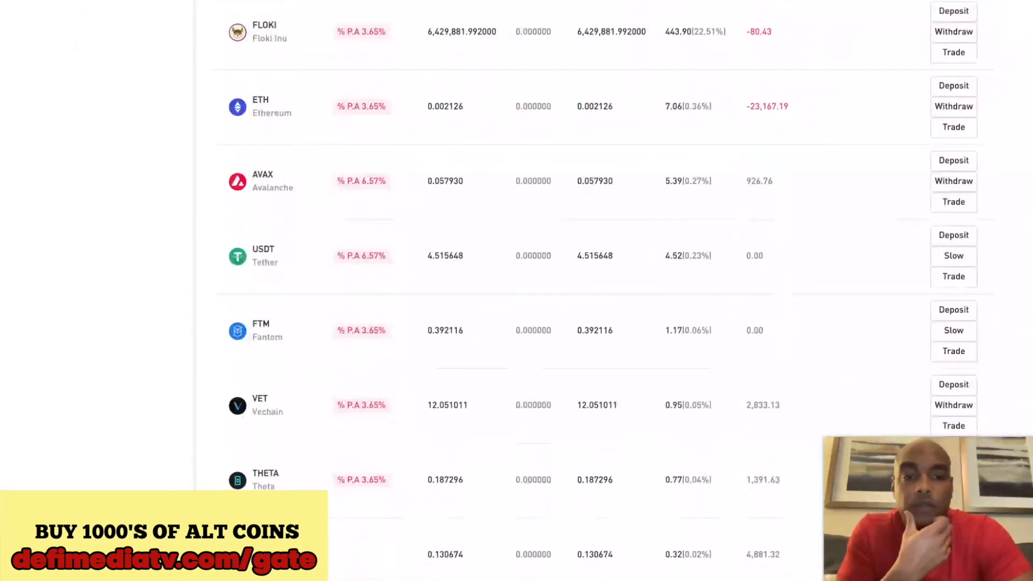
scroll("down", 3)
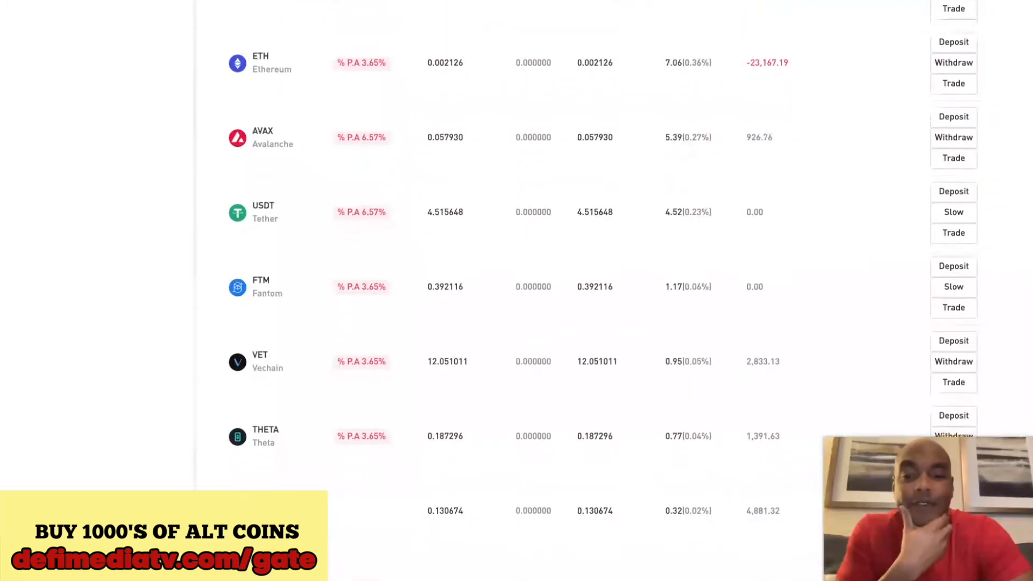
scroll("up", 3)
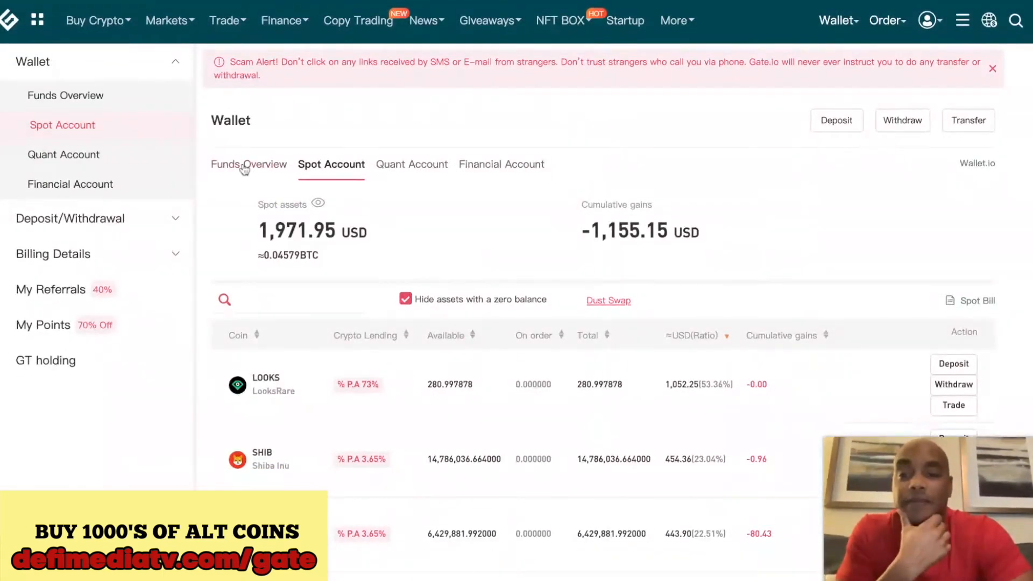
mouse_move(194, 376)
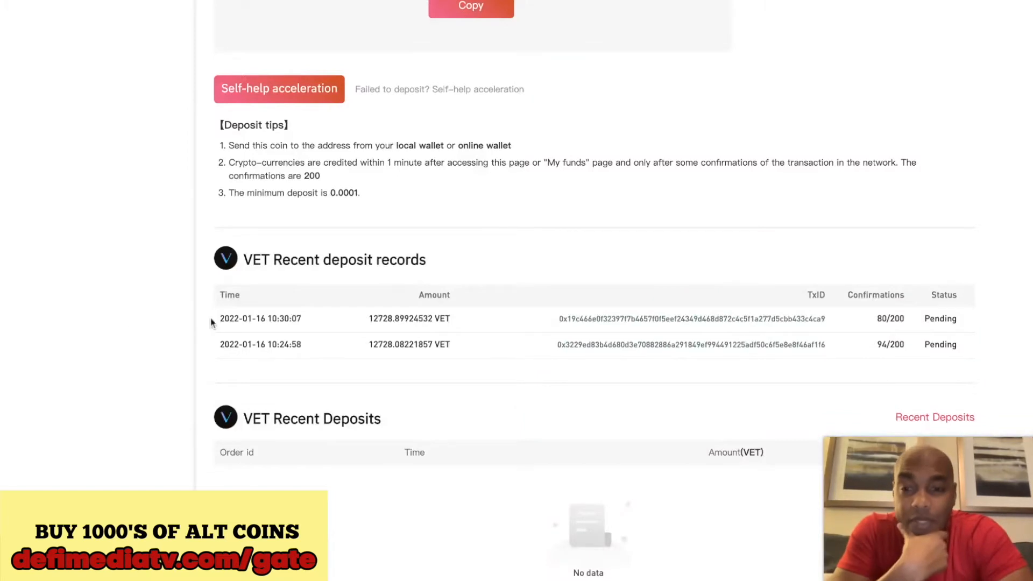
mouse_move(289, 347)
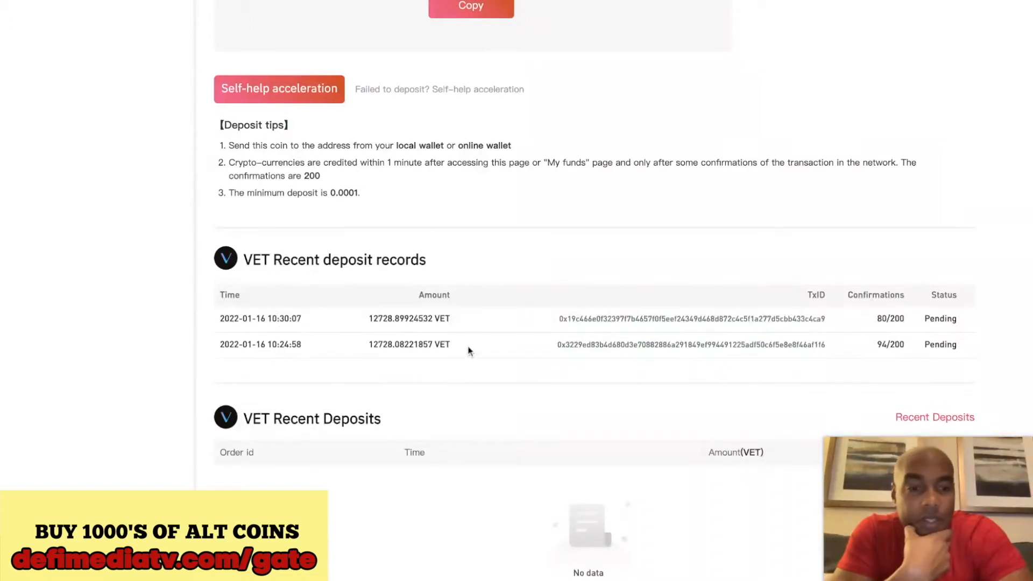
mouse_move(875, 356)
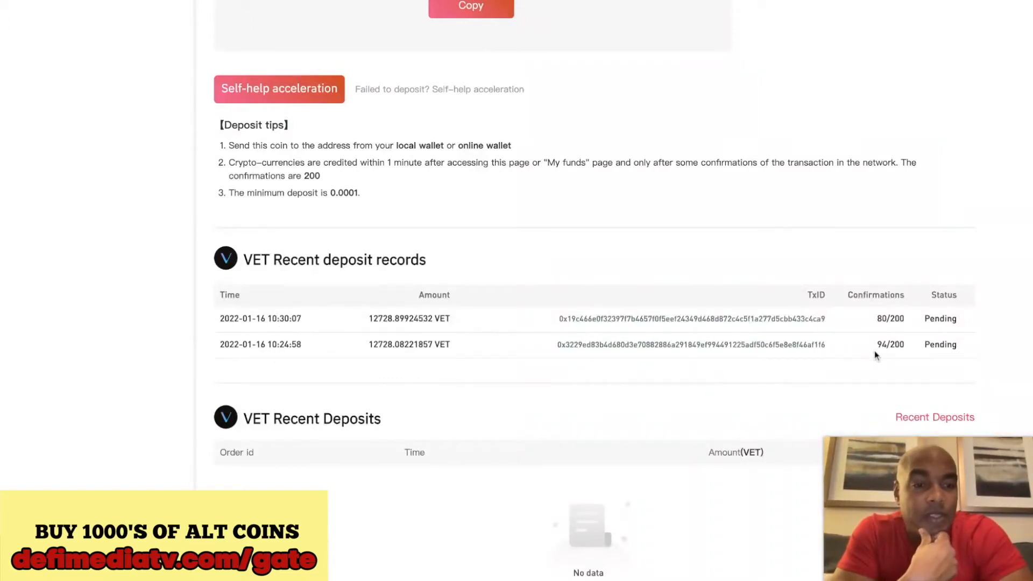
mouse_move(814, 402)
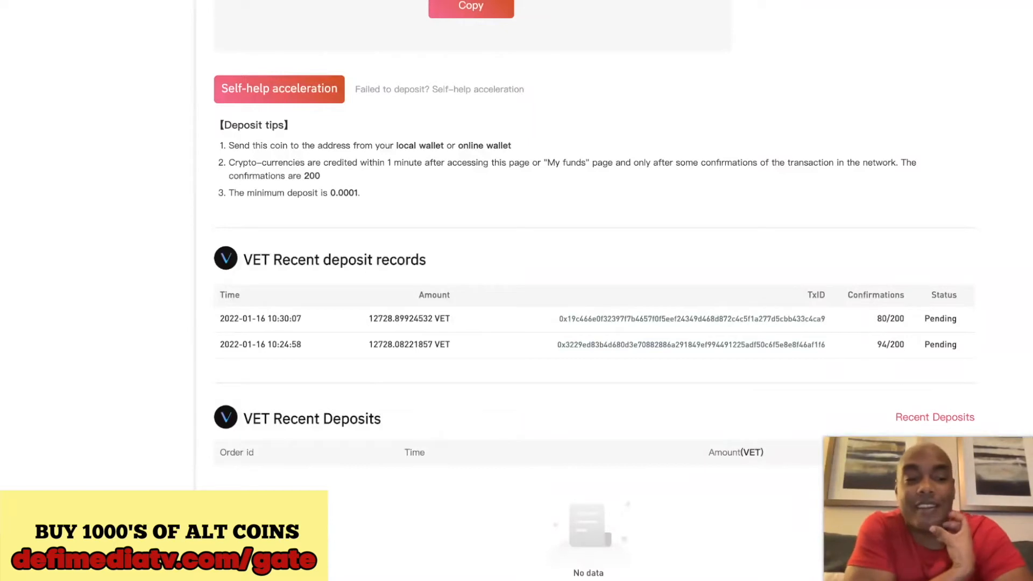
mouse_move(352, 313)
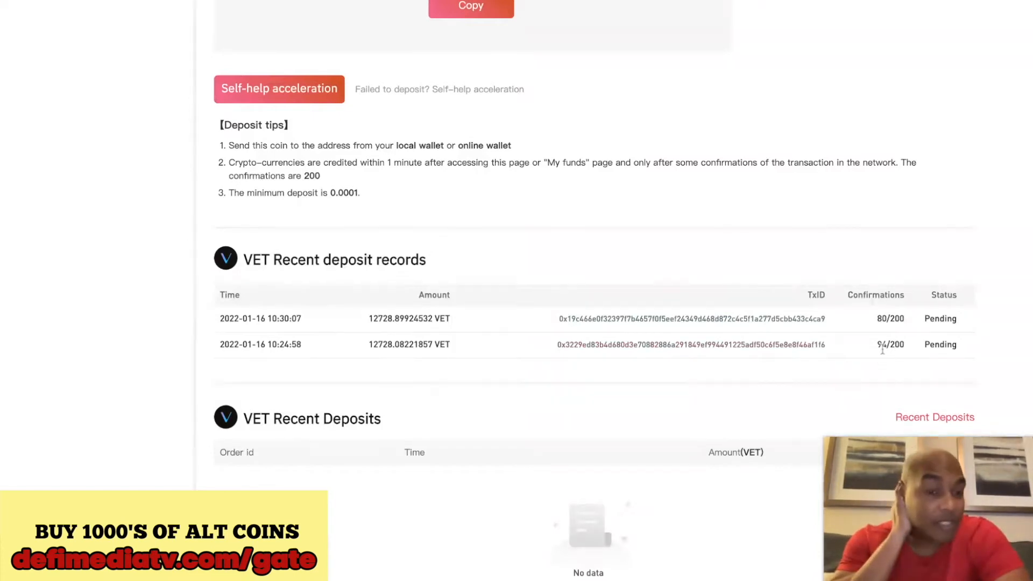
mouse_move(840, 388)
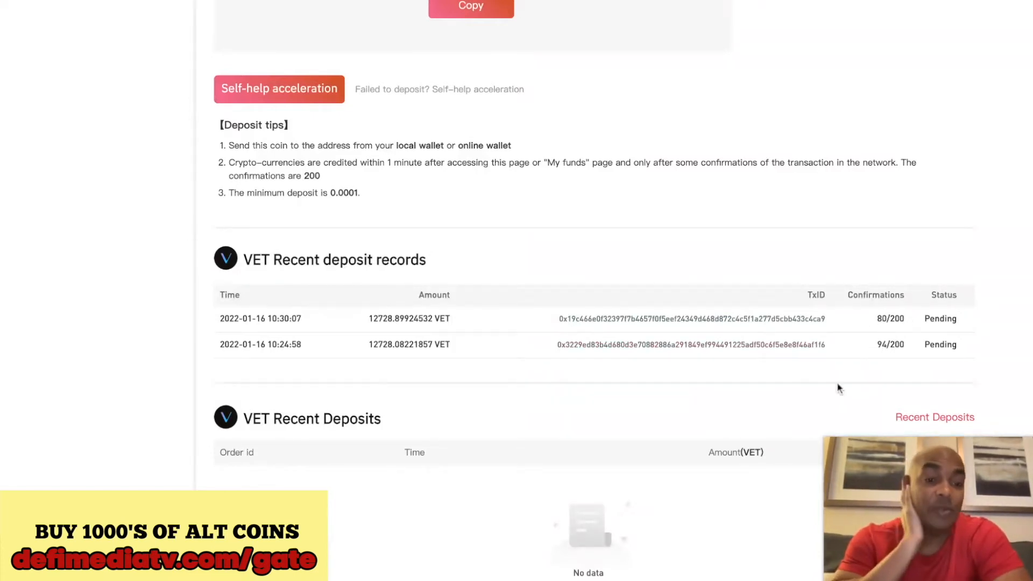
mouse_move(805, 397)
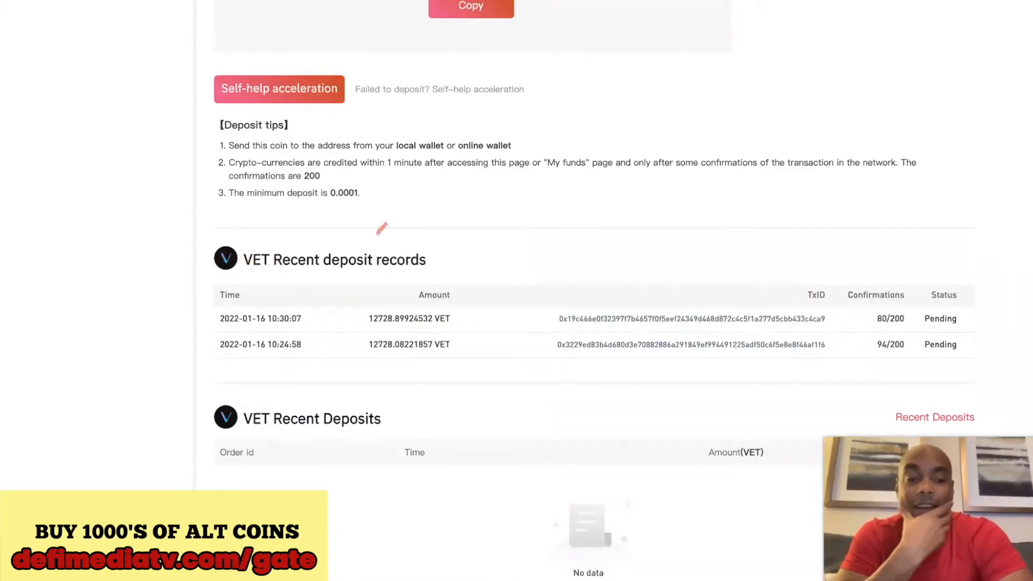
scroll("up", 3)
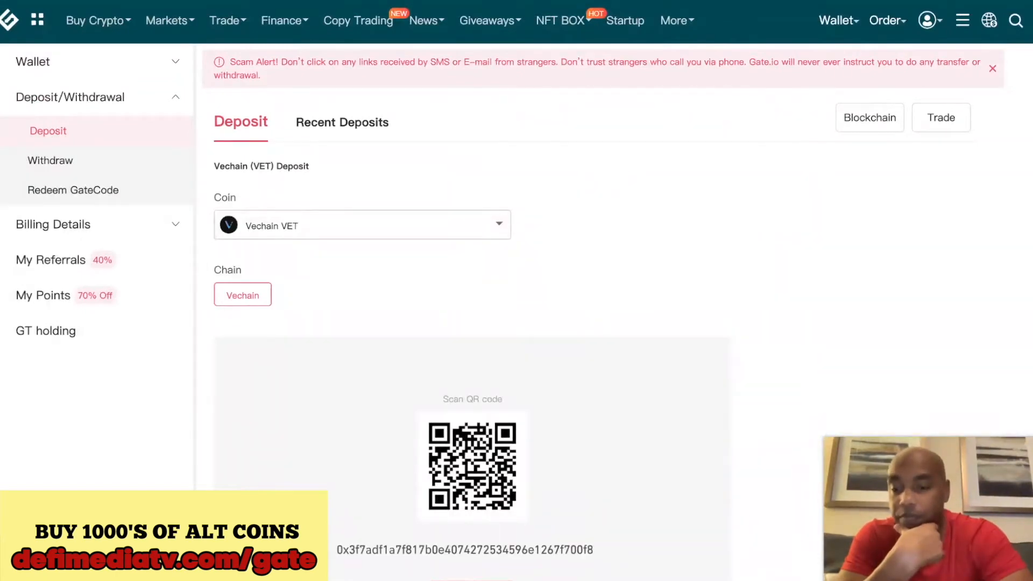
Step: Go from Market Price into standard spot trading
left_click(166, 20)
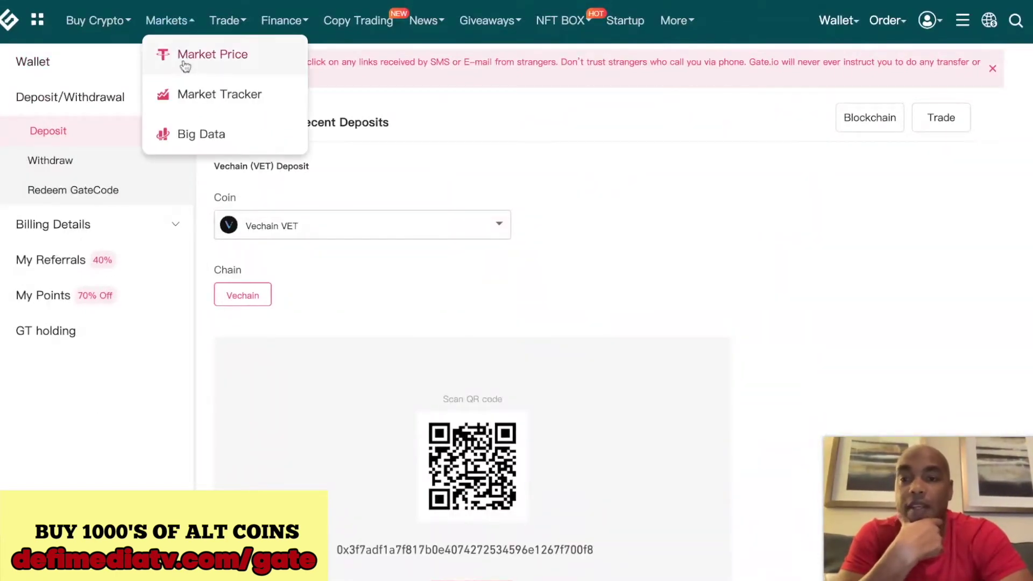
left_click(212, 54)
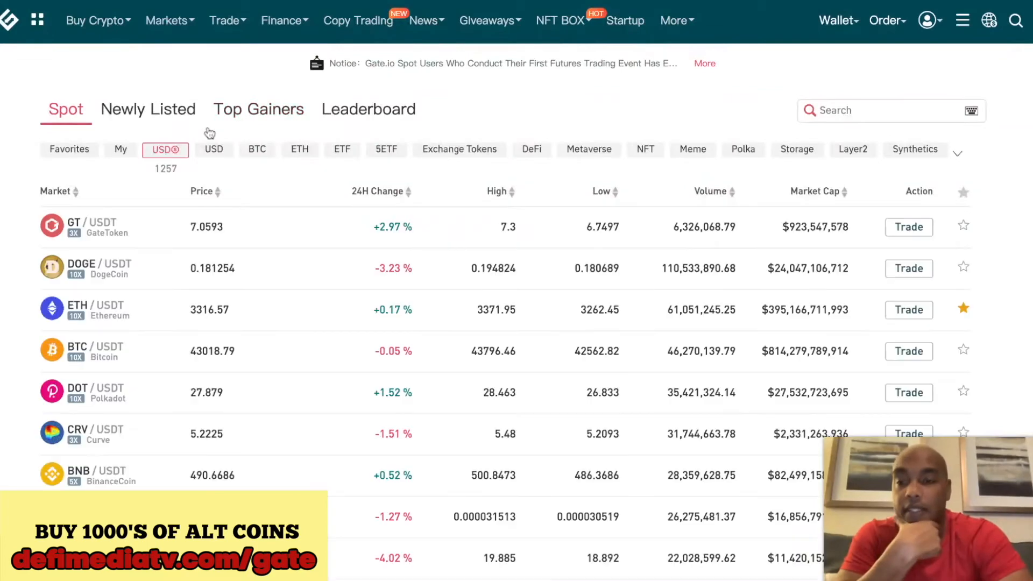
mouse_move(170, 57)
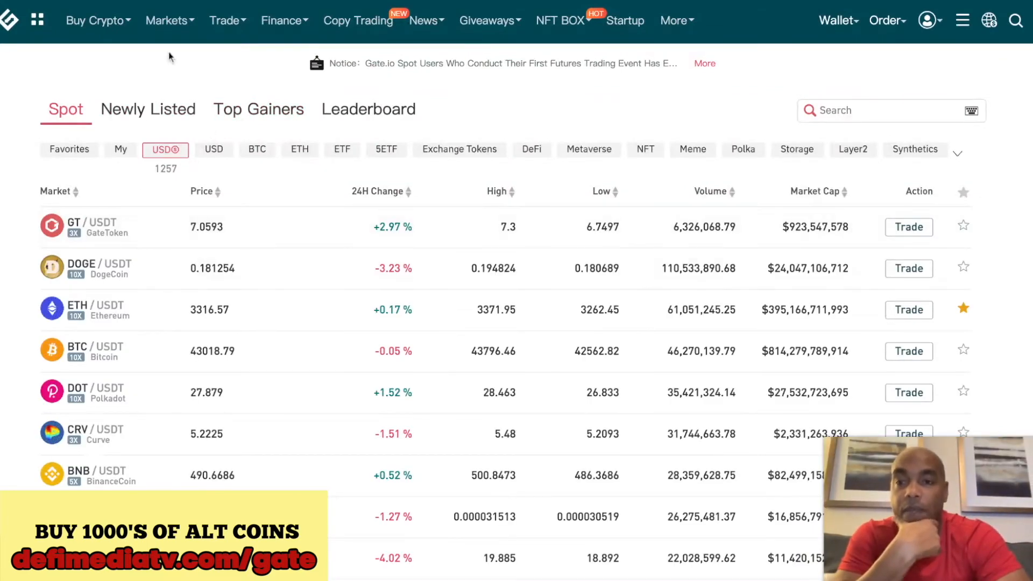
left_click(227, 21)
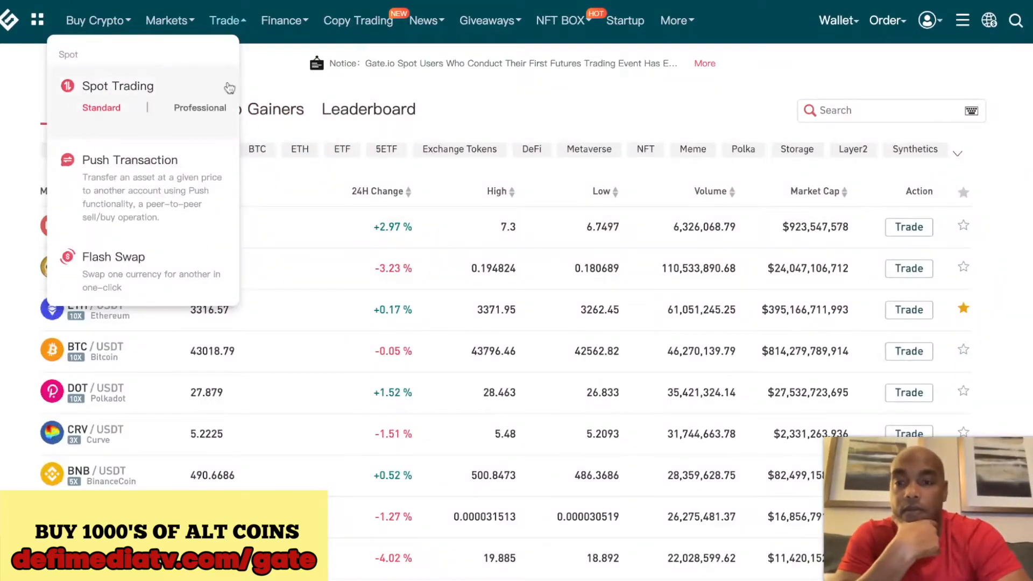
left_click(118, 86)
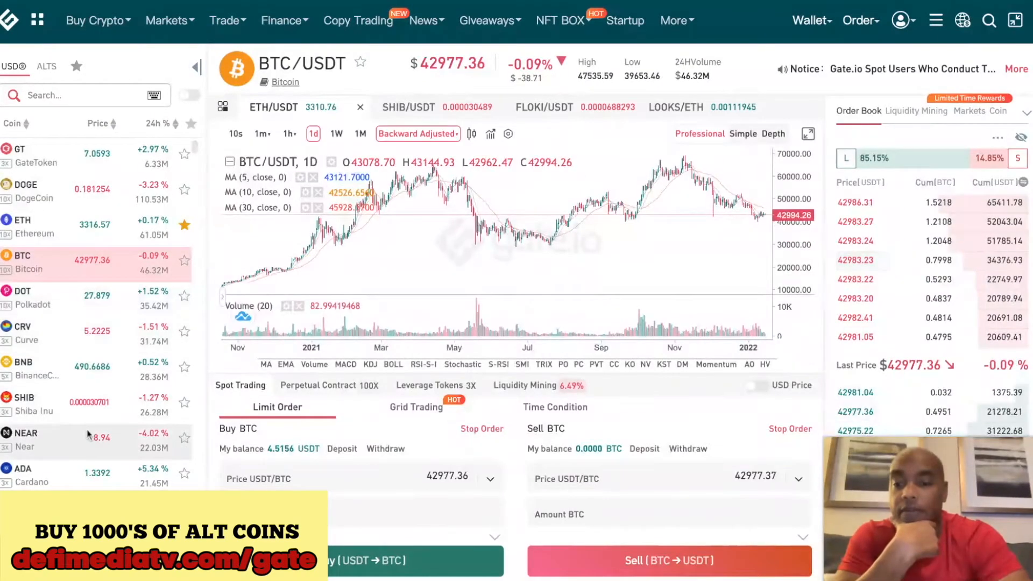
Step: Search the coin list for RNDR, correcting the misspelled 'rnr' entry
scroll("down", 3)
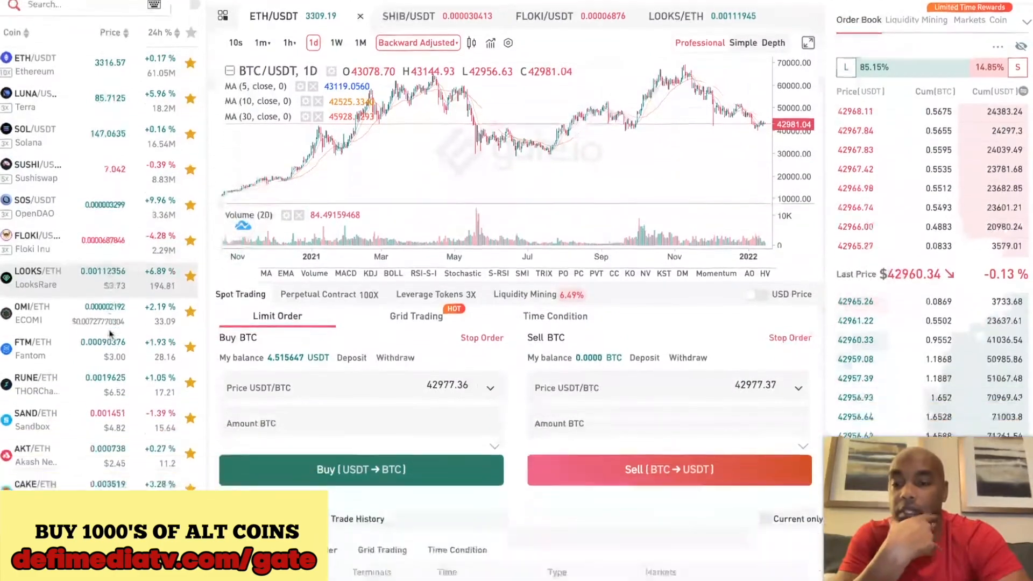
scroll("up", 3)
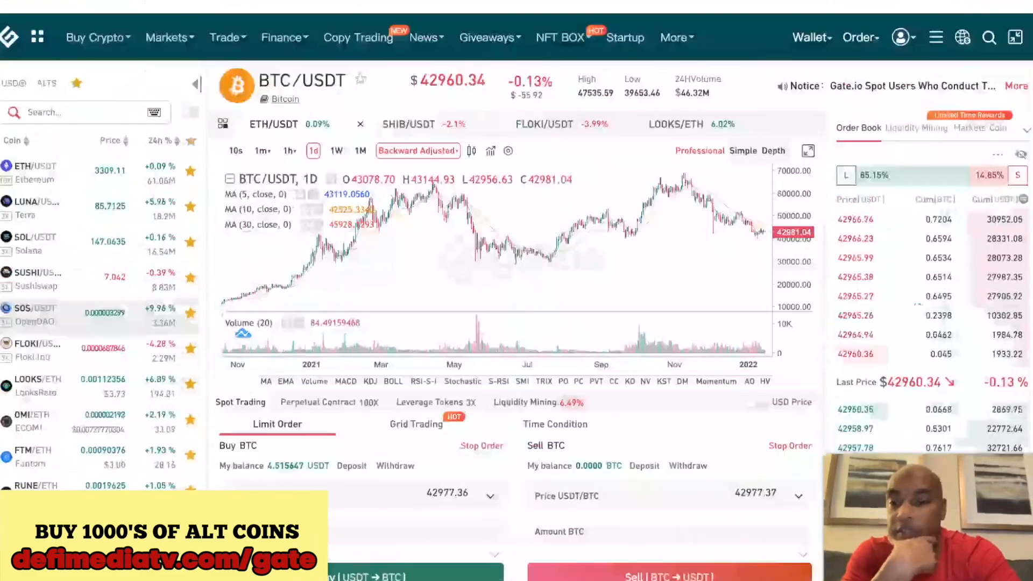
type("rnr")
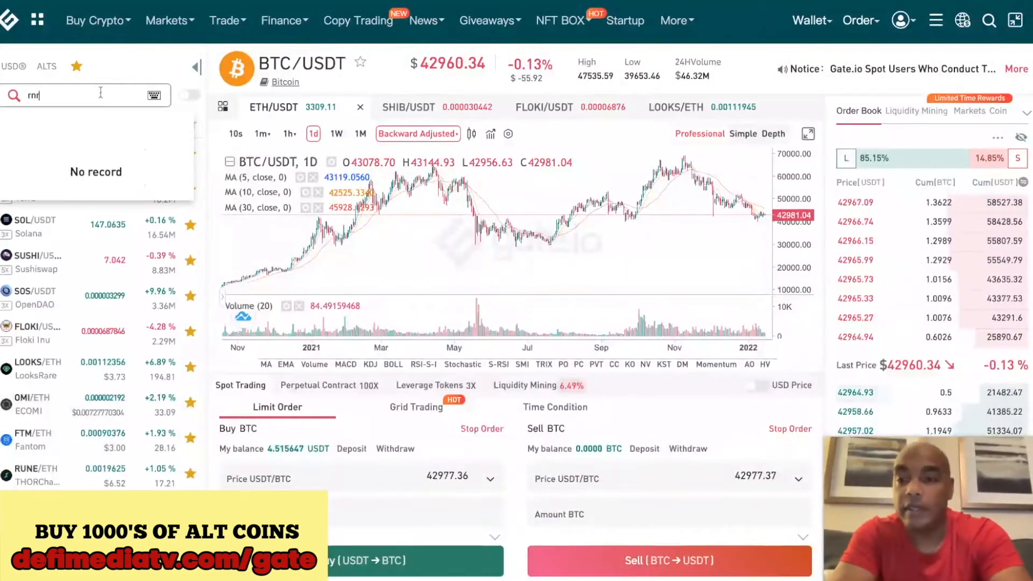
key("Backspace")
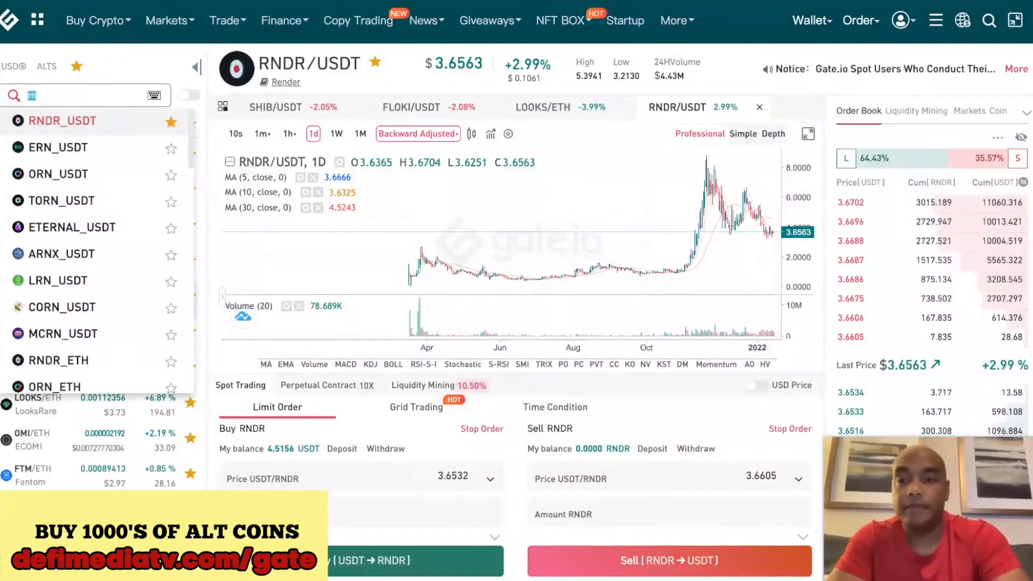
left_click(45, 66)
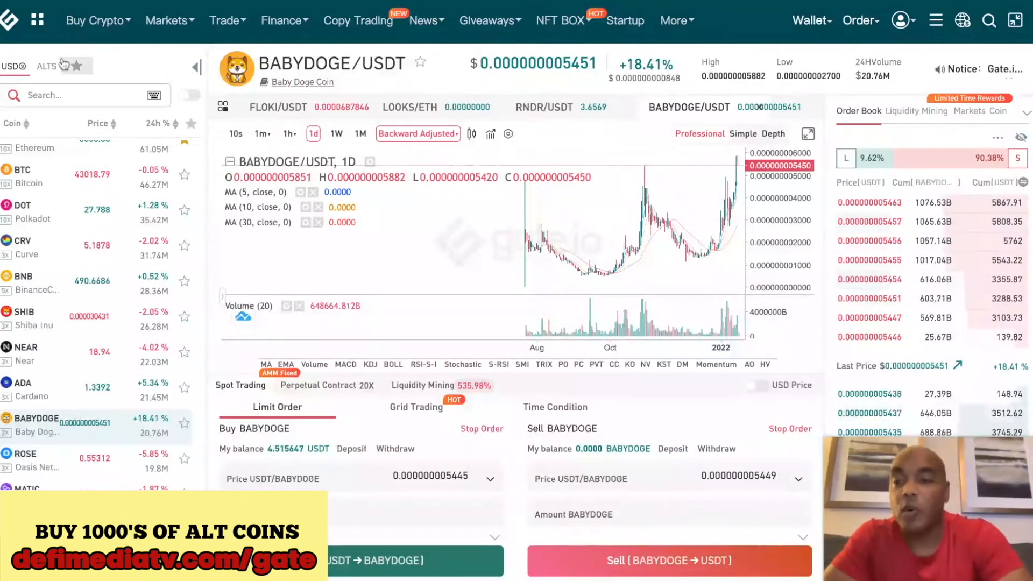
Step: Search favourites for 'vet', open VET_USDT and check the roughly 12 VET sell balance
left_click(75, 65)
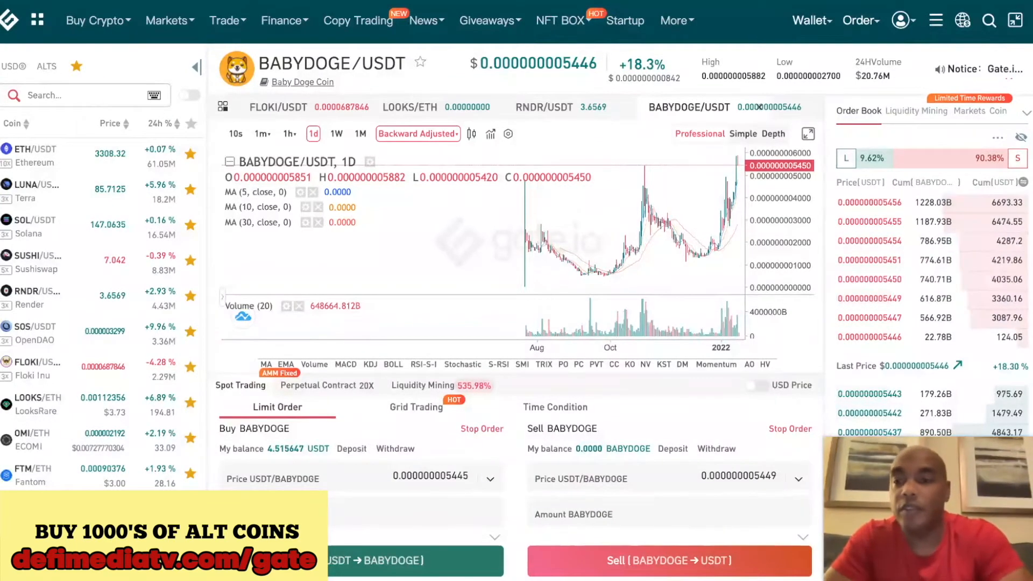
type("vet")
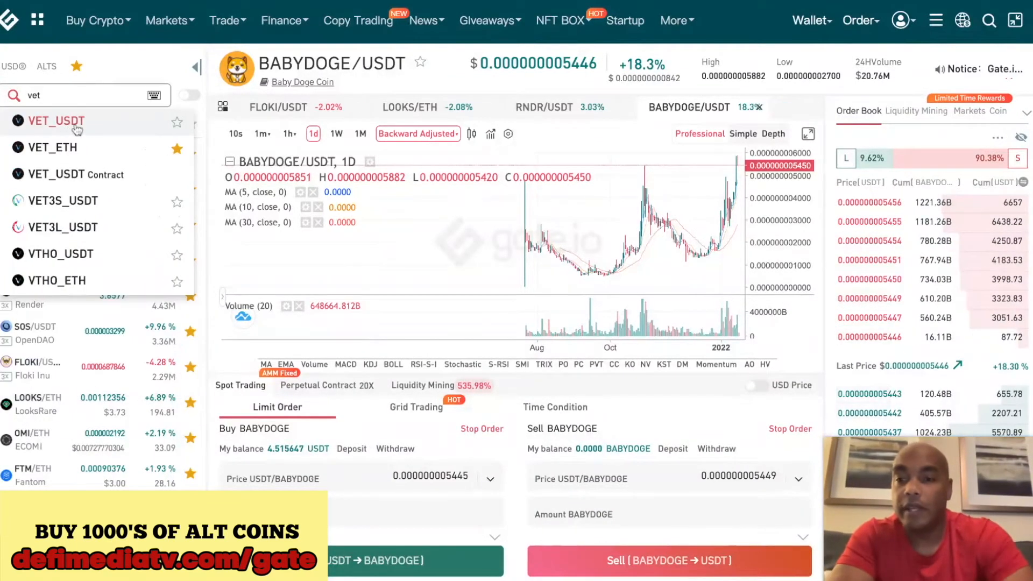
left_click(56, 122)
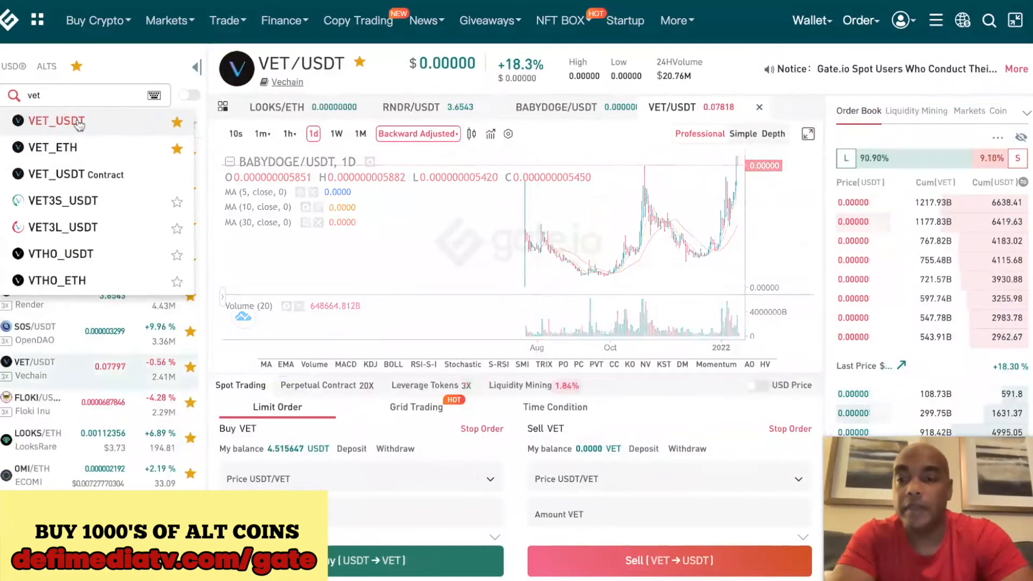
left_click(56, 120)
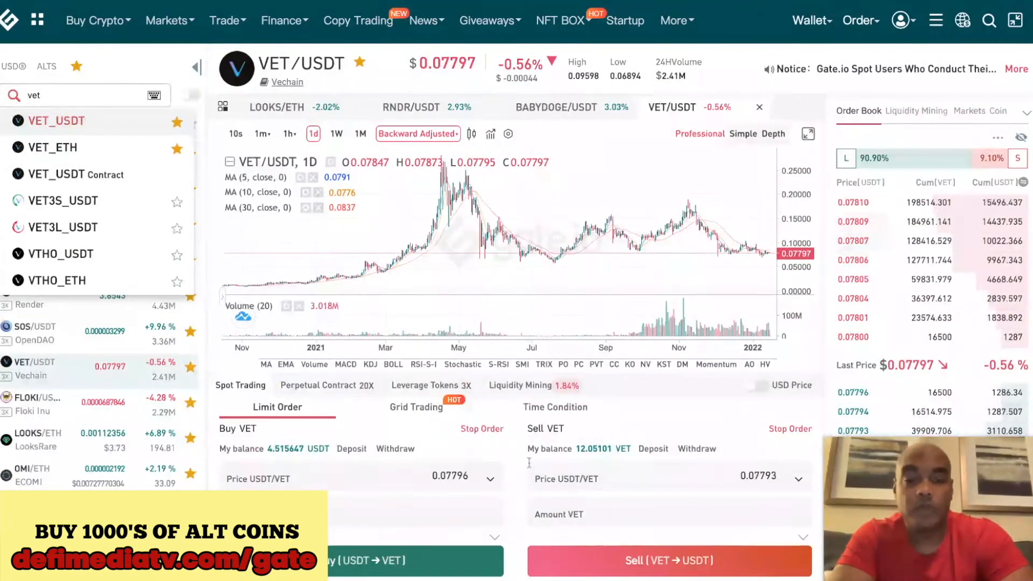
scroll("down", 3)
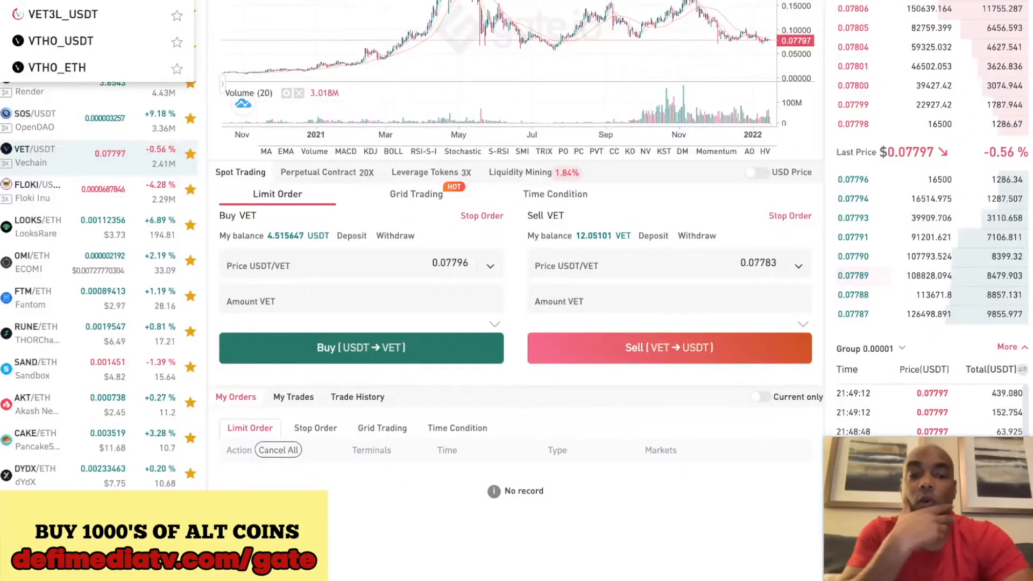
scroll("up", 3)
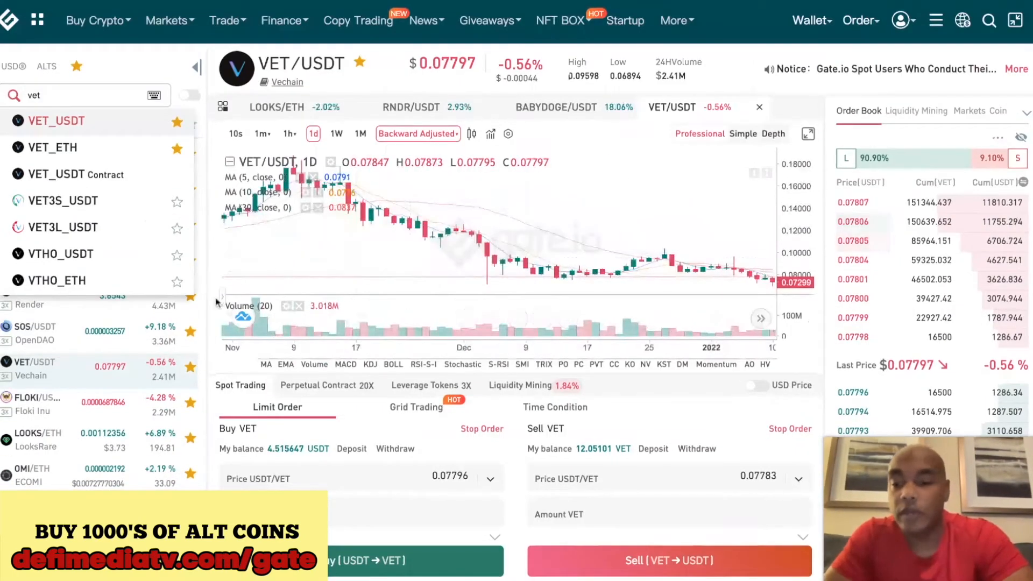
left_click(807, 20)
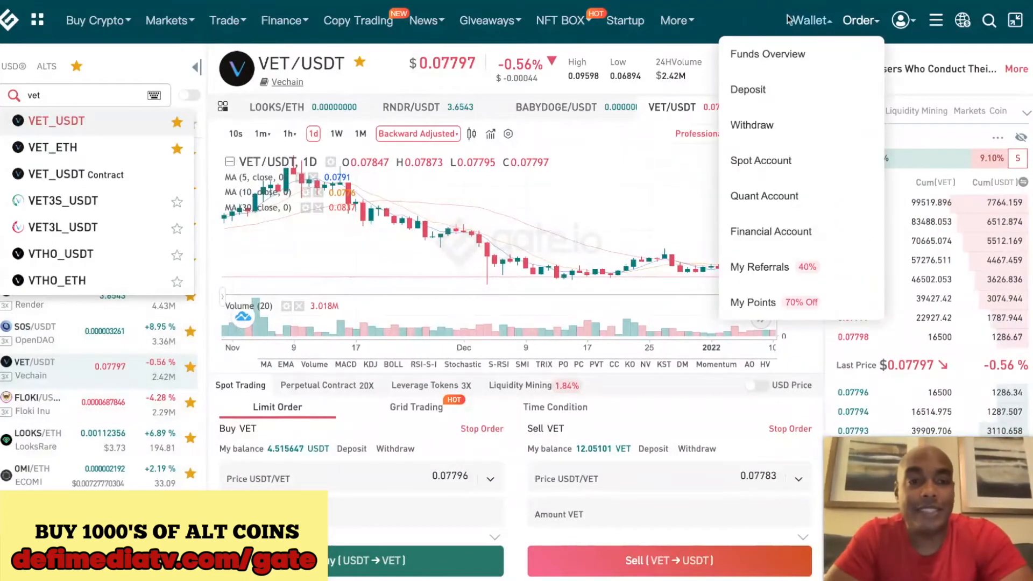
Step: Go to the VET deposit page and review the recent deposit records' confirmations and status
left_click(767, 54)
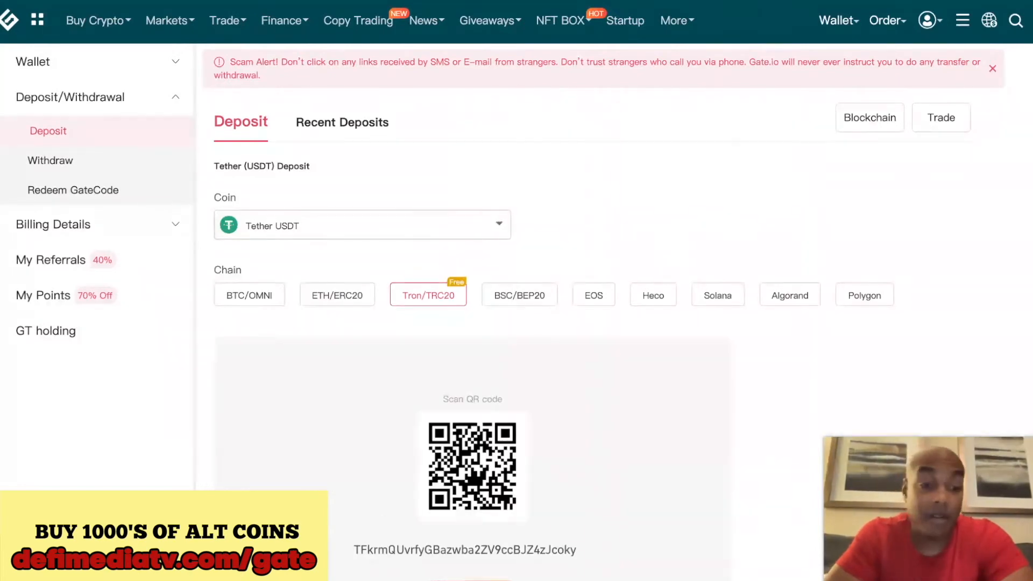
scroll("down", 3)
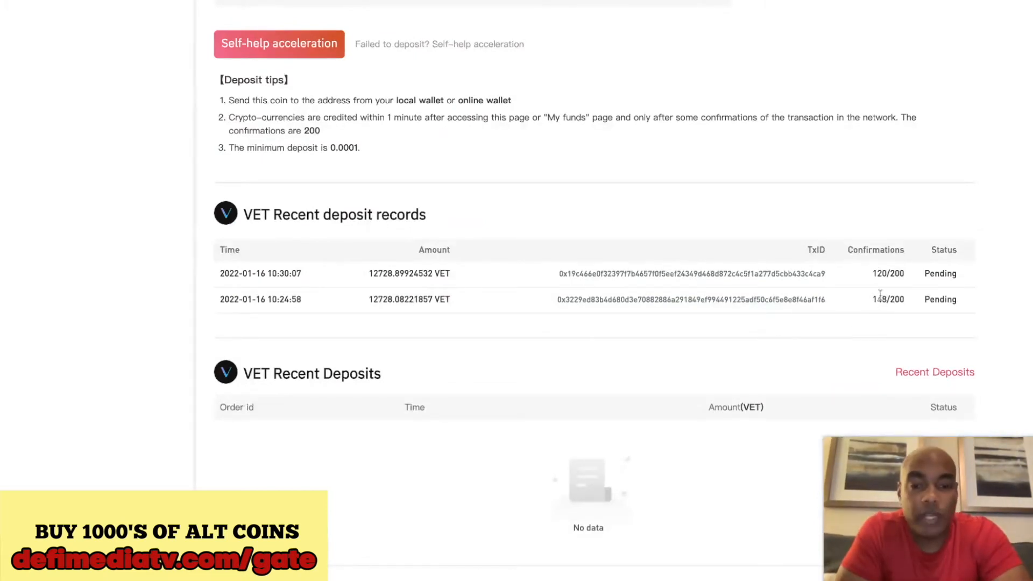
mouse_move(872, 257)
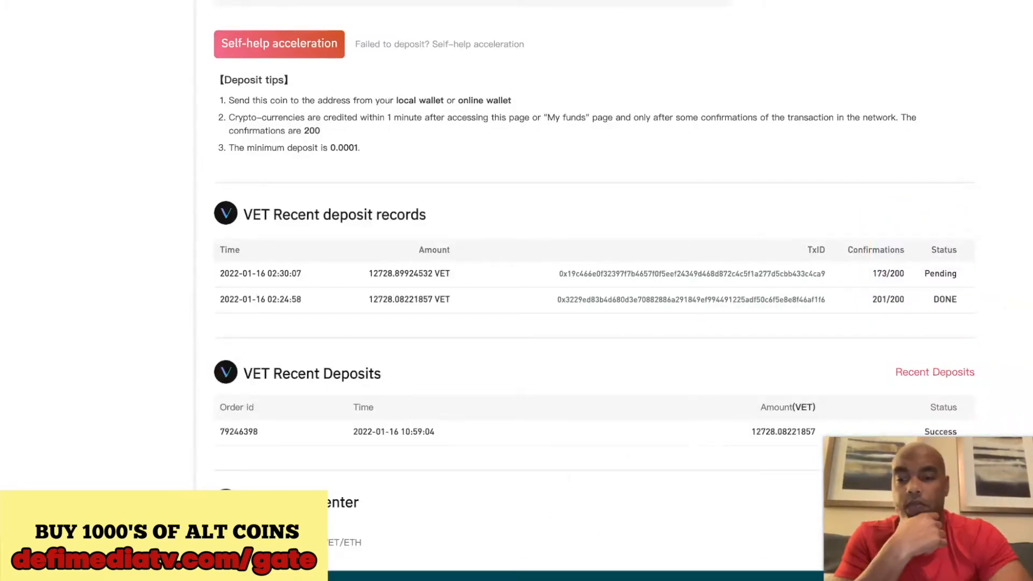
mouse_move(43, 435)
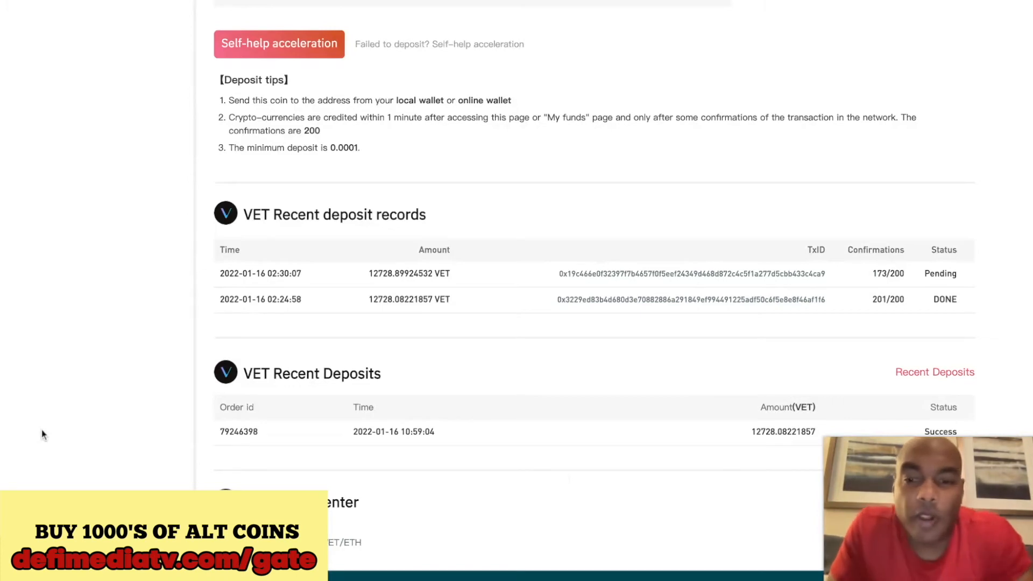
mouse_move(164, 417)
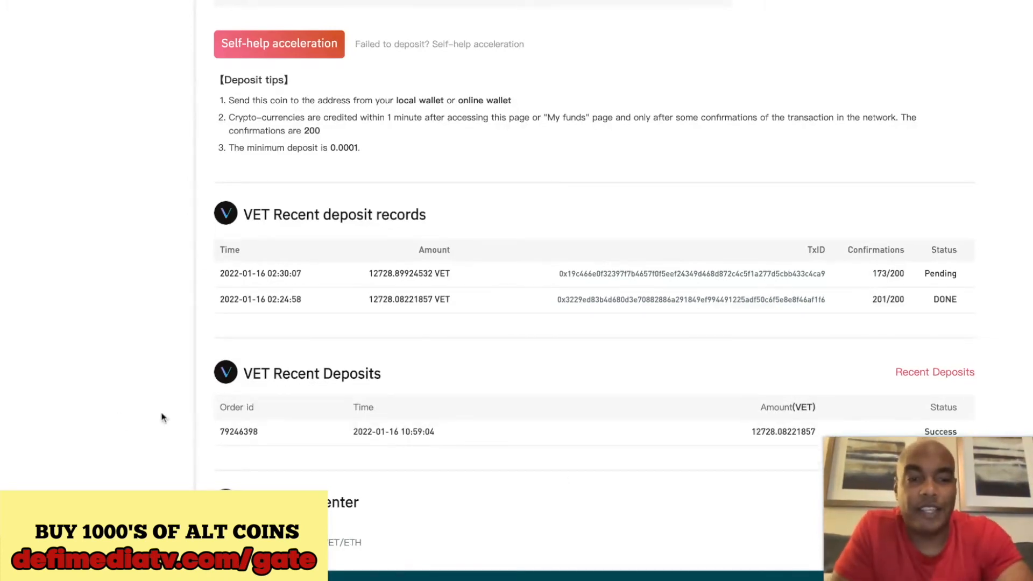
mouse_move(828, 298)
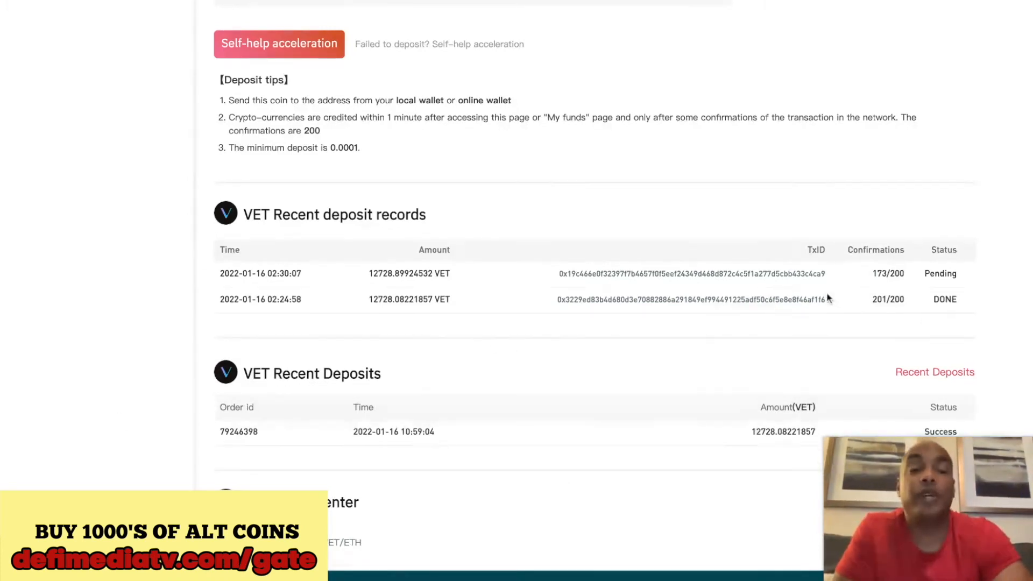
scroll("up", 3)
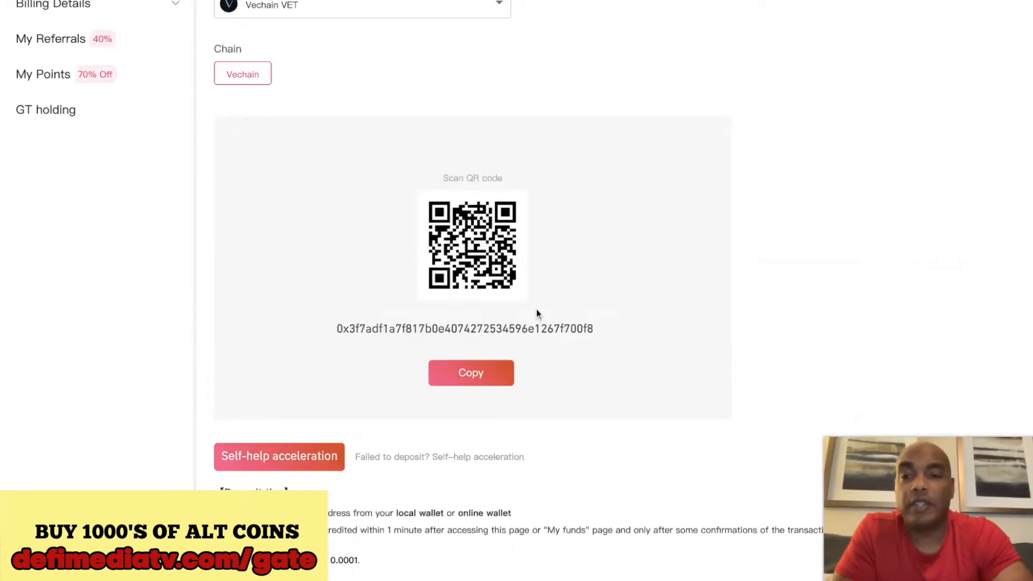
scroll("up", 3)
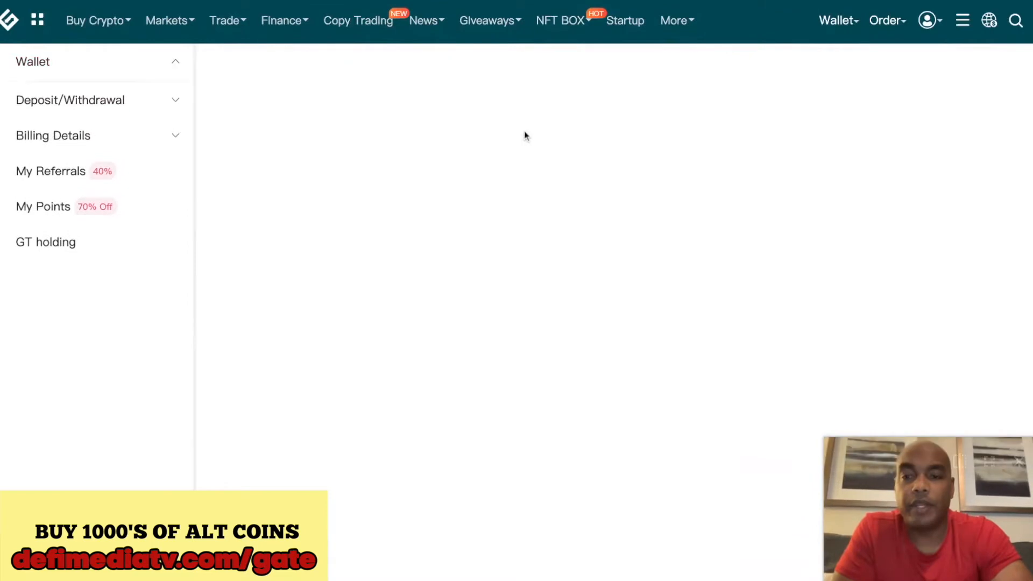
left_click(32, 61)
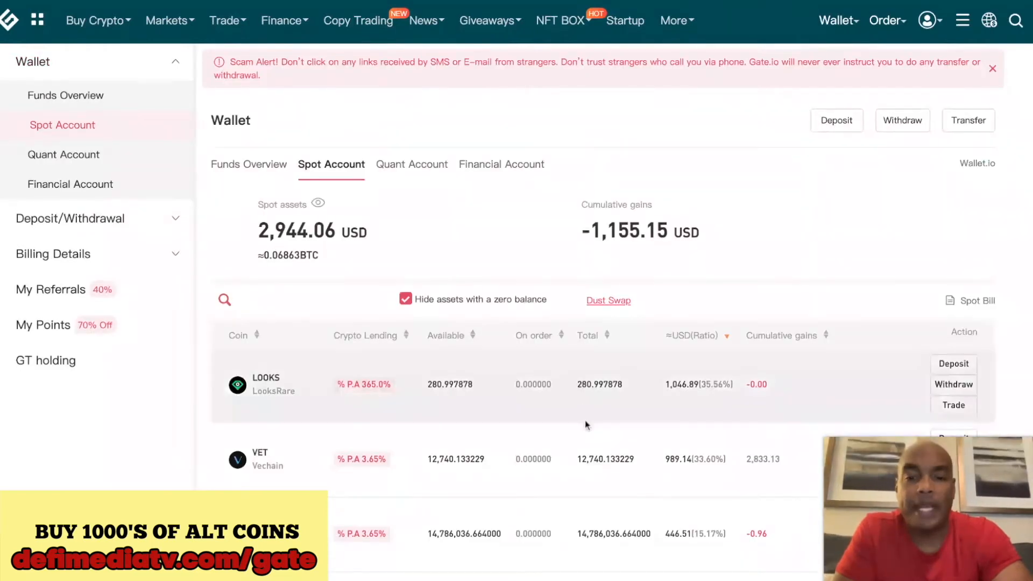
scroll("down", 3)
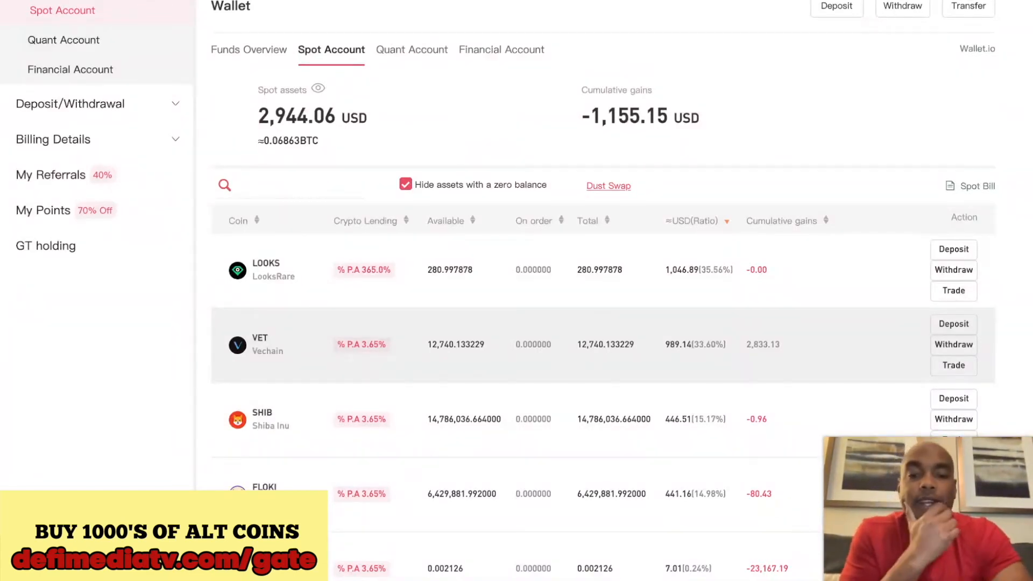
scroll("up", 3)
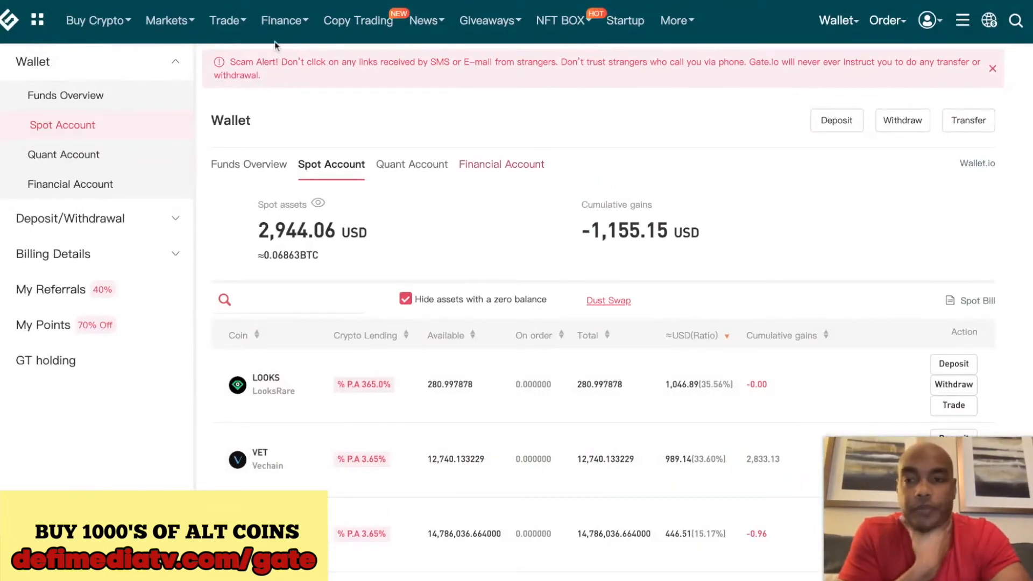
left_click(167, 20)
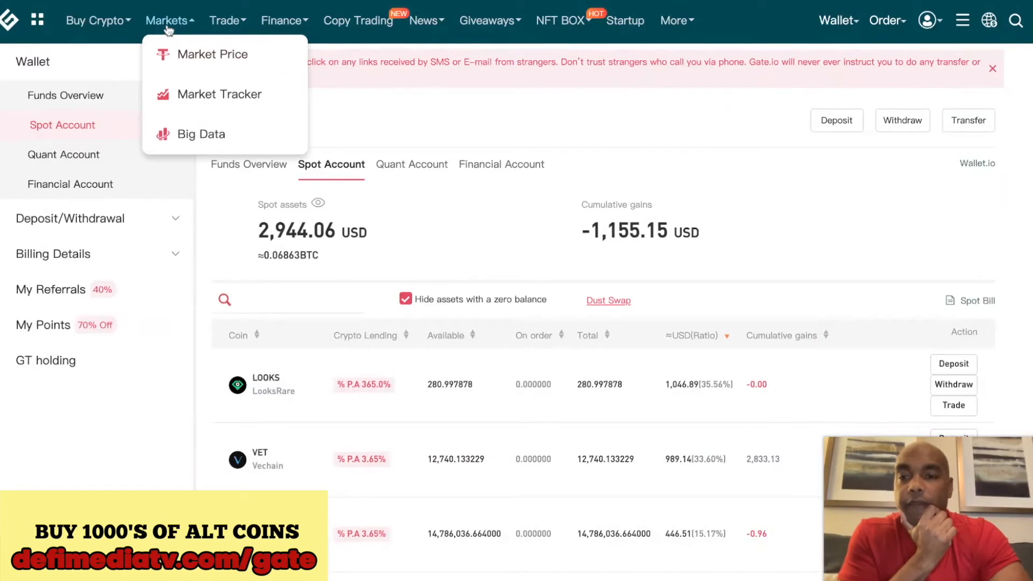
Step: Reach standard spot trading and open VET/USDT from the favourite pairs
left_click(223, 21)
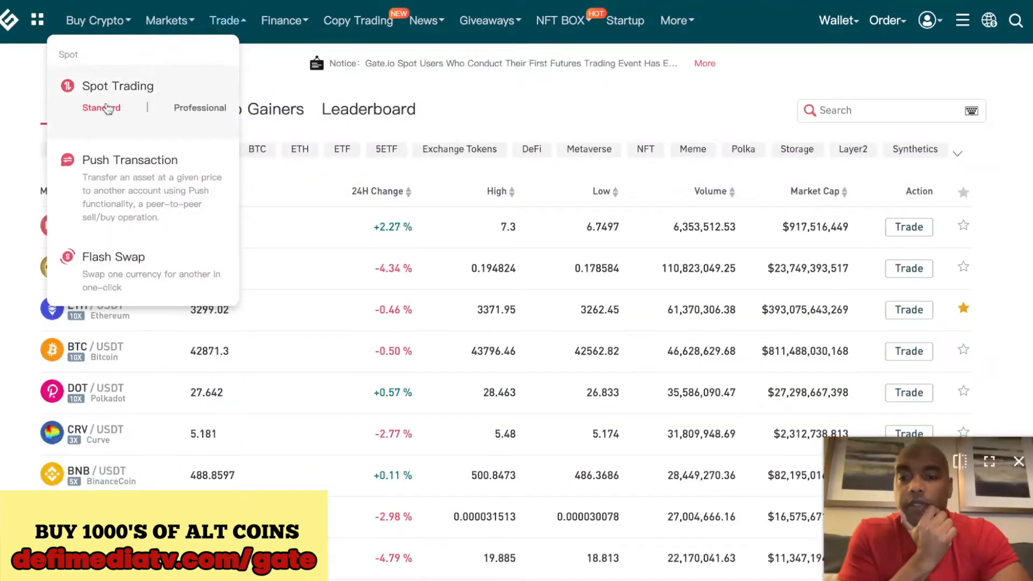
left_click(101, 108)
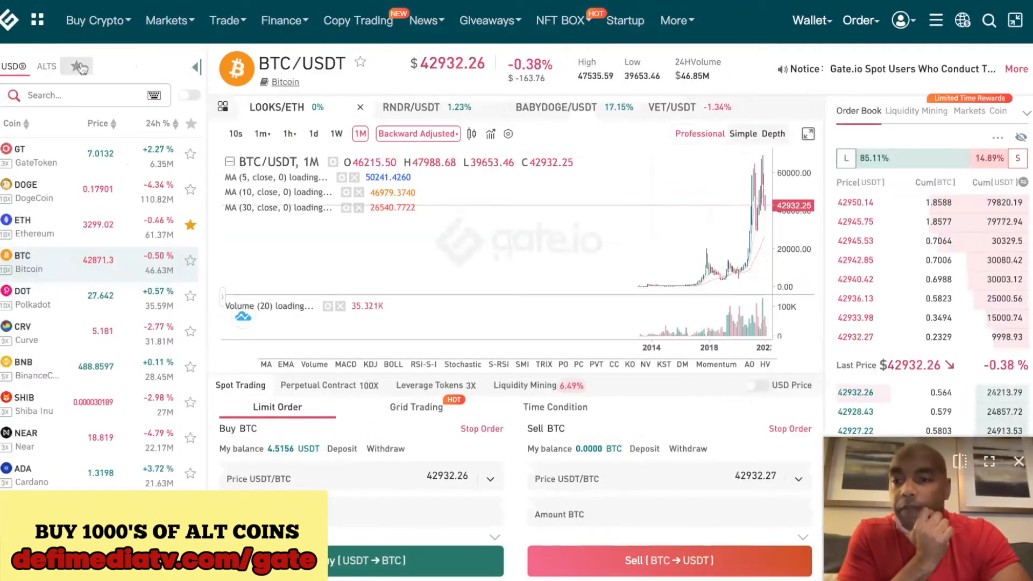
left_click(75, 65)
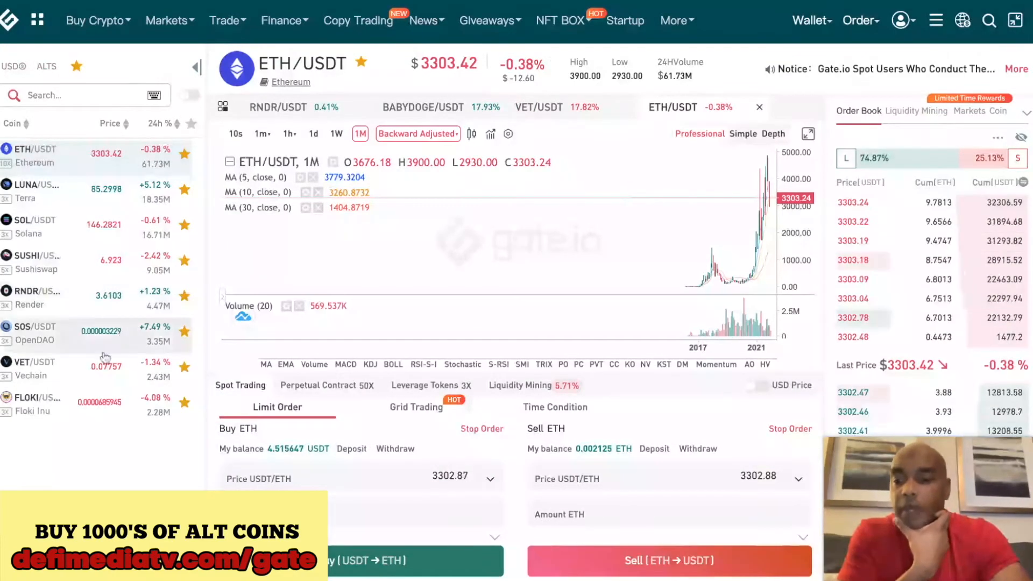
left_click(31, 361)
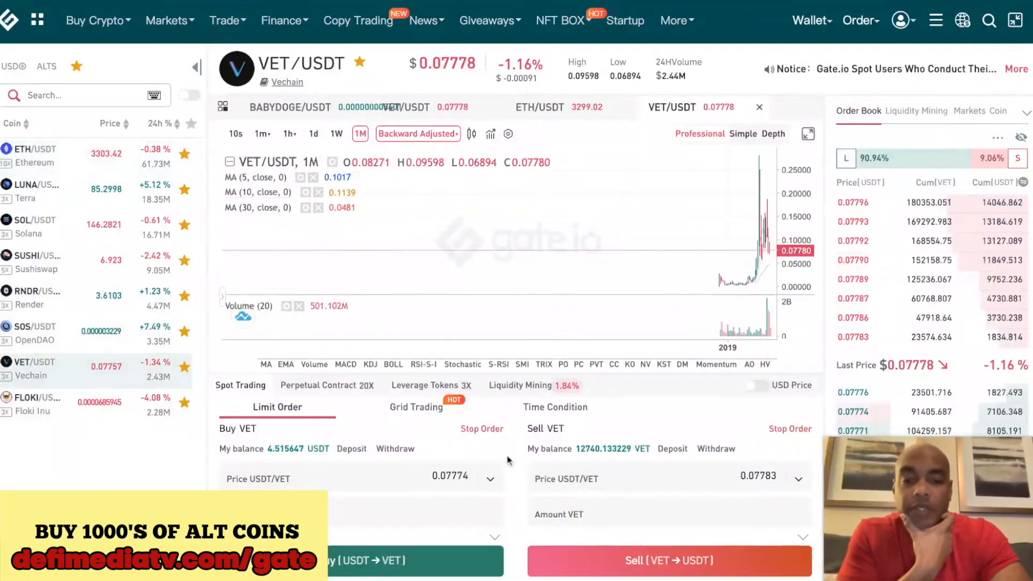
scroll("down", 3)
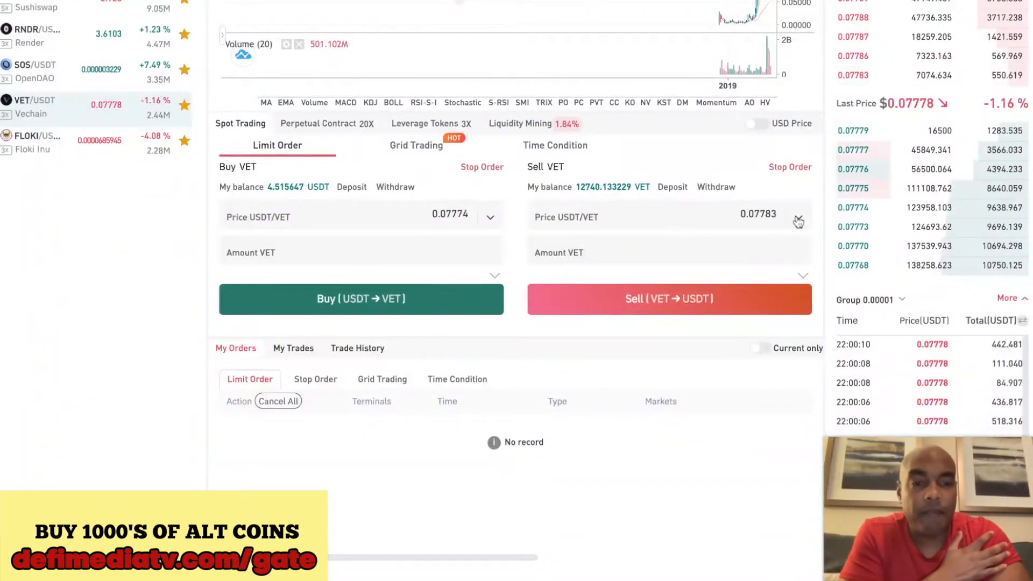
Step: Sell 100% of the 12,740.133 VET at Last Price-1%, confirming with the fund password
left_click(799, 216)
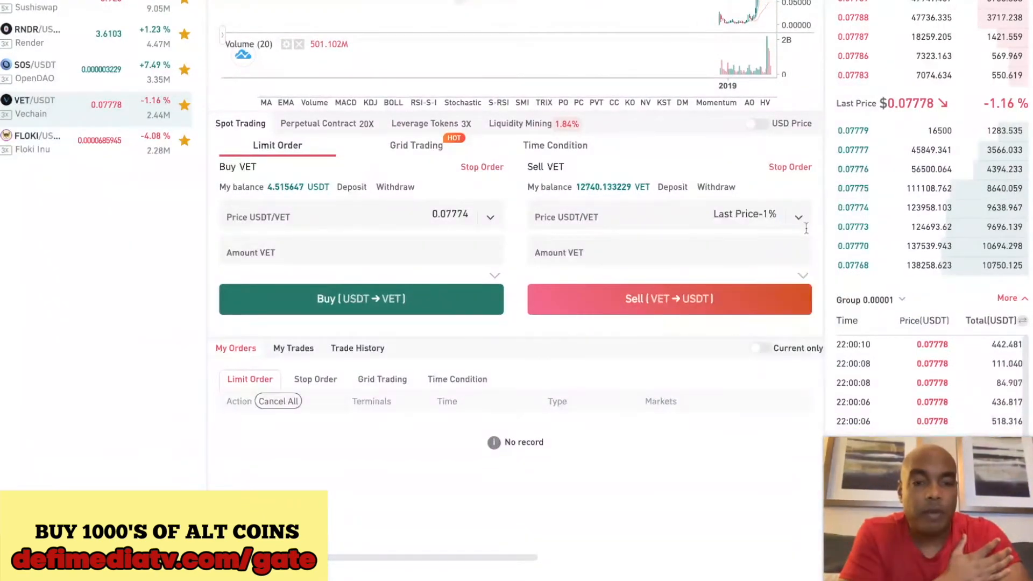
left_click(778, 279)
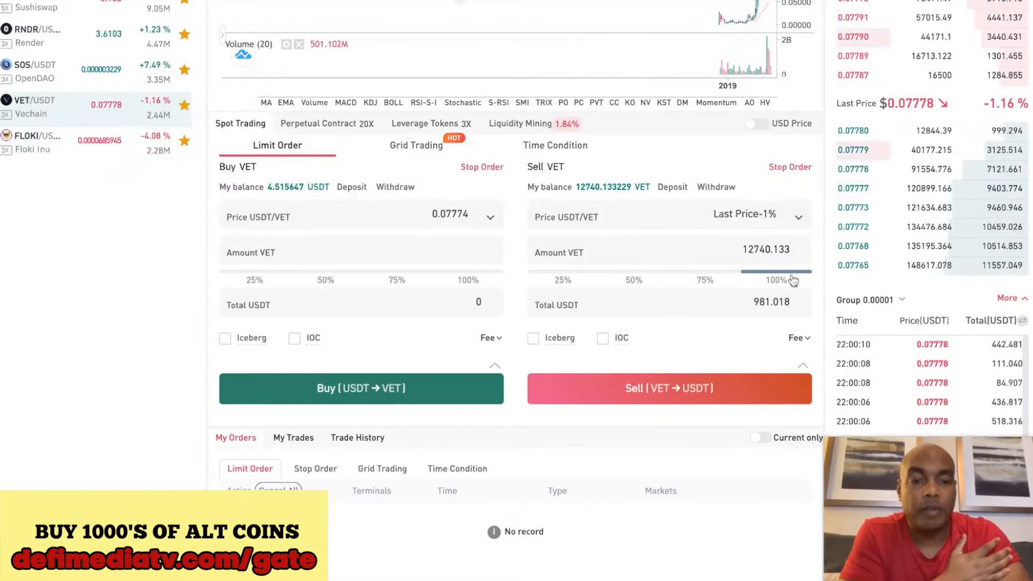
left_click(668, 388)
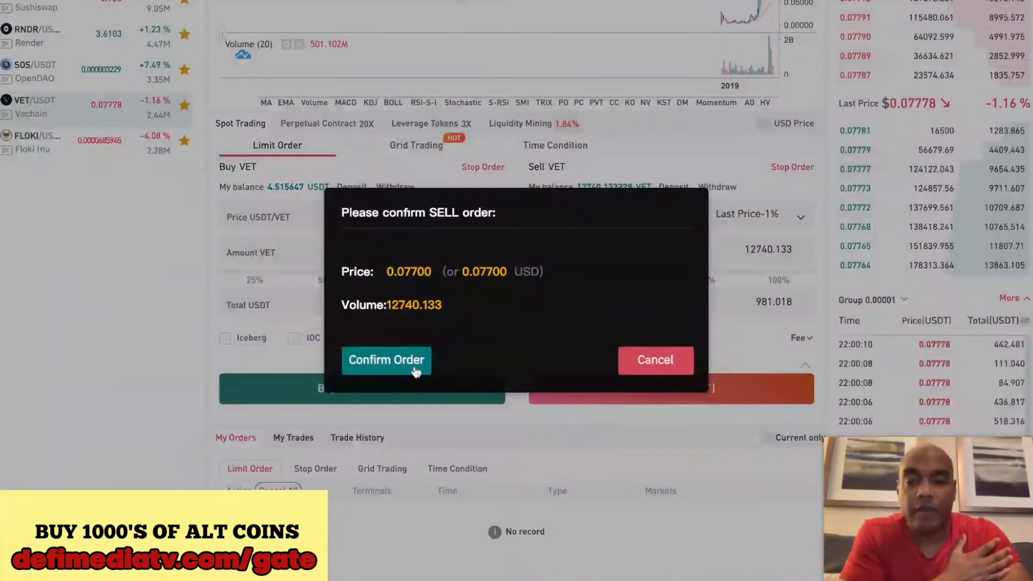
left_click(386, 359)
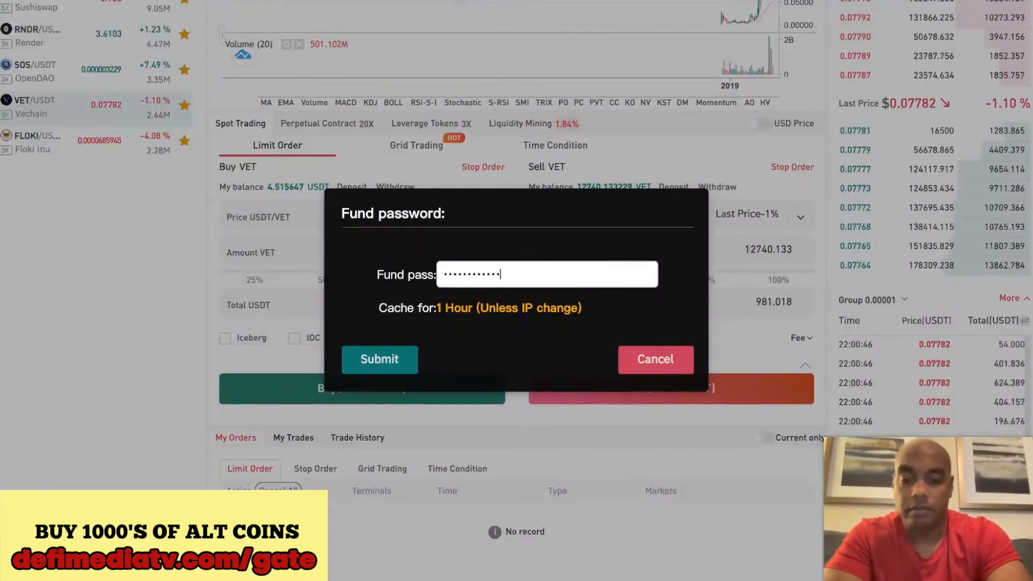
left_click(378, 360)
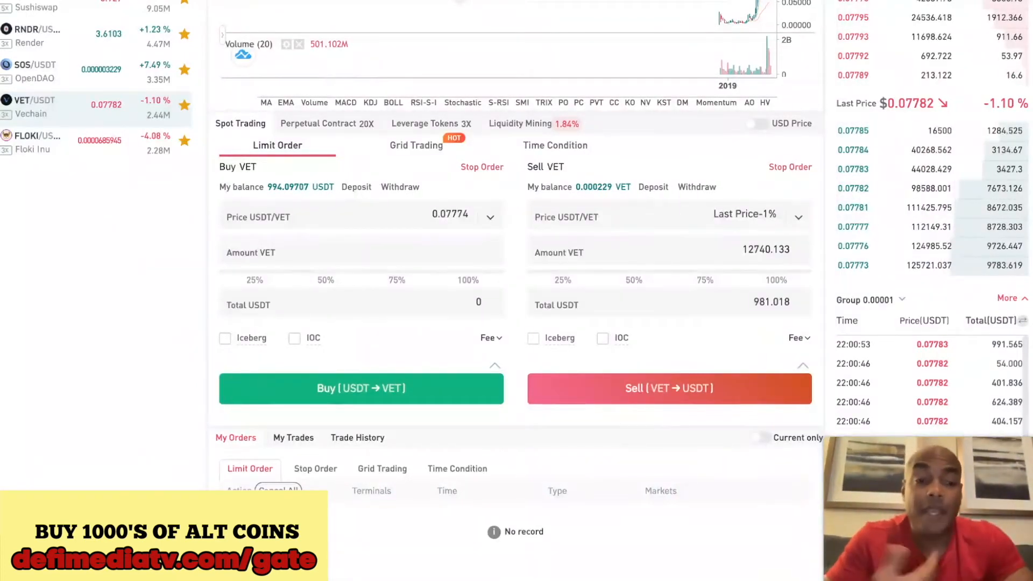
scroll("up", 3)
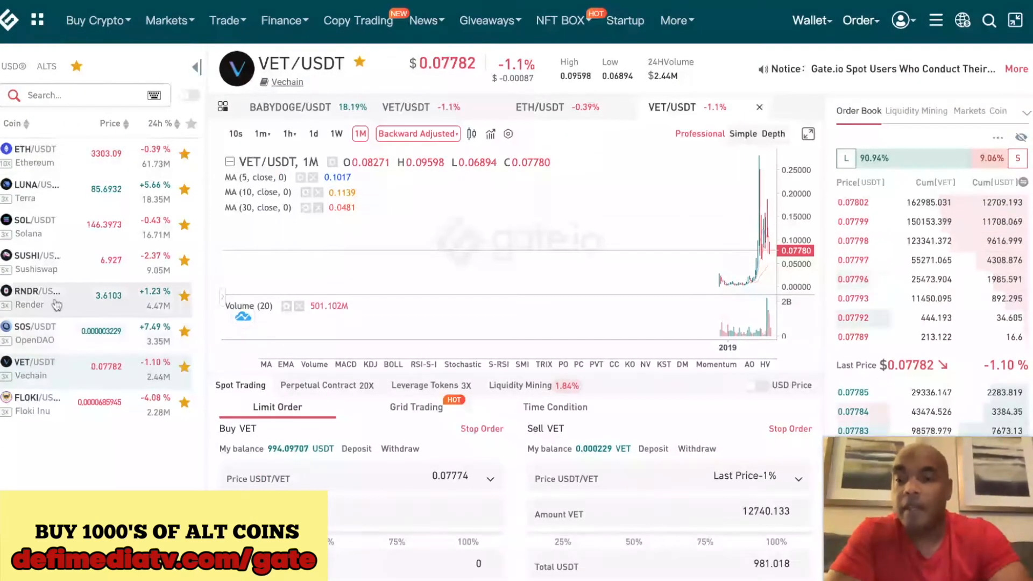
Step: Open RNDR/USDT and place a buy at Last Price+1% with all the USDT
left_click(35, 295)
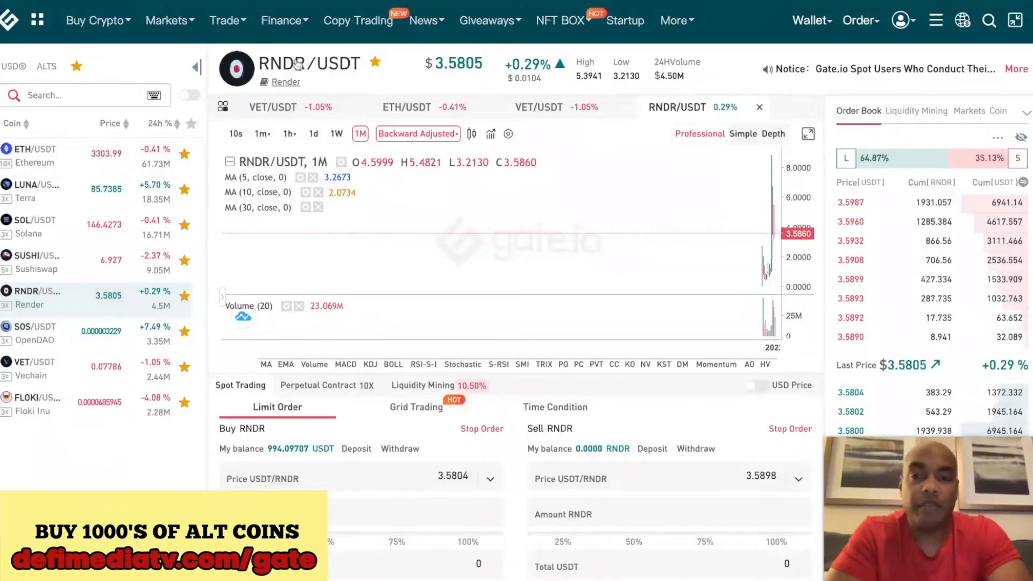
scroll("down", 3)
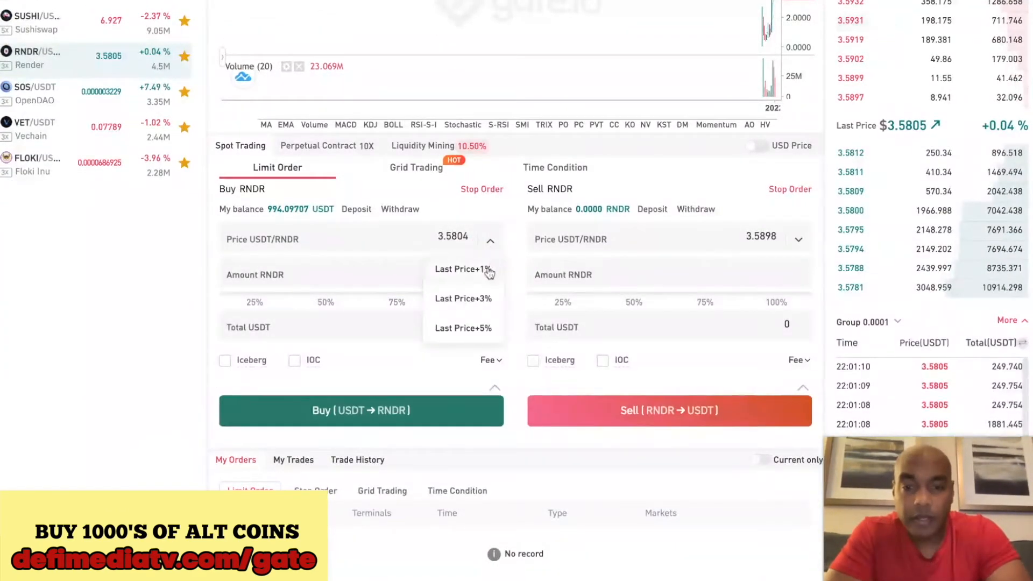
left_click(463, 269)
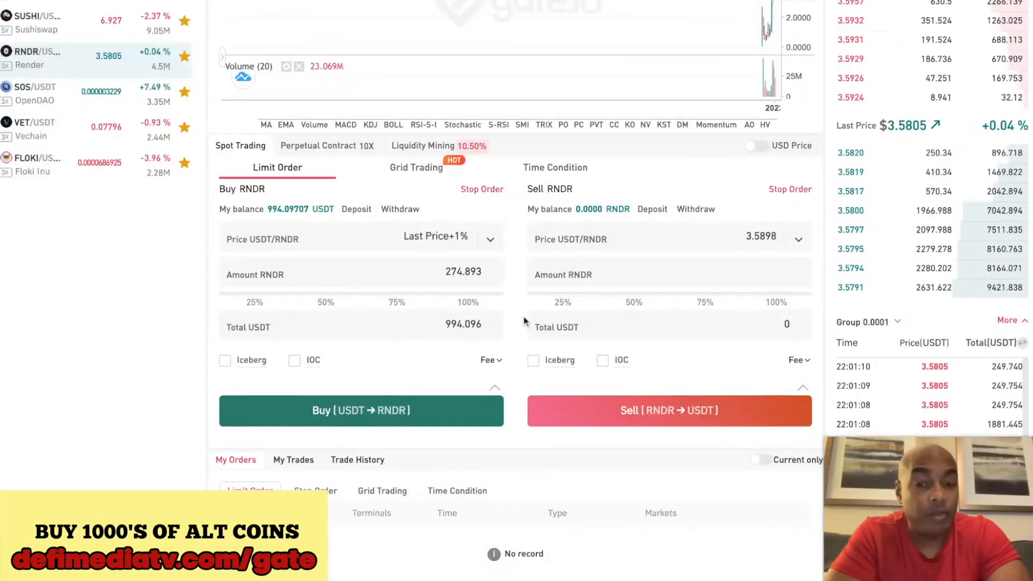
left_click(360, 410)
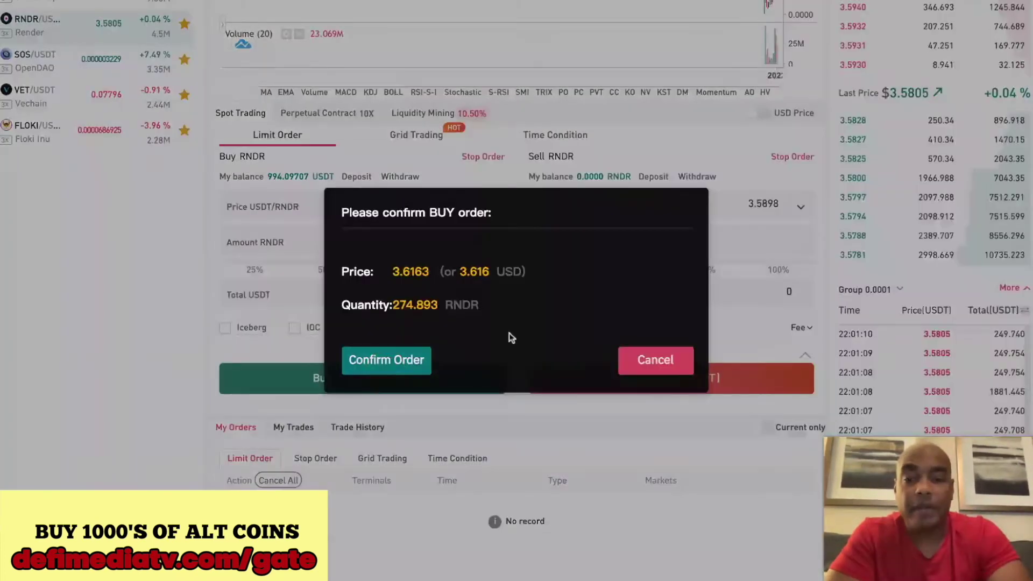
Step: Confirm the RNDR buy with the fund password, filling about 274.34 RNDR
left_click(386, 360)
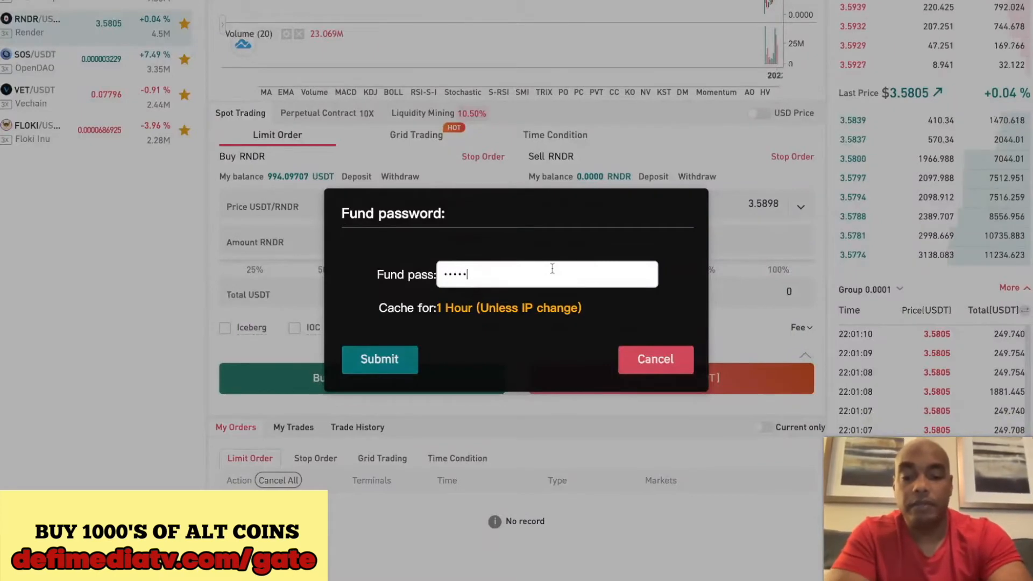
type("password")
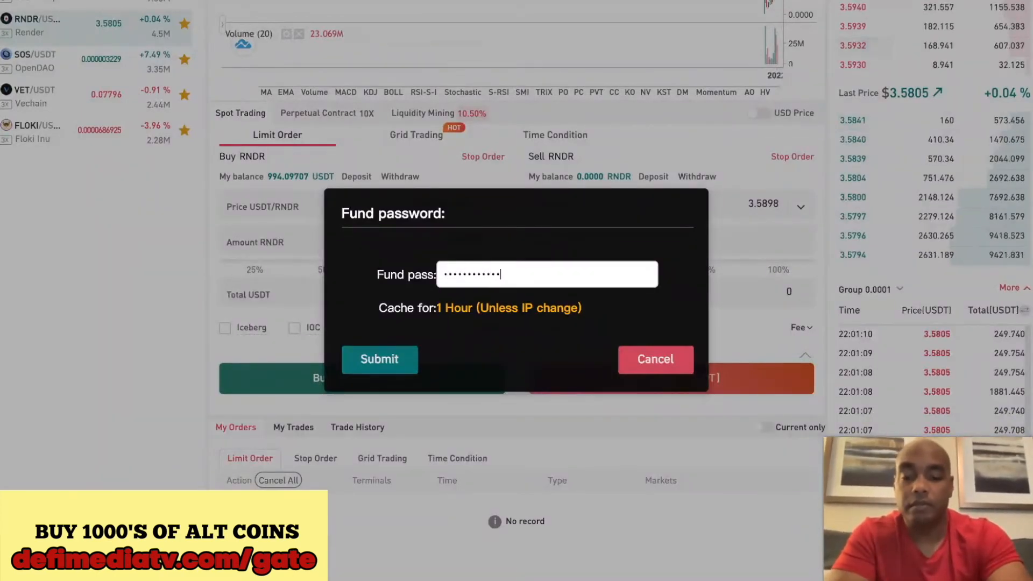
left_click(378, 359)
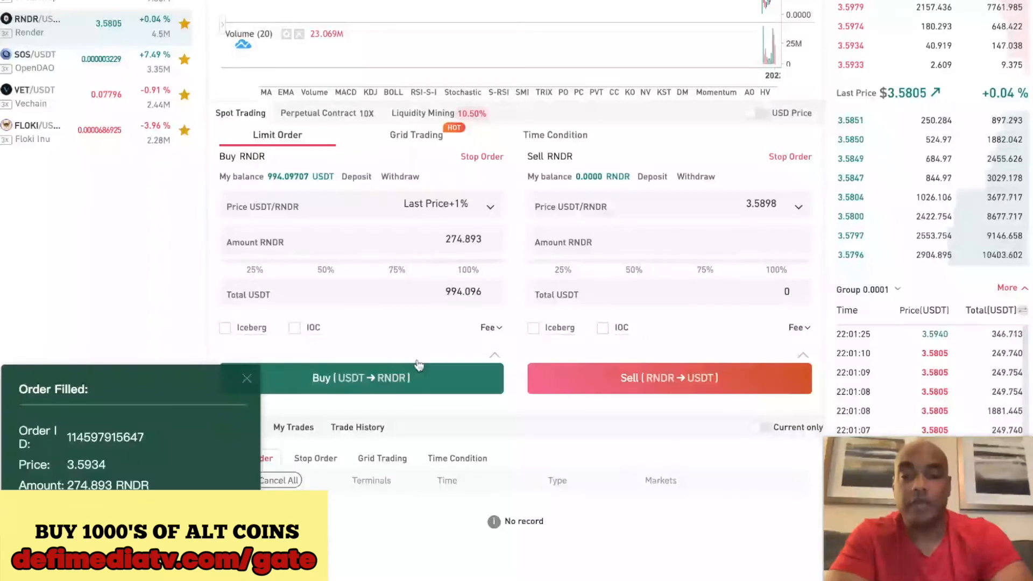
left_click(247, 377)
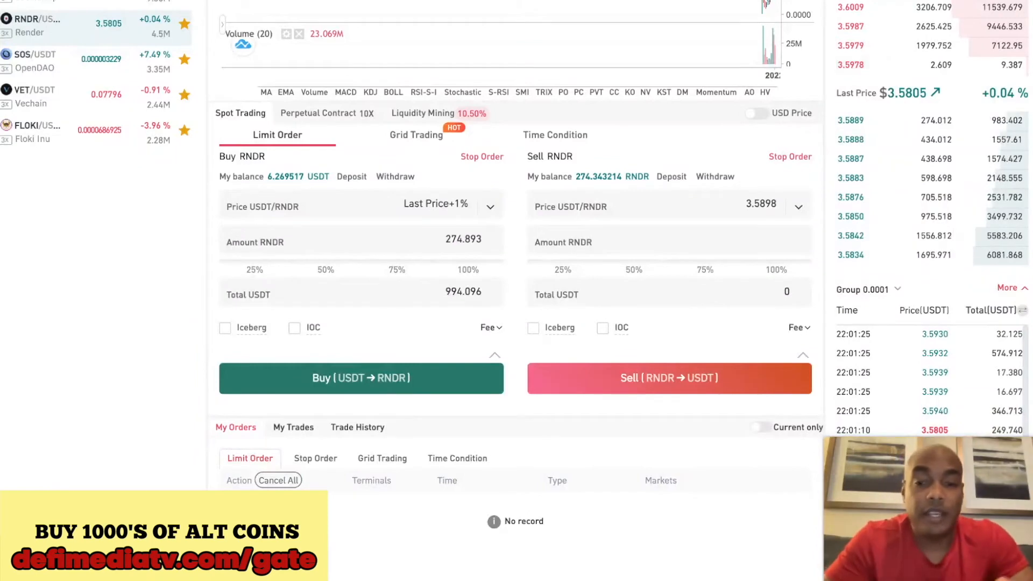
scroll("up", 3)
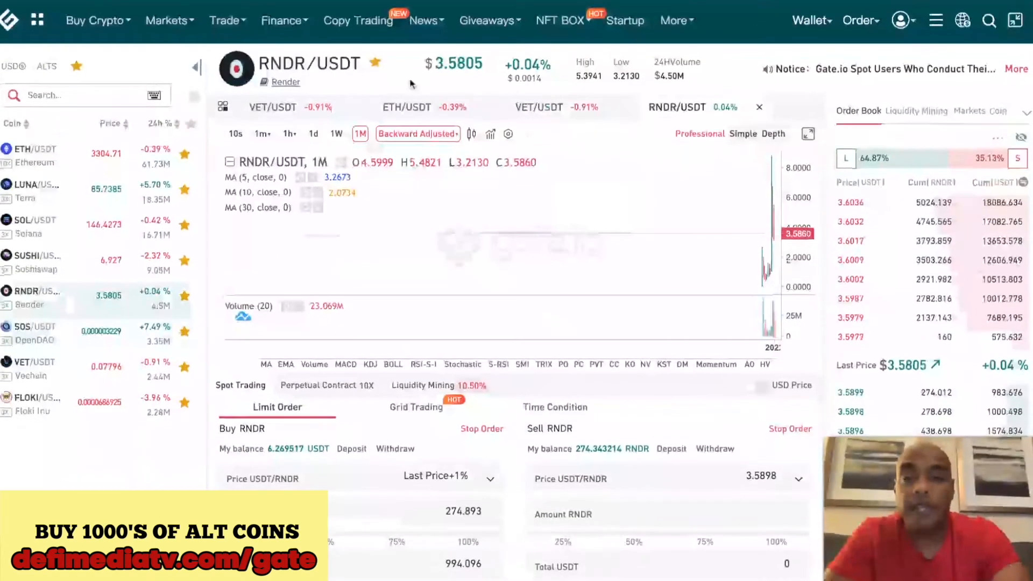
Step: View the Spot Account balances showing 274.34 RNDR and start an RNDR withdrawal
left_click(809, 21)
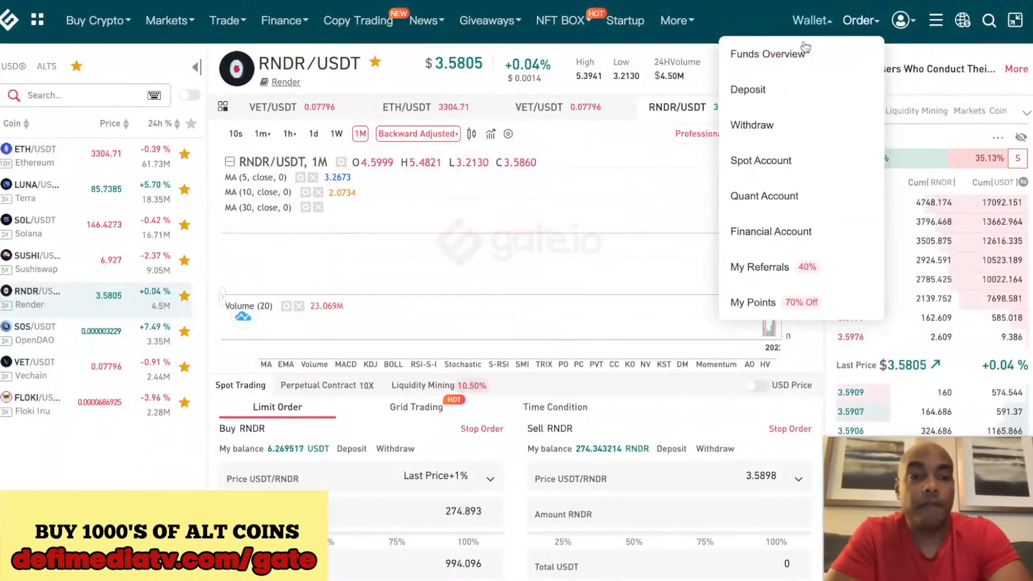
left_click(767, 54)
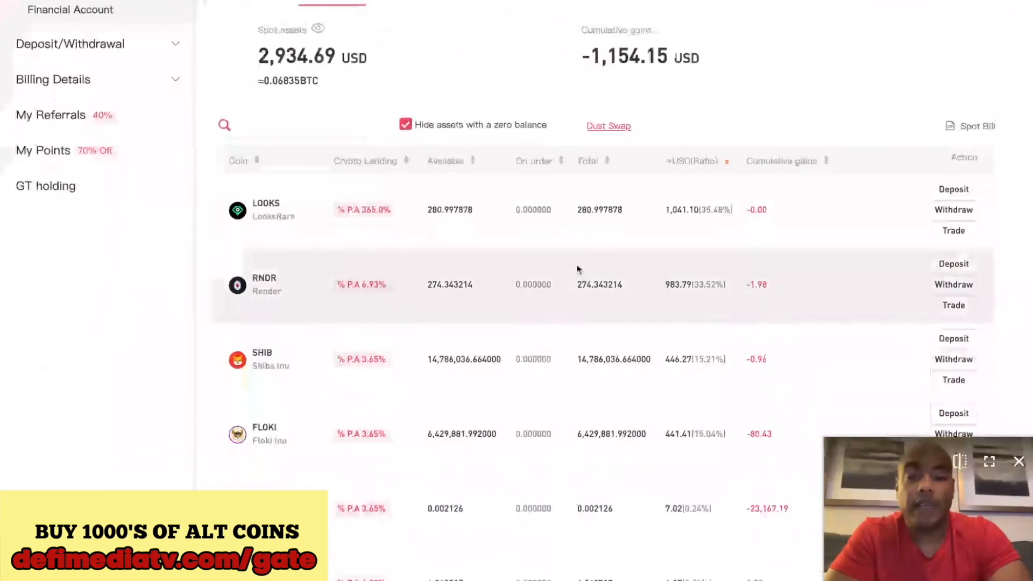
mouse_move(287, 242)
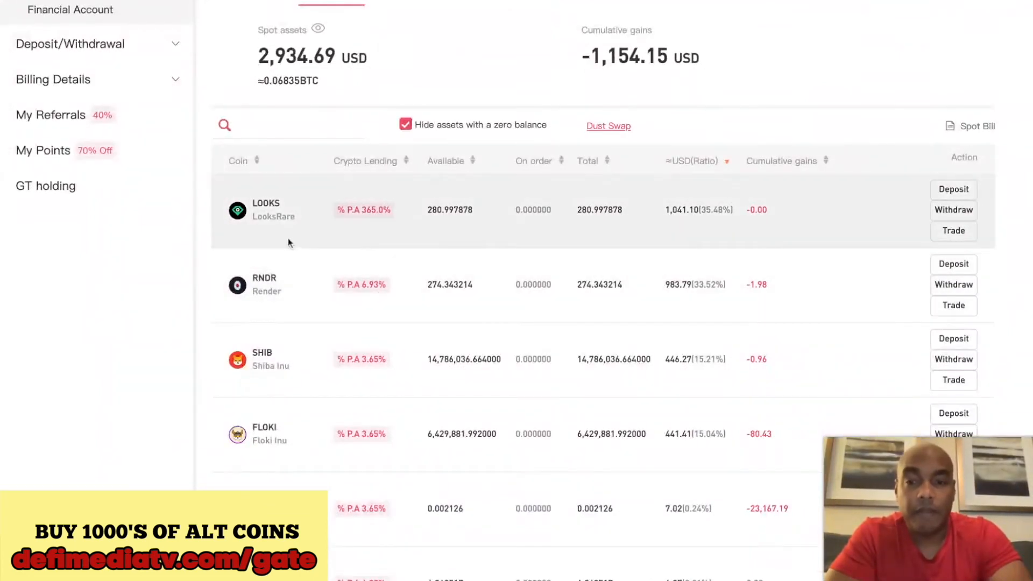
mouse_move(609, 269)
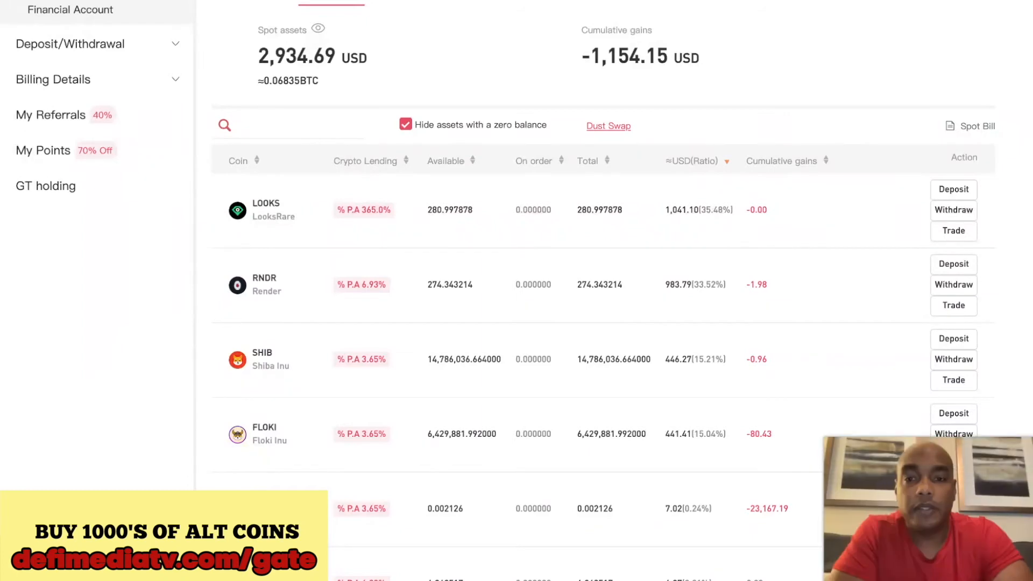
mouse_move(500, 4)
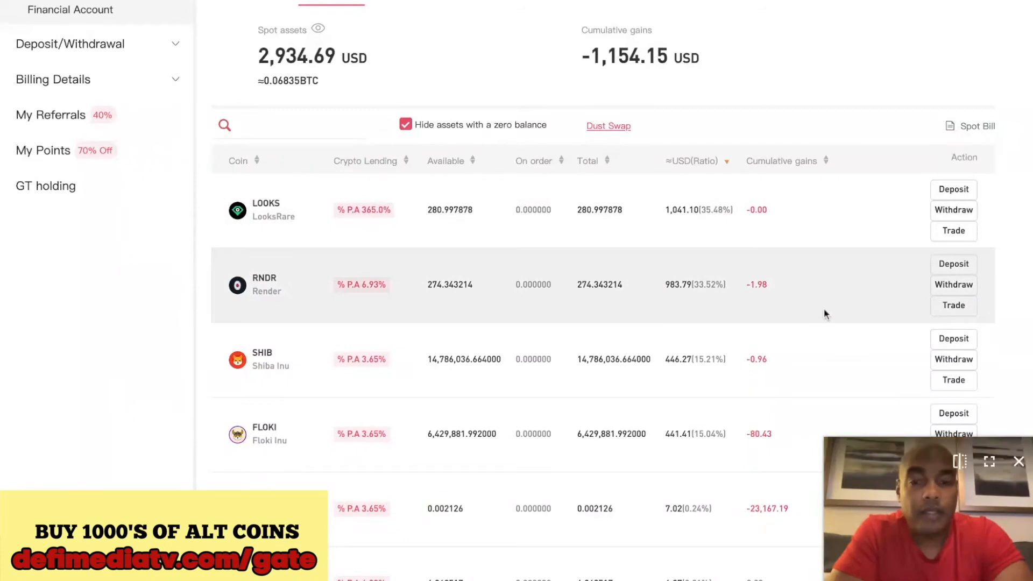
mouse_move(926, 329)
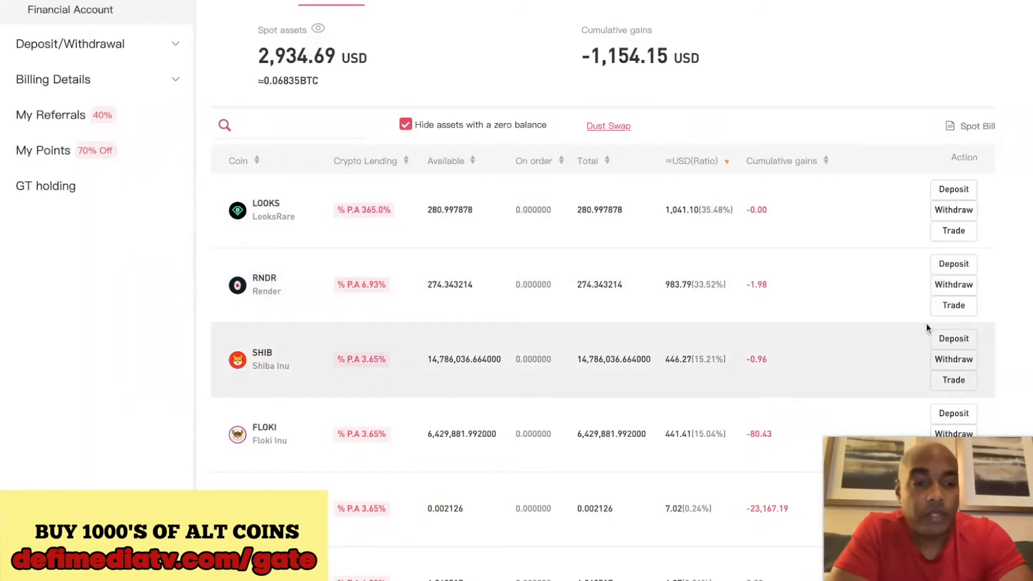
mouse_move(953, 284)
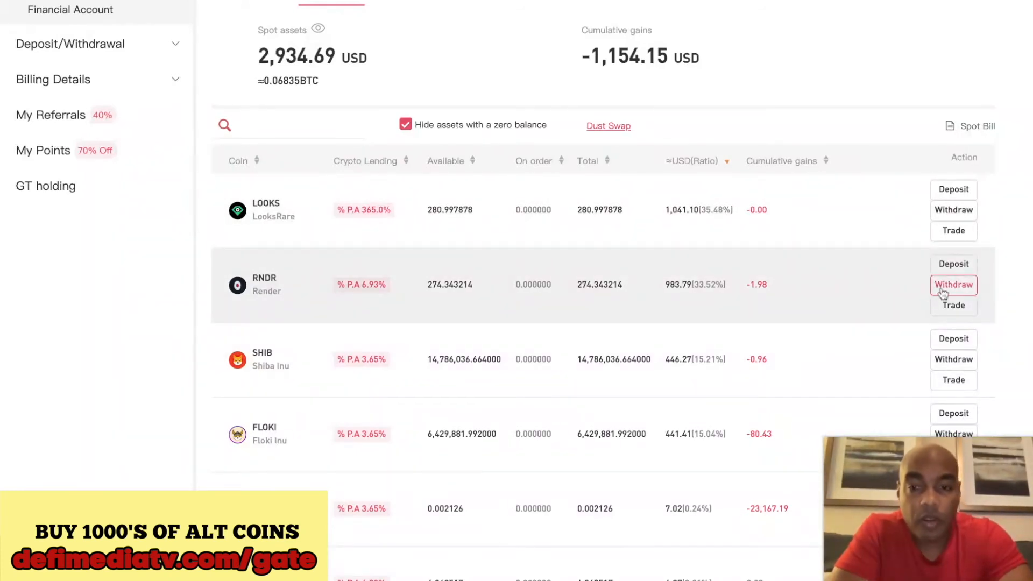
left_click(952, 284)
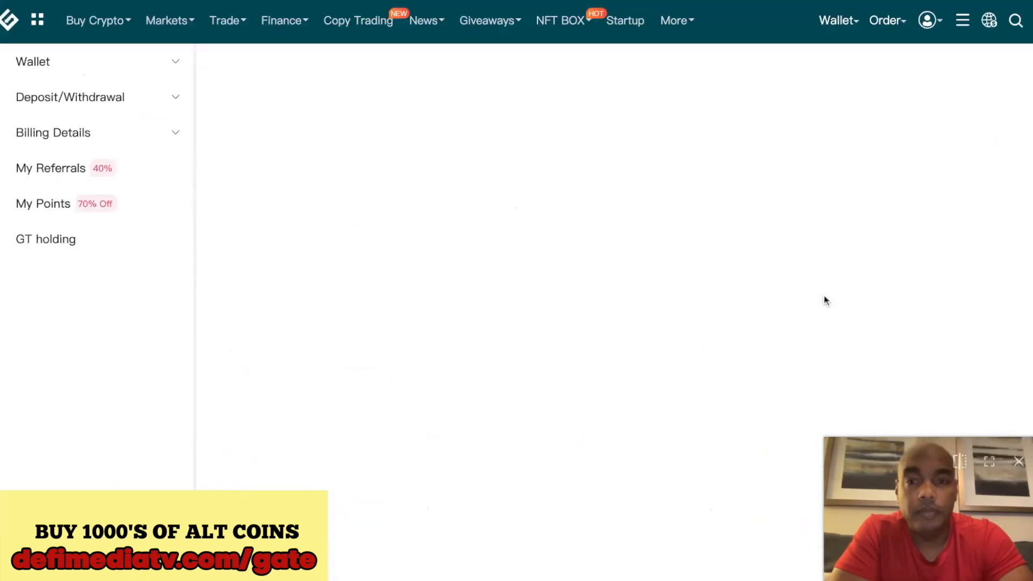
Step: Choose the ETH/ERC20 network and enter the MetaMask address 0x9991…A623 labelled metamask
left_click(70, 96)
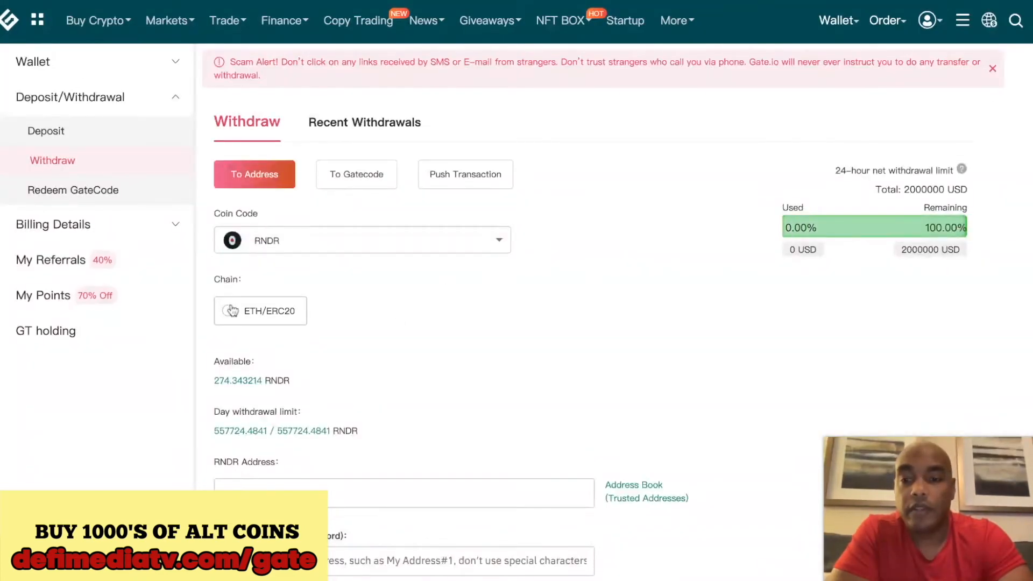
scroll("down", 3)
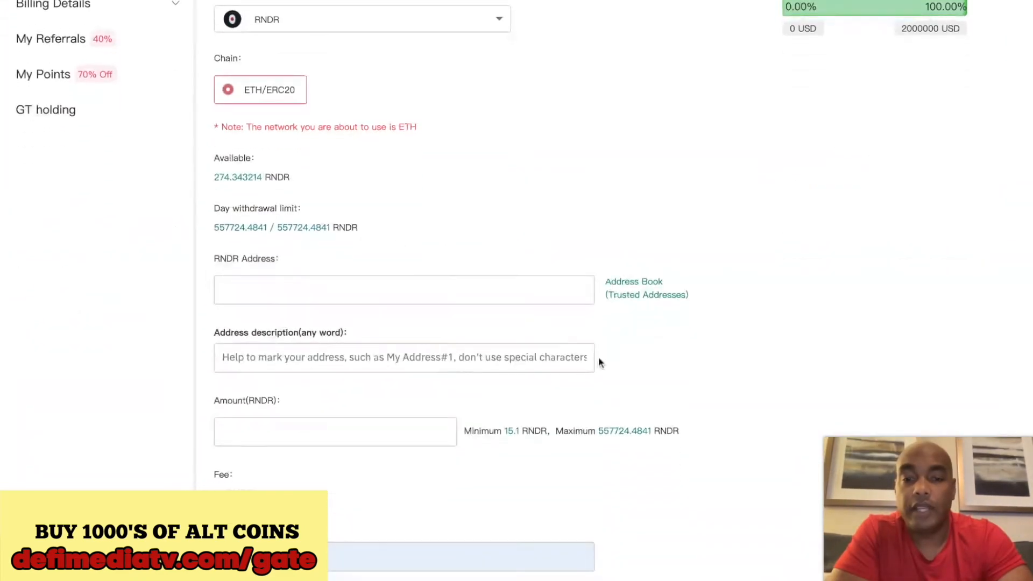
left_click(404, 290)
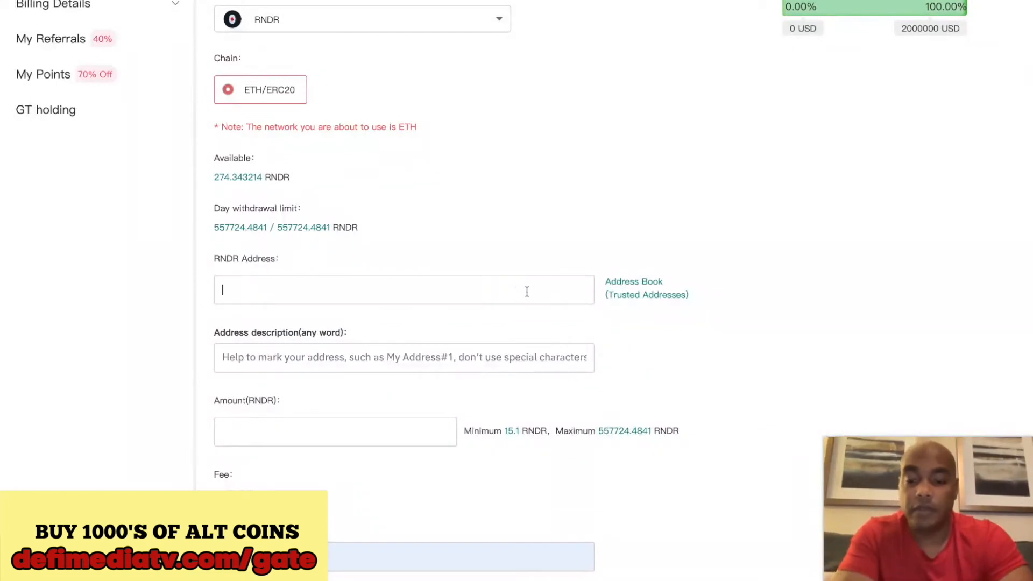
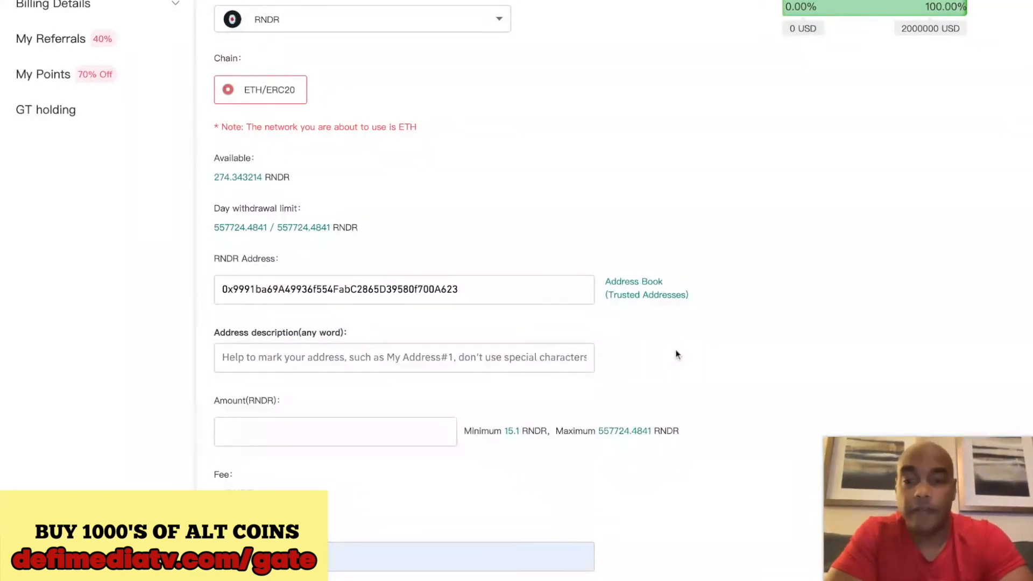
type("metamask")
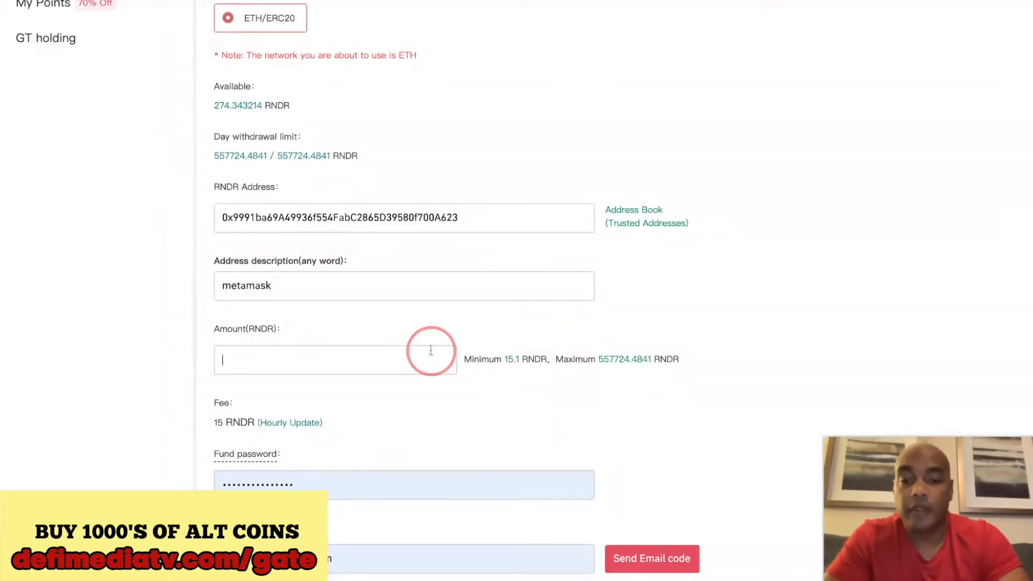
Step: Enter a 274 RNDR withdrawal amount and the fund password
type("274")
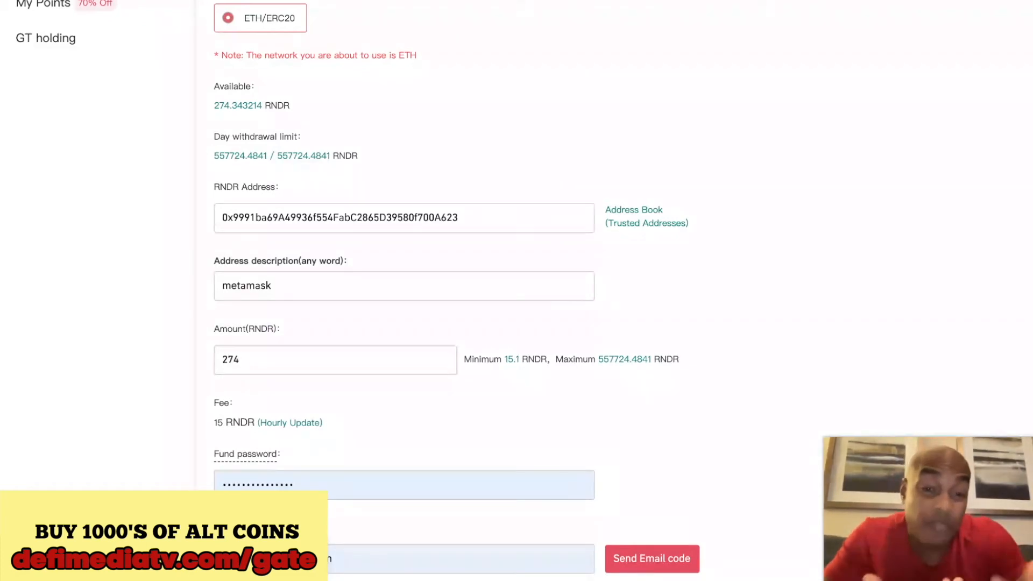
scroll("down", 3)
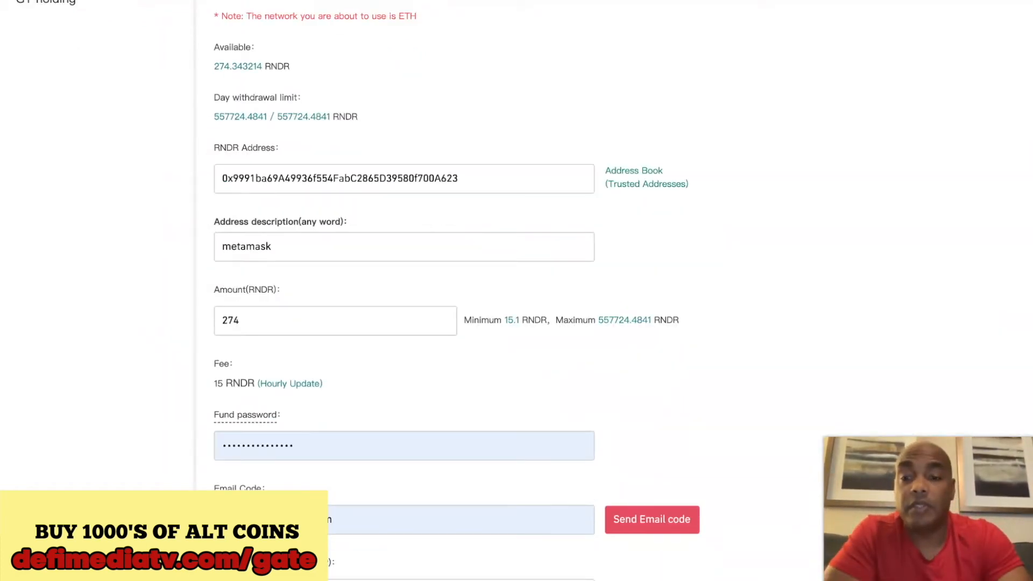
scroll("down", 3)
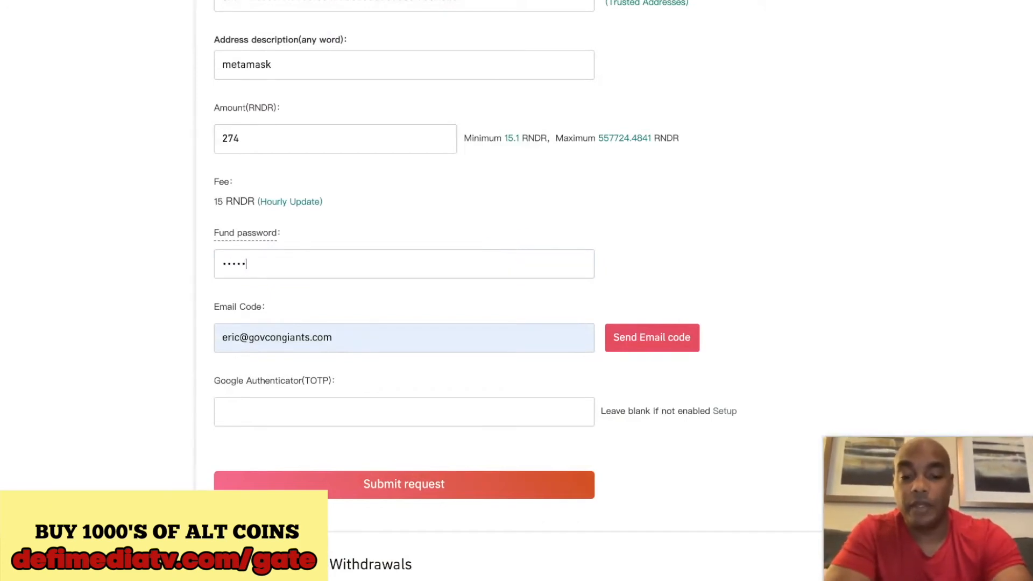
type("password")
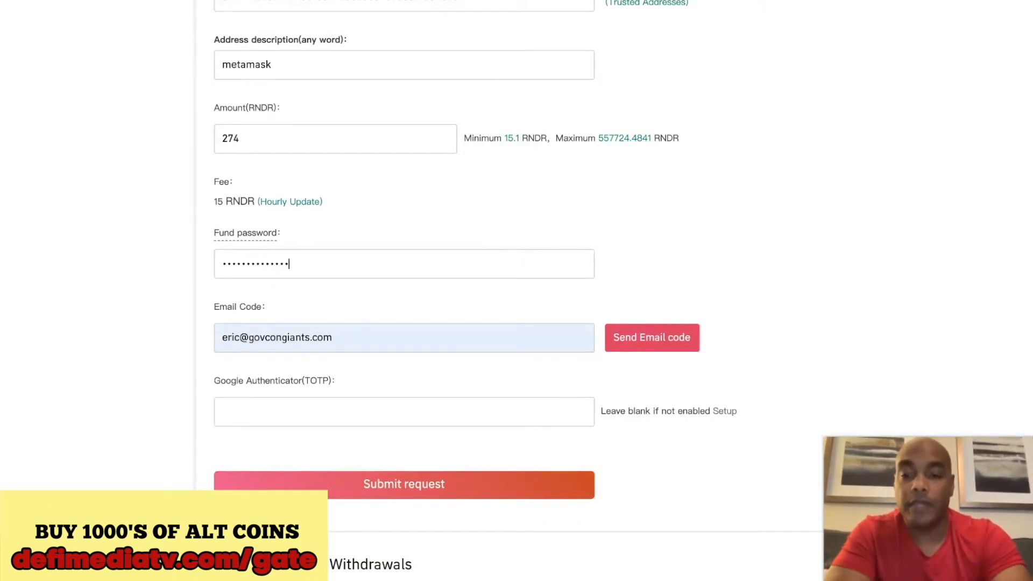
double_click(277, 337)
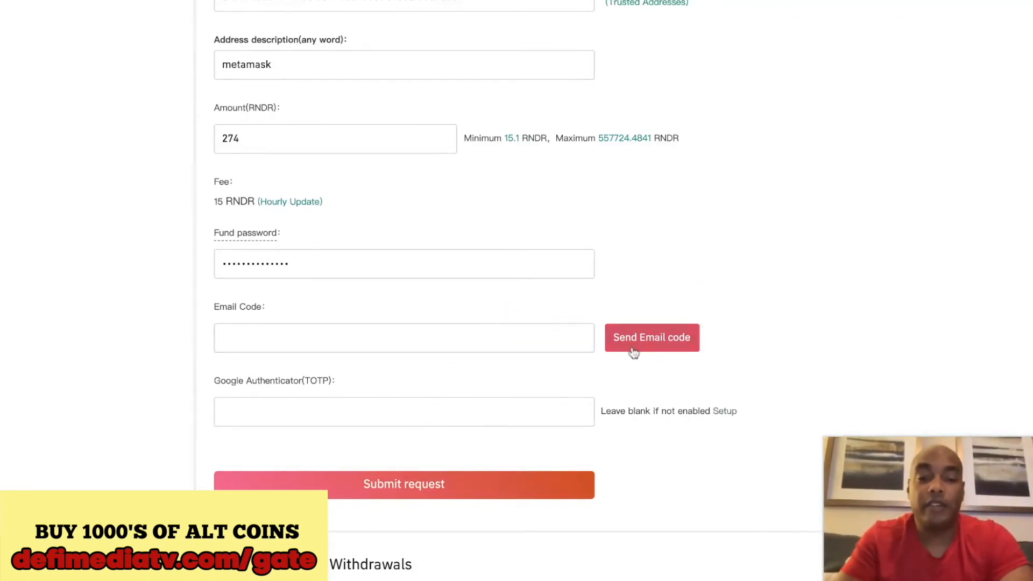
Step: Enter the emailed code and the Google Authenticator code, then submit the 274 RNDR withdrawal request
left_click(651, 336)
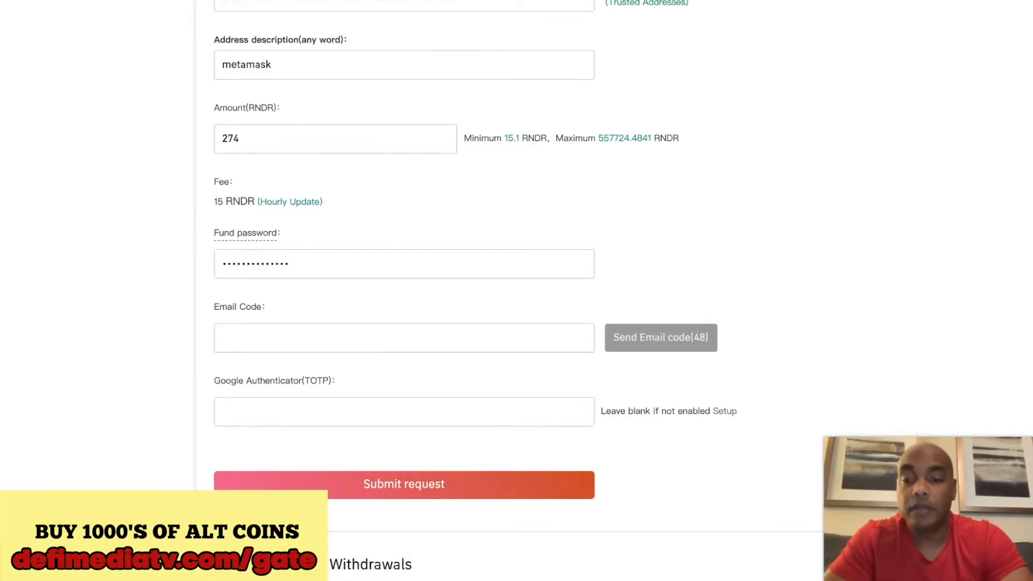
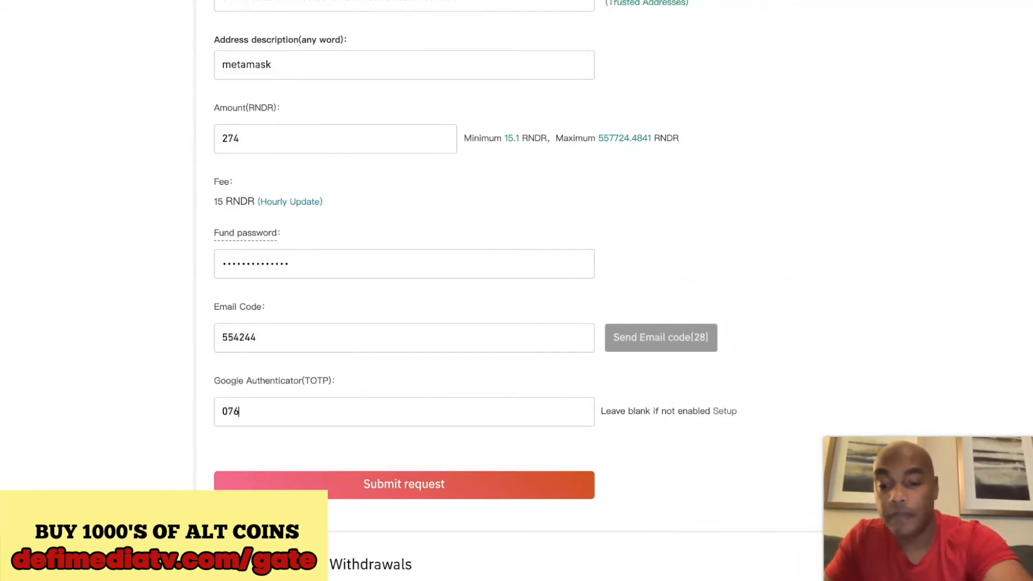
left_click(404, 483)
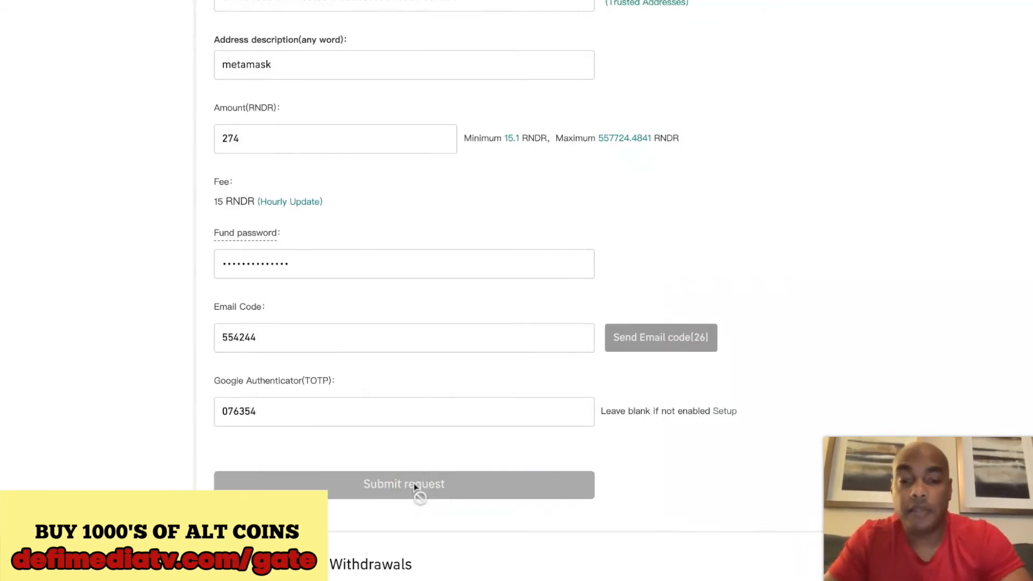
mouse_move(642, 467)
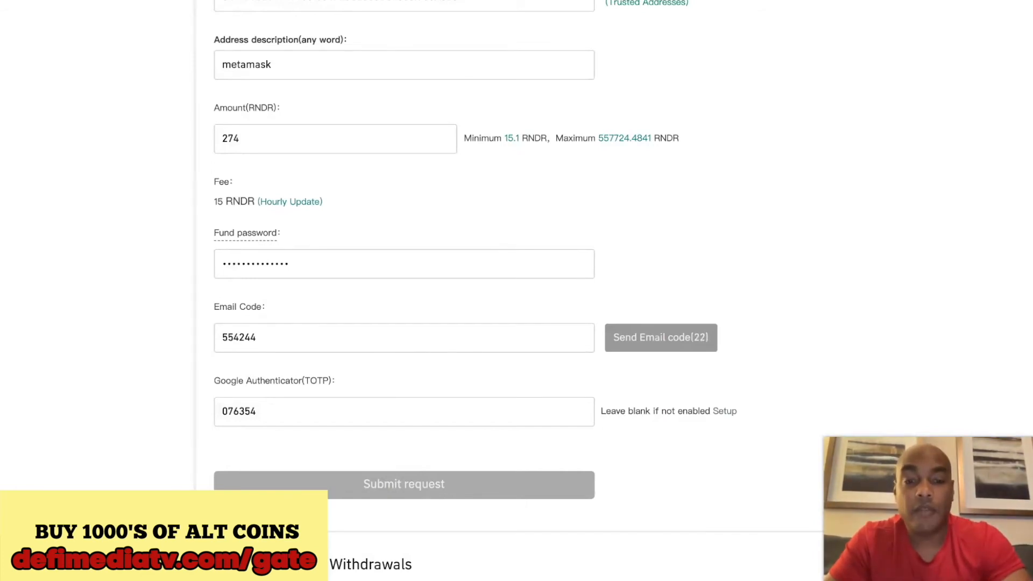
left_click(403, 483)
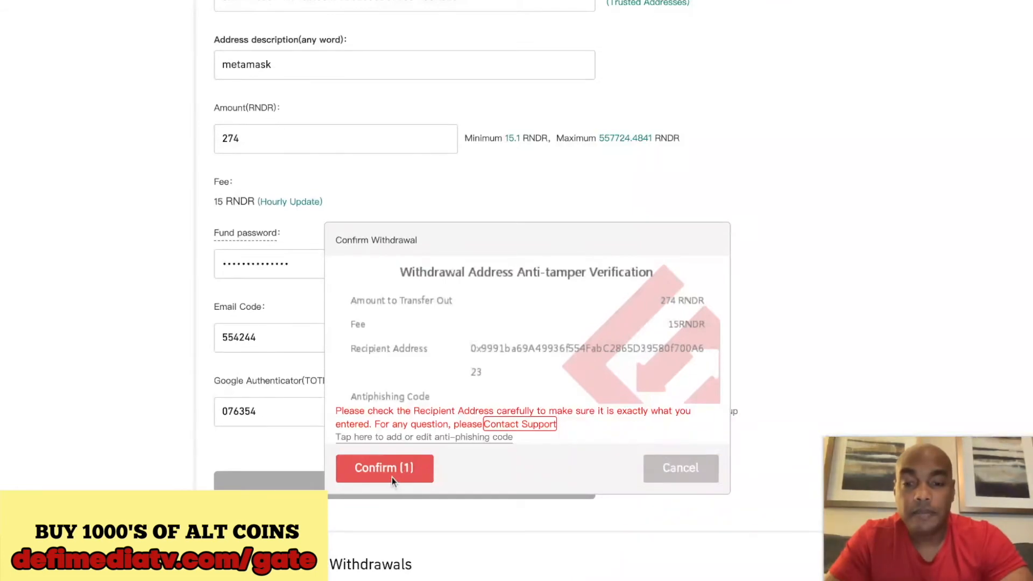
Step: Confirm the 274 RNDR withdrawal in the anti-tamper dialog, pass the slider captcha and dismiss the success message
left_click(384, 468)
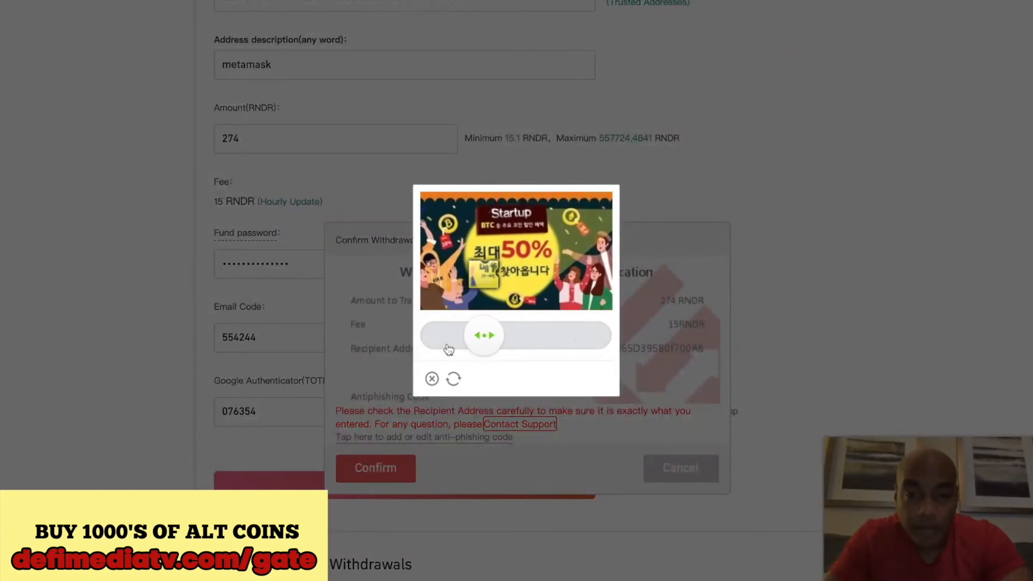
left_click(432, 377)
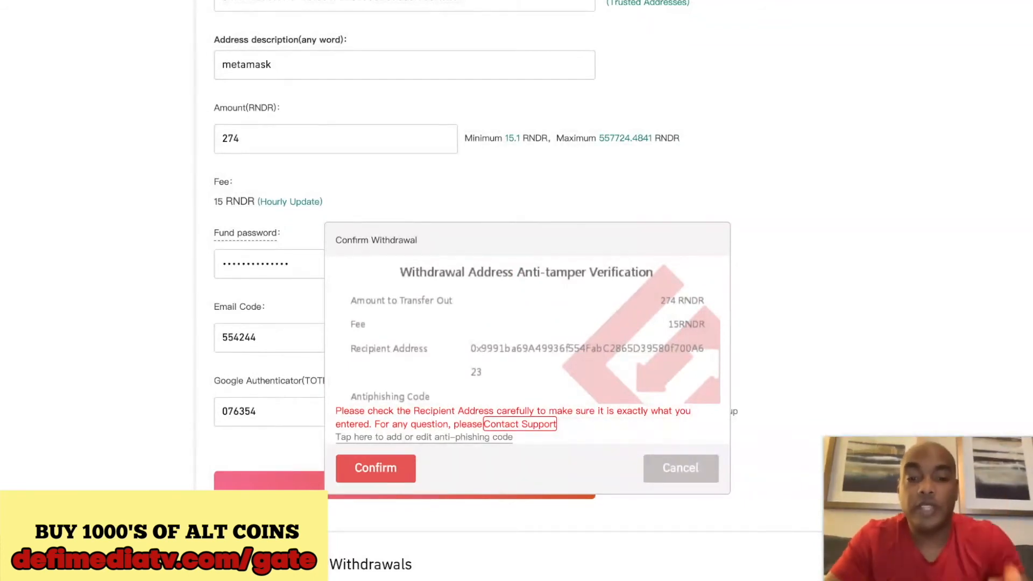
left_click(374, 467)
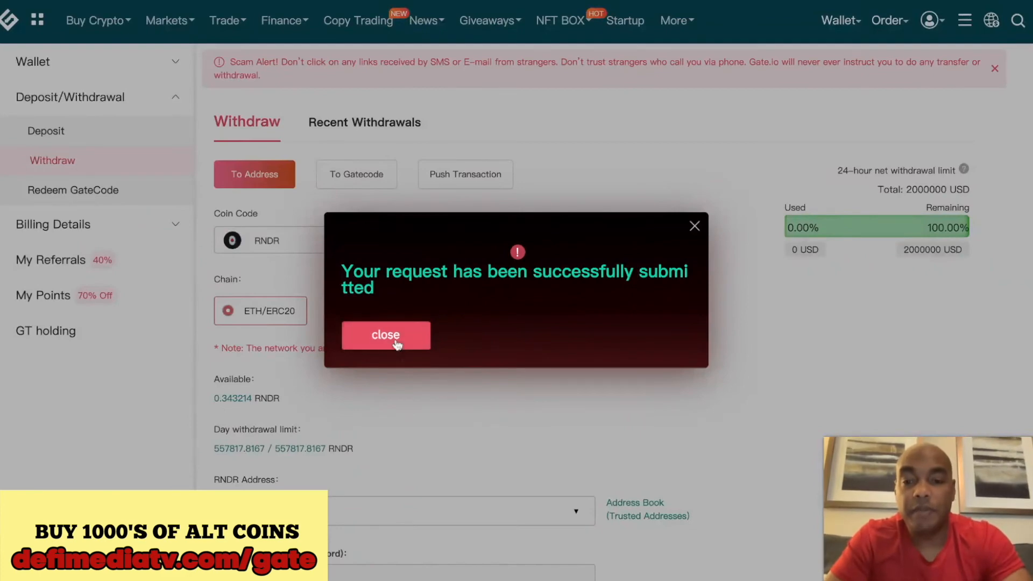
left_click(385, 335)
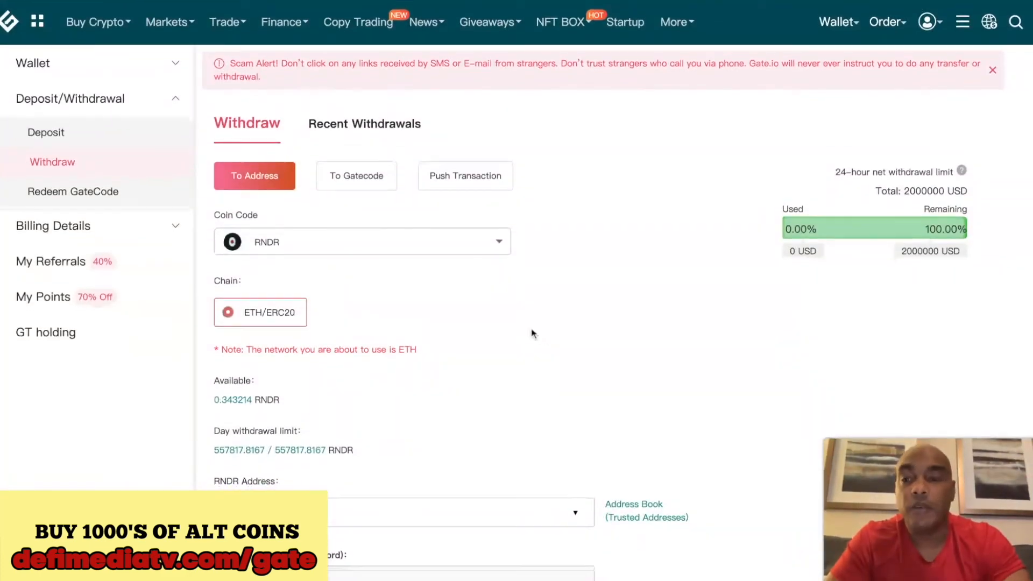
left_click(32, 63)
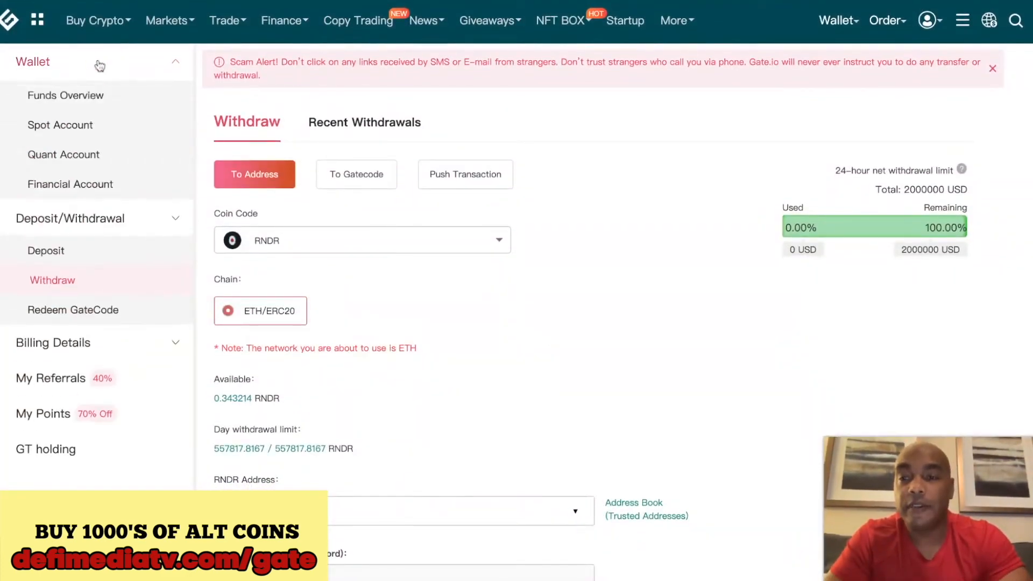
Step: View the Spot Account coin list showing 280.997878 LOOKS available
left_click(60, 125)
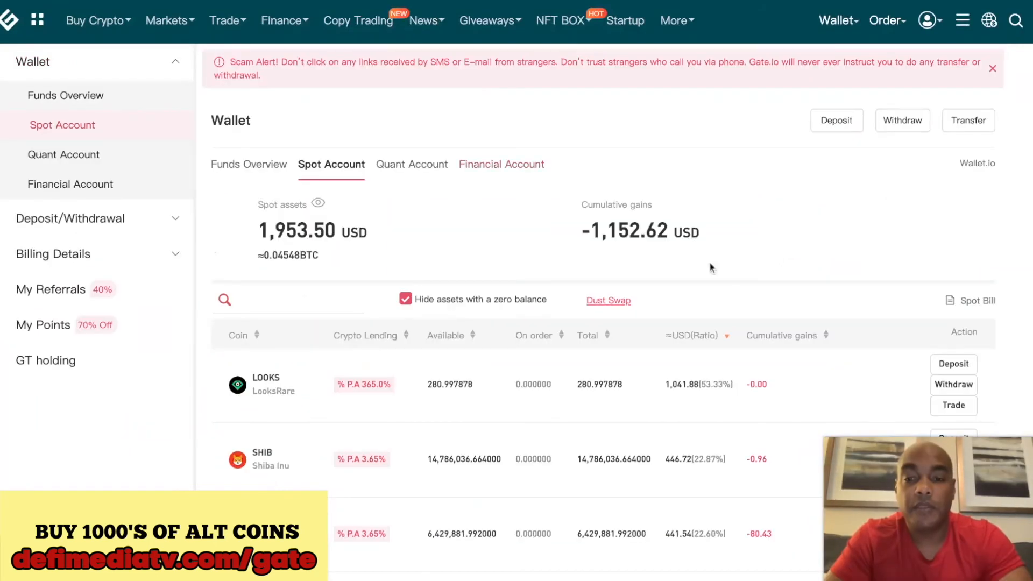
scroll("down", 3)
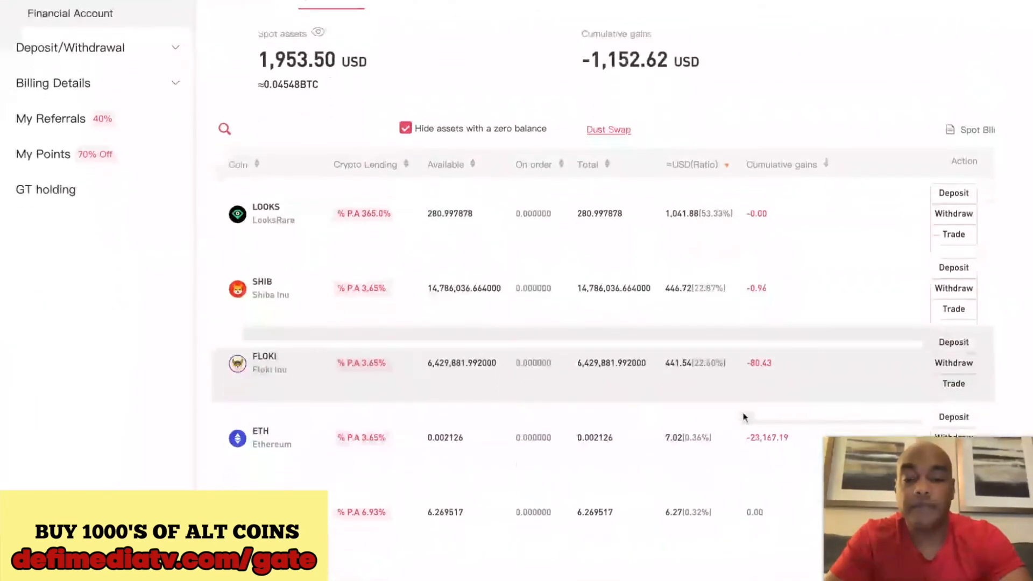
scroll("down", 3)
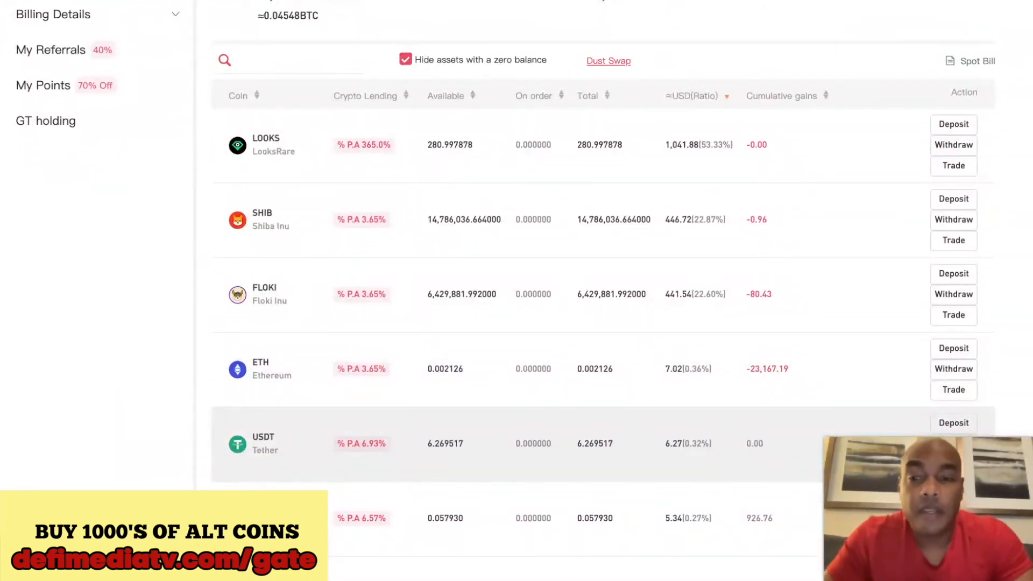
scroll("up", 3)
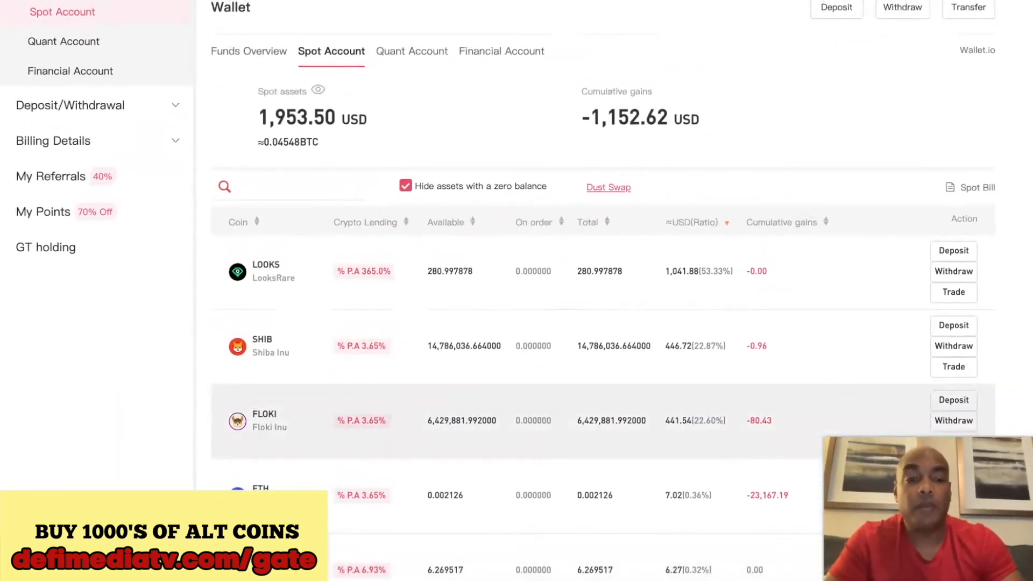
mouse_move(671, 291)
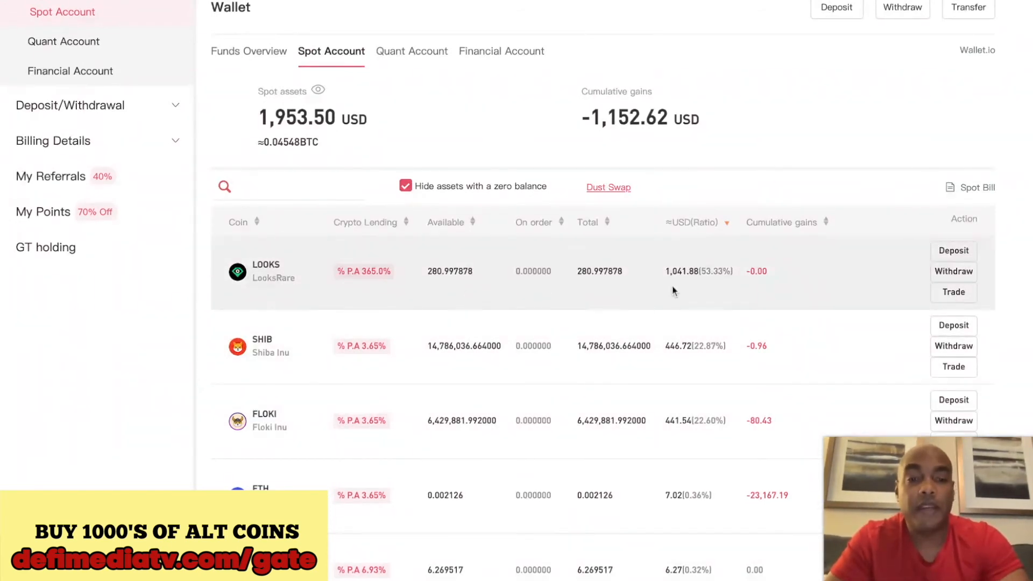
mouse_move(953, 271)
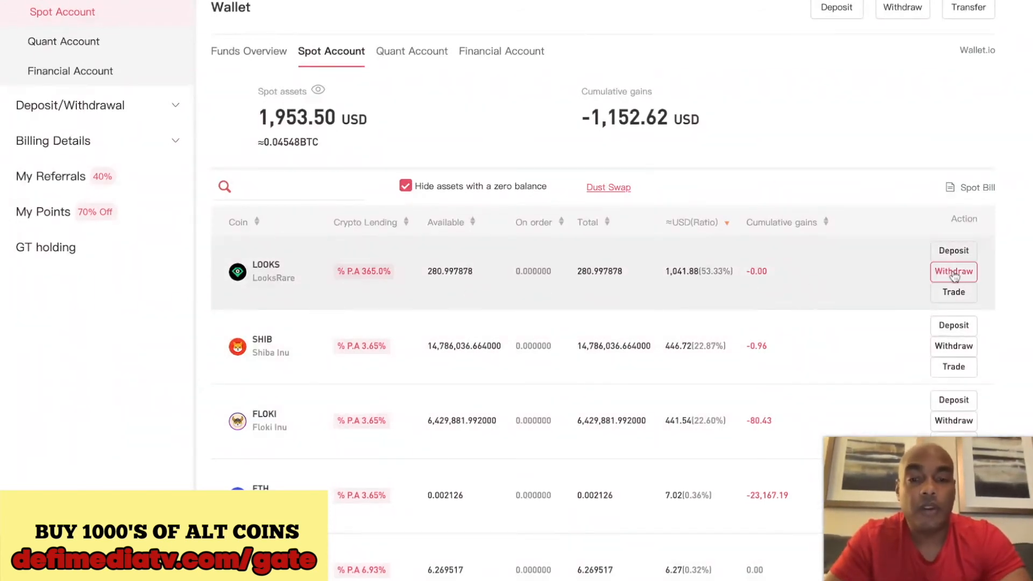
Step: Start a LOOKS withdrawal on ETH/ERC20 with the MetaMask address and go to the trusted address book
left_click(953, 272)
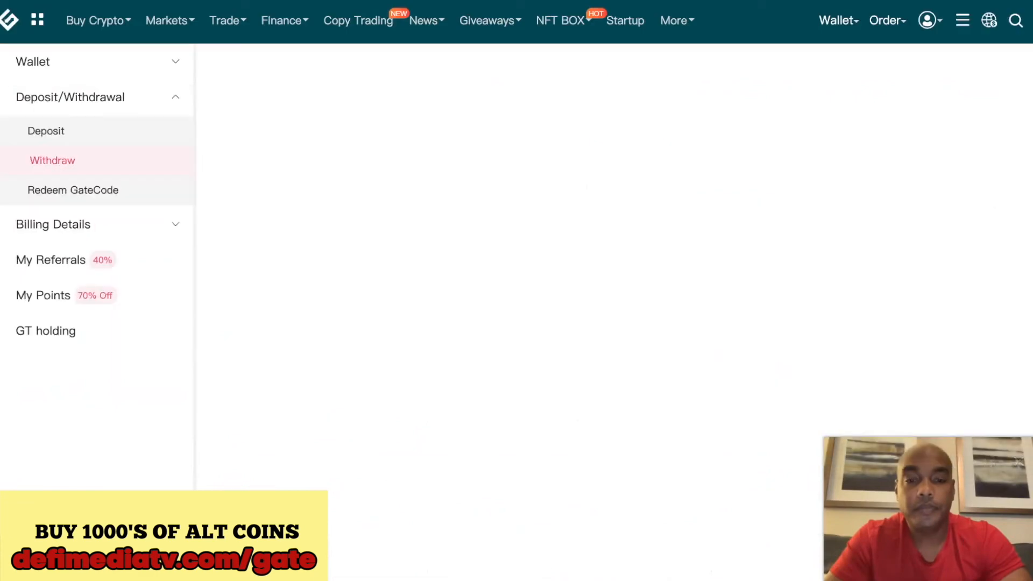
left_click(52, 160)
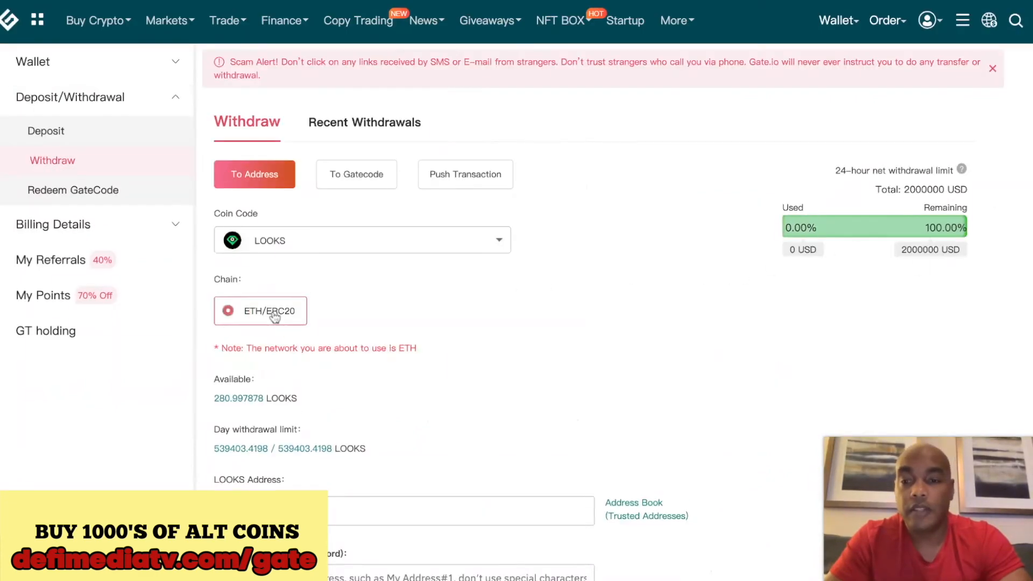
scroll("down", 3)
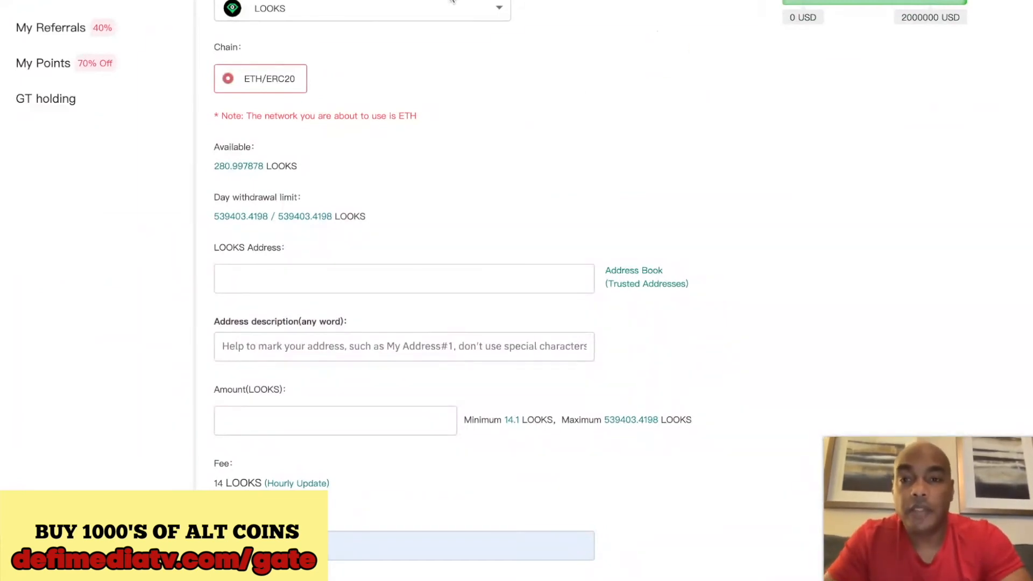
mouse_move(800, 1)
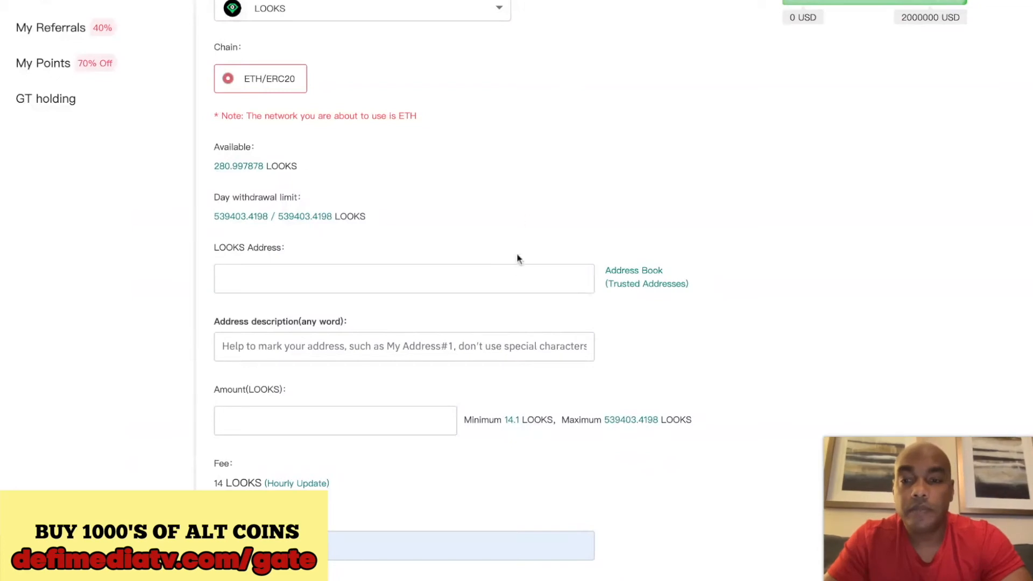
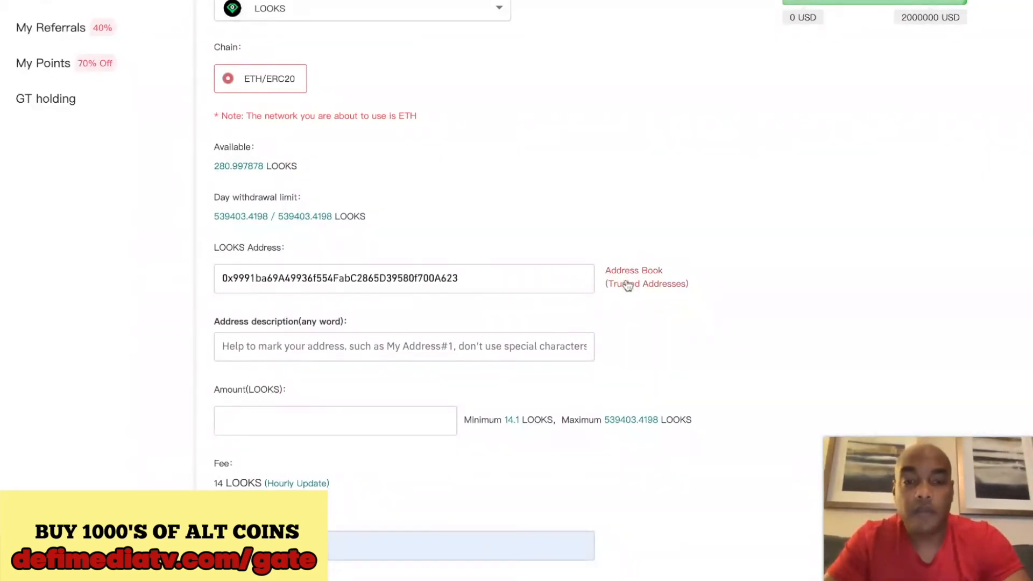
left_click(633, 277)
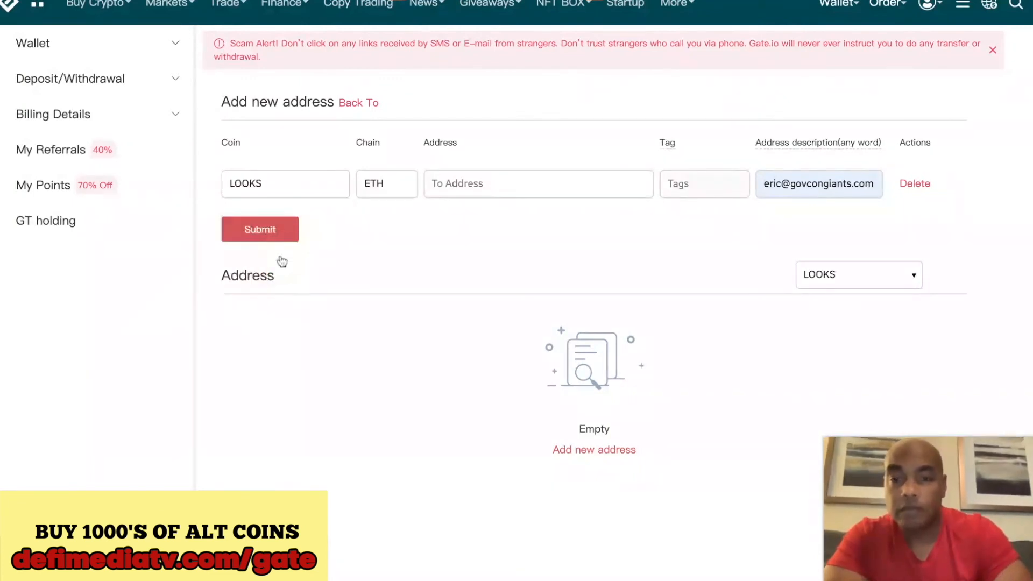
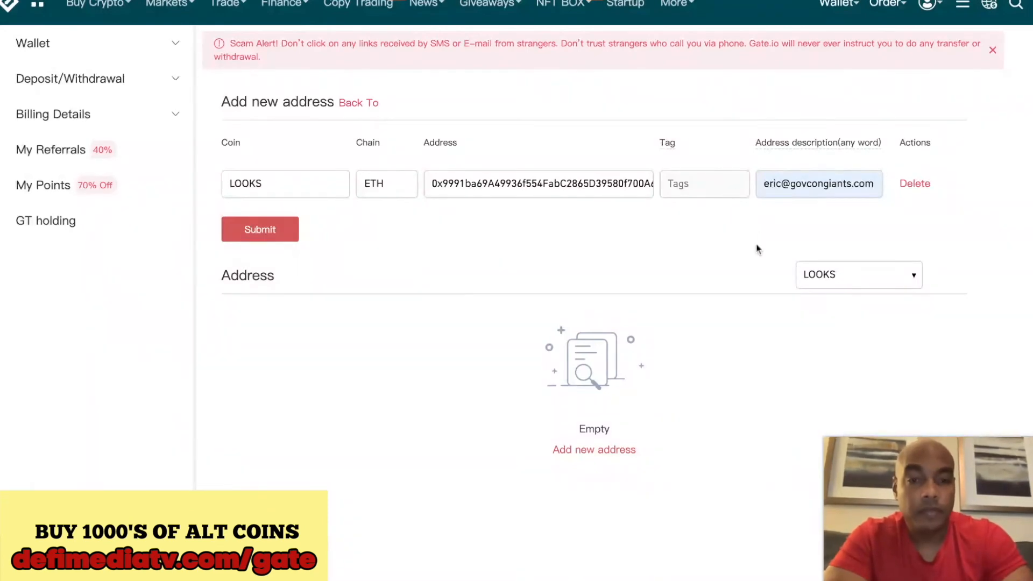
Step: Save the MetaMask address as a trusted LOOKS address with the fund password entered
left_click(259, 229)
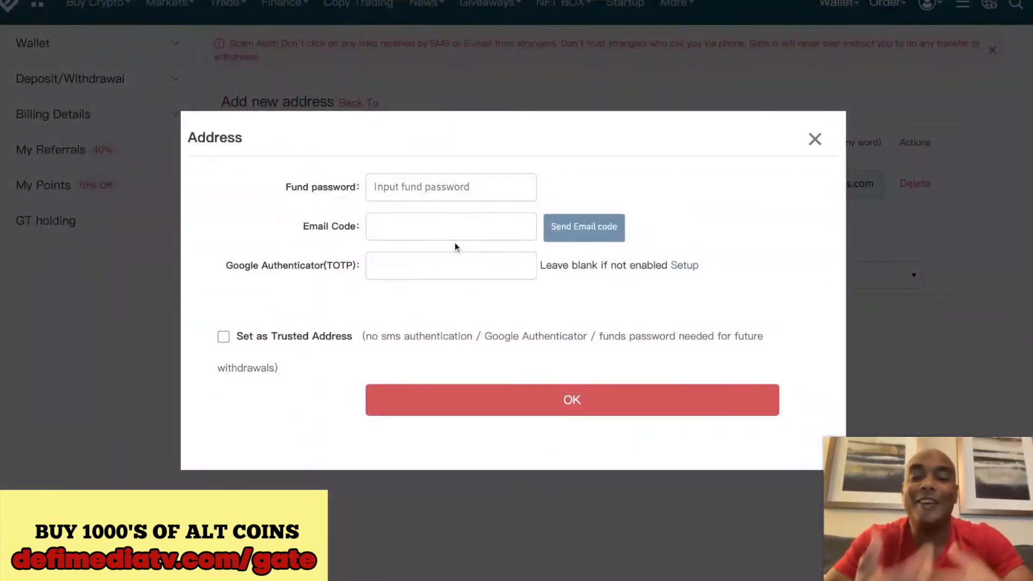
mouse_move(699, 212)
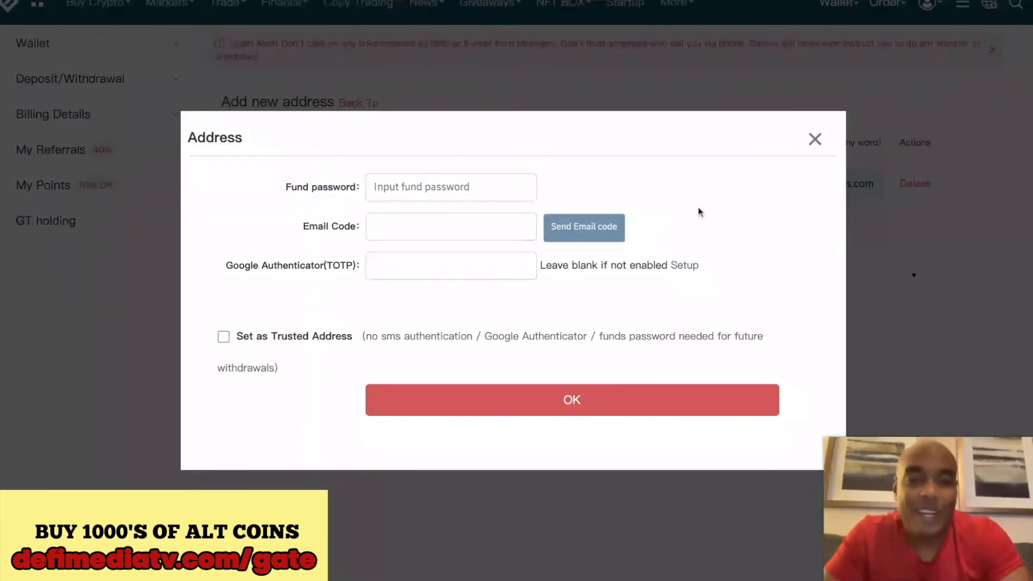
mouse_move(457, 325)
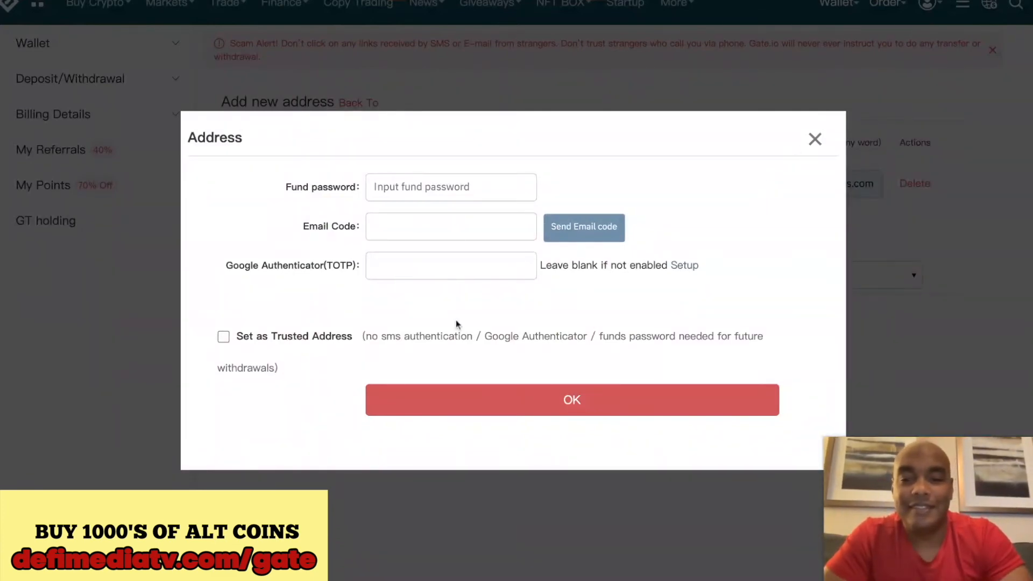
left_click(224, 336)
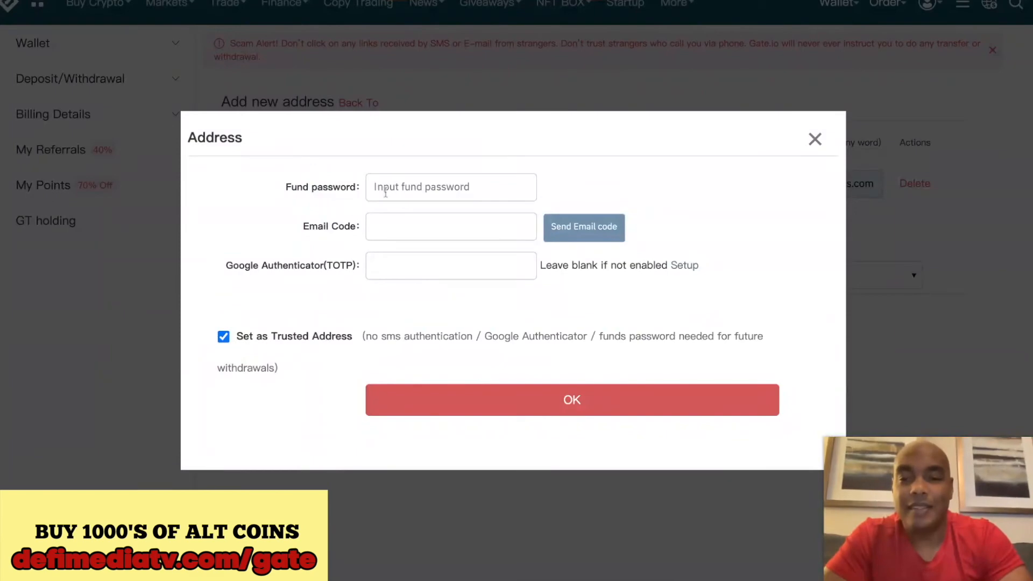
type("•")
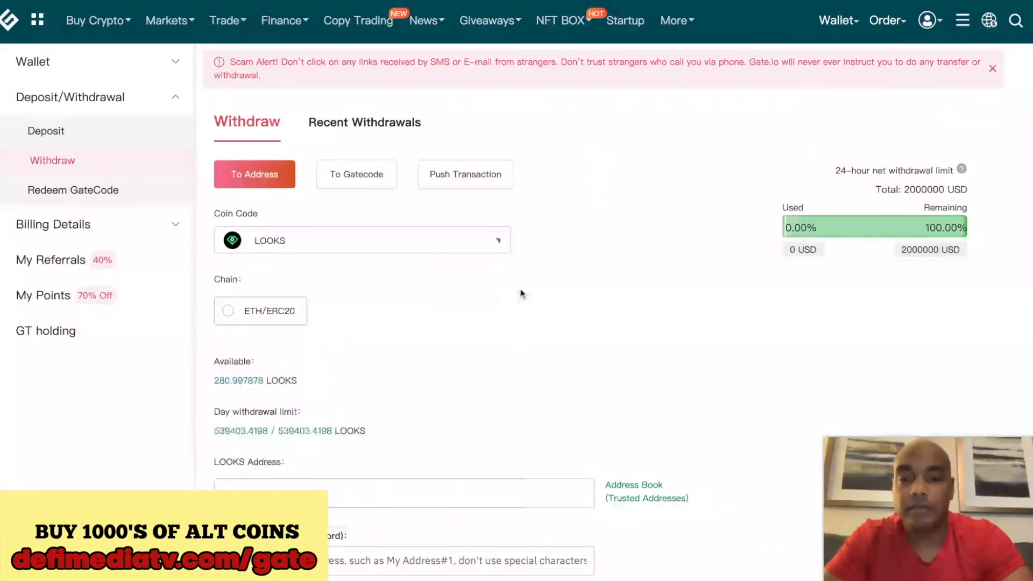
Step: Fill the LOOKS withdrawal with ETH/ERC20, the MetaMask address labelled metamask and an amount of 280
scroll("down", 3)
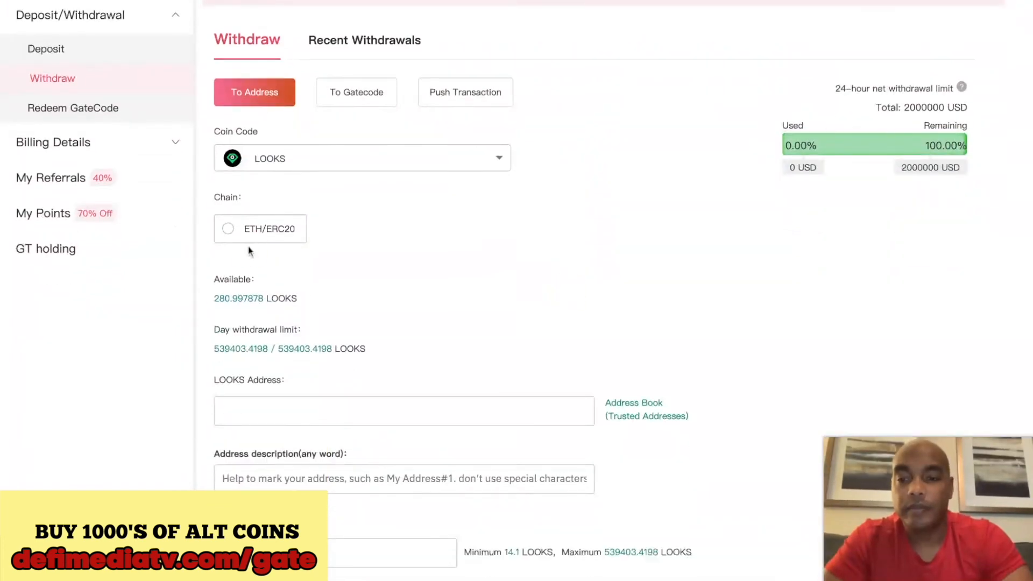
left_click(227, 228)
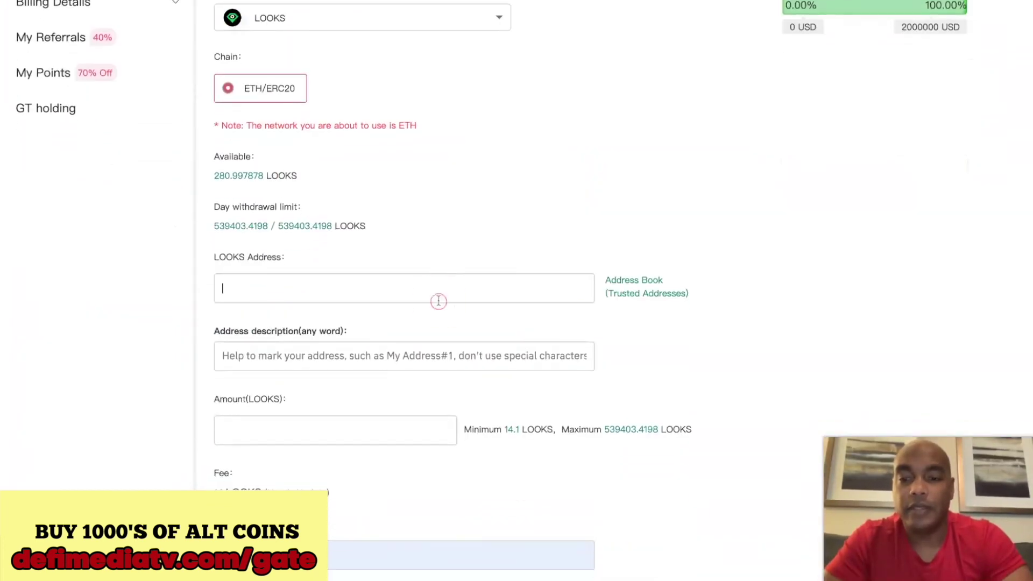
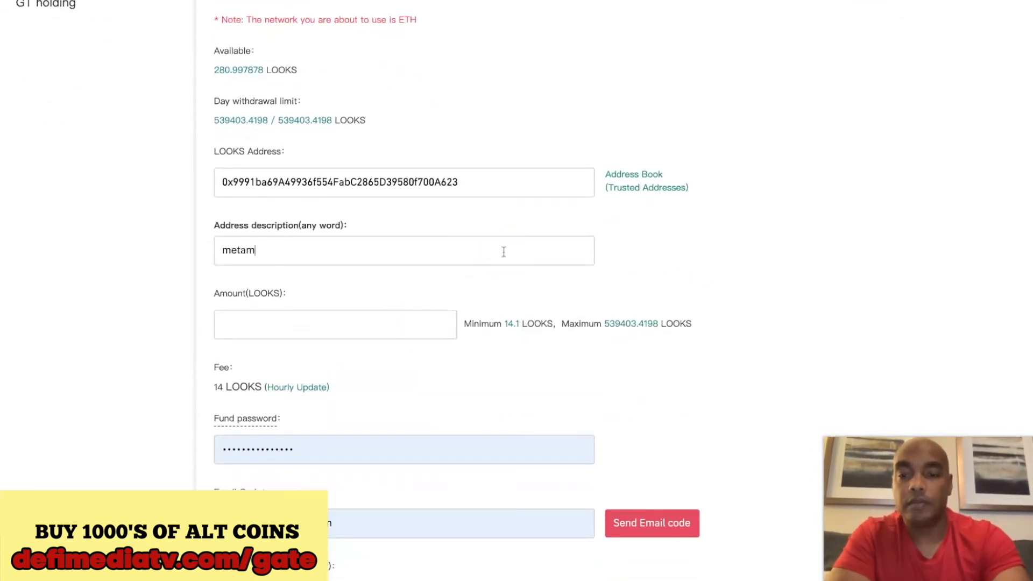
type("ask")
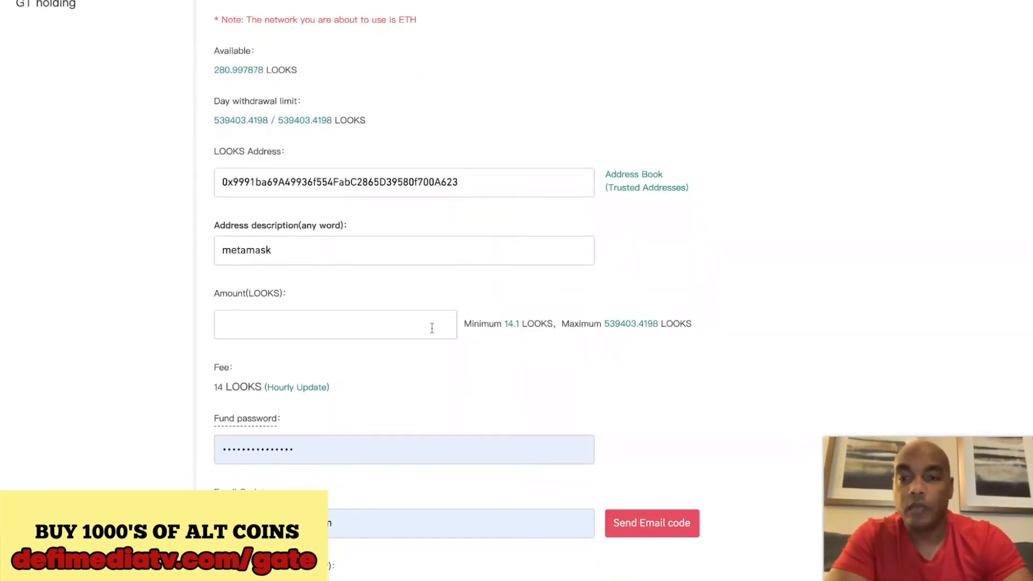
type("280")
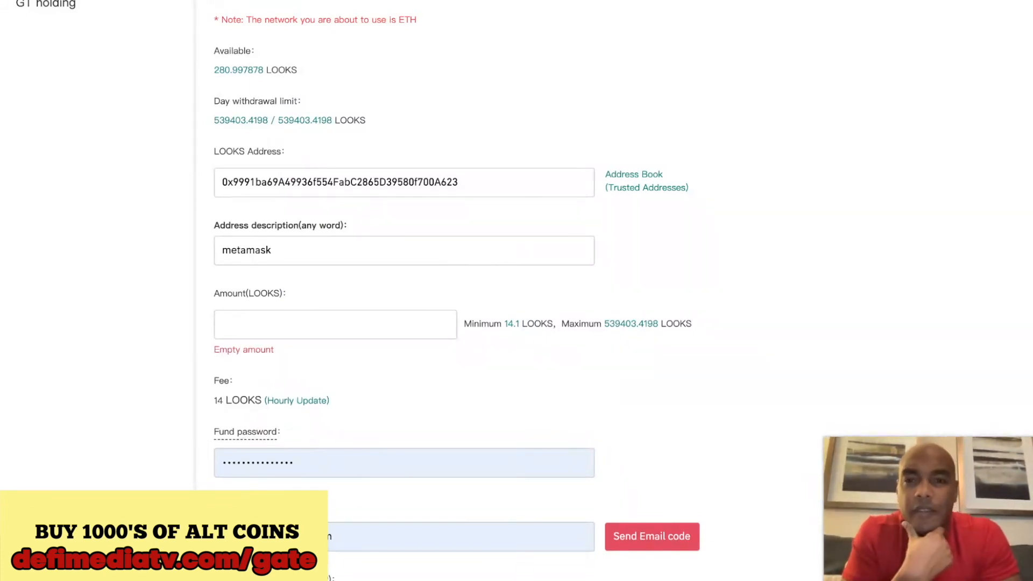
type("280")
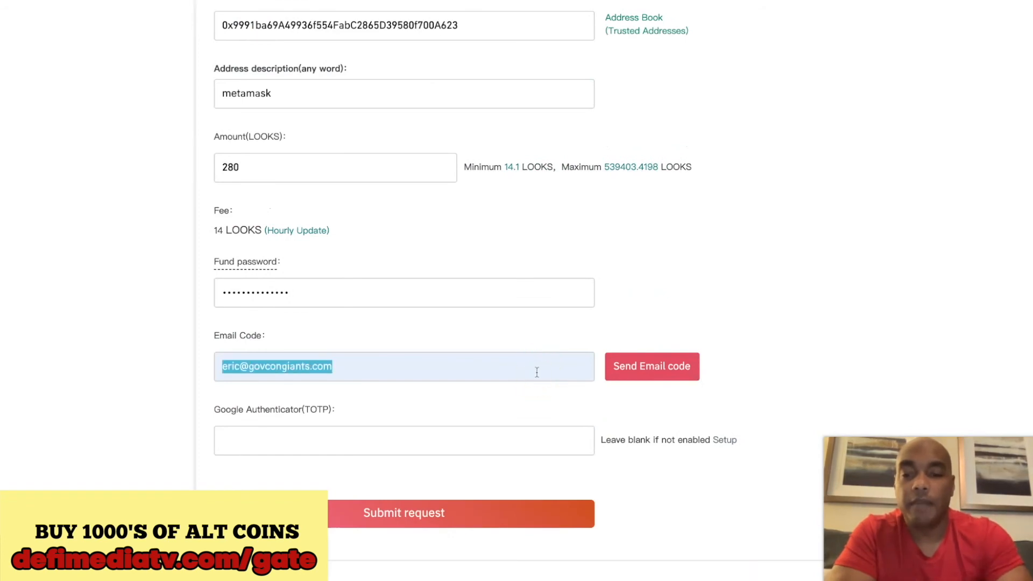
Step: Request the email code and enter it with the Google Authenticator code for the LOOKS withdrawal
left_click(651, 366)
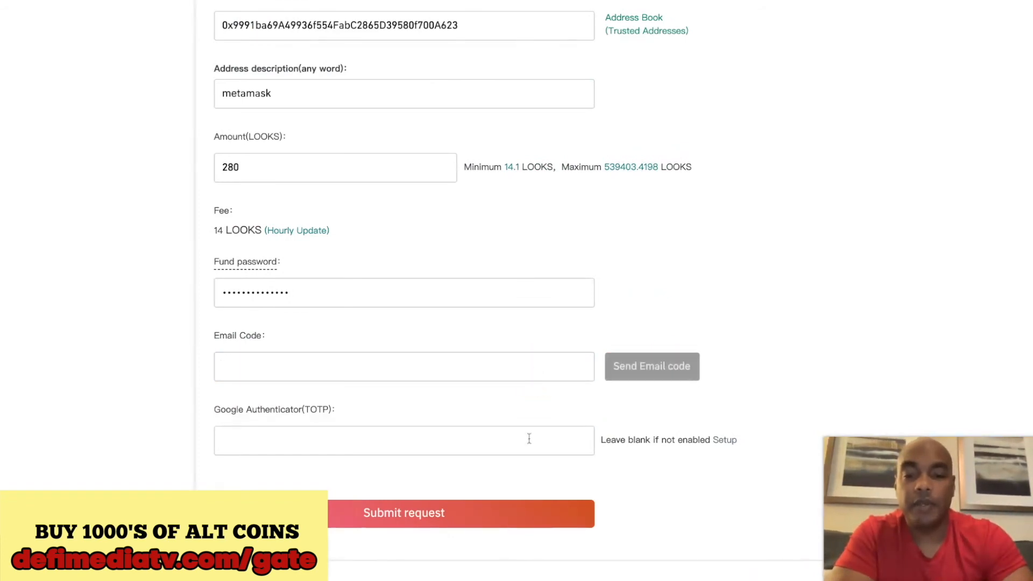
left_click(650, 366)
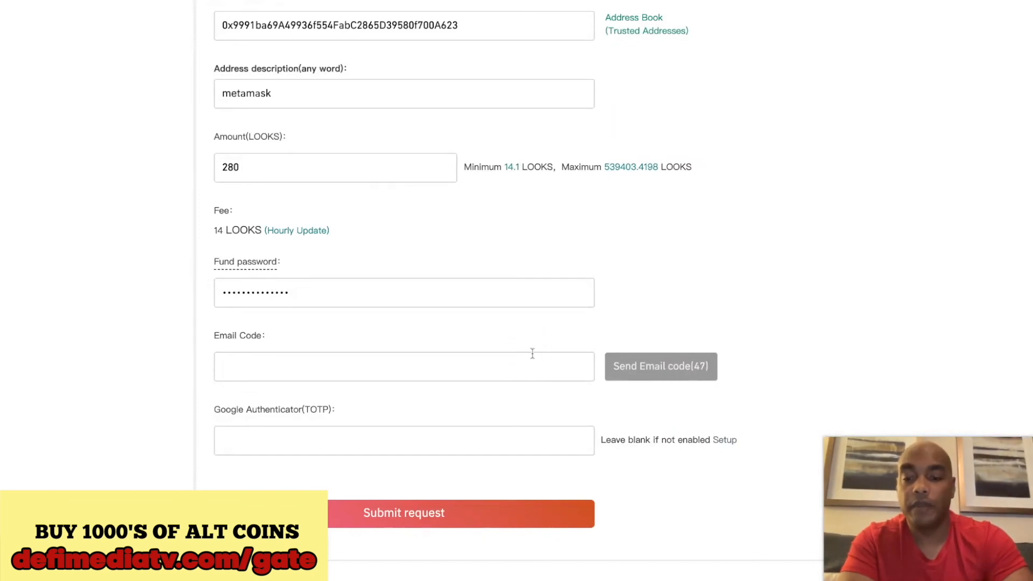
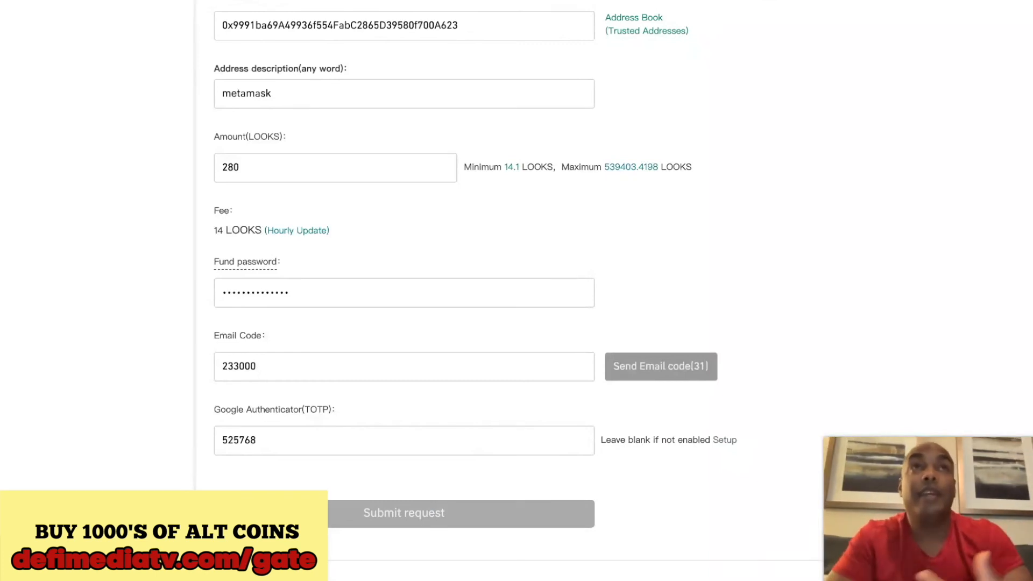
Step: Submit the 280 LOOKS withdrawal request and confirm it in the Confirm Withdrawal dialog
left_click(403, 512)
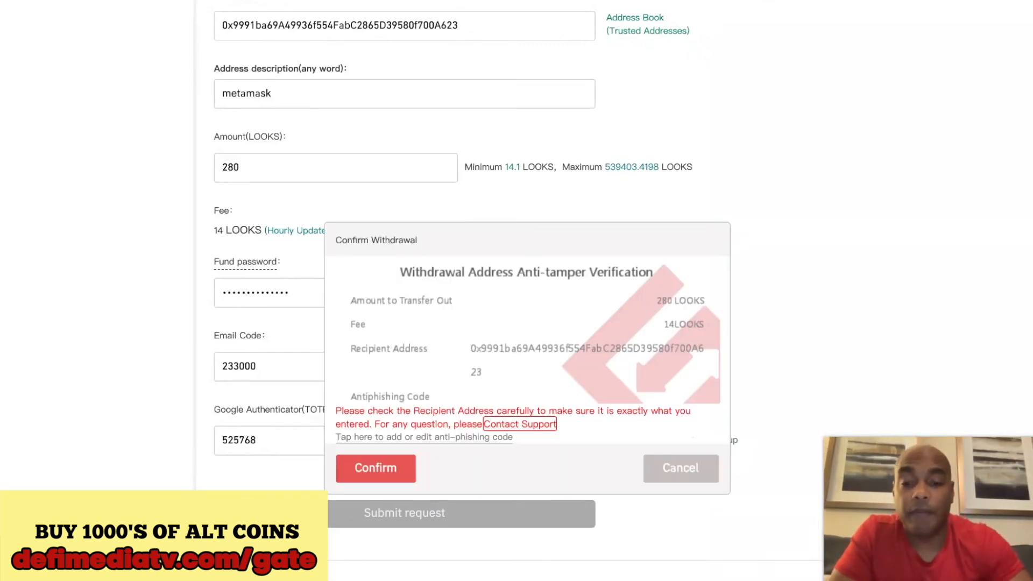
left_click(374, 468)
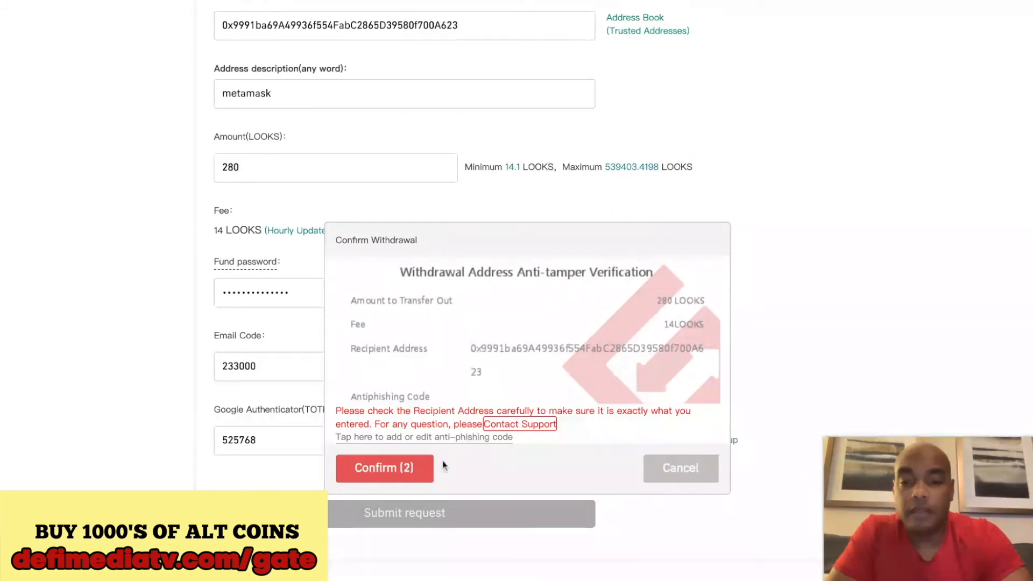
left_click(384, 468)
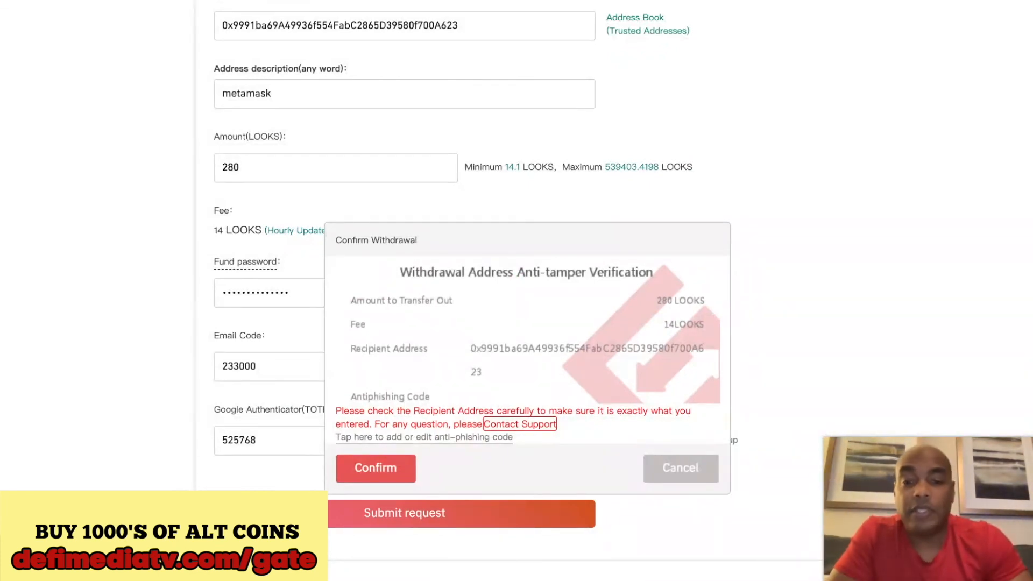
left_click(375, 468)
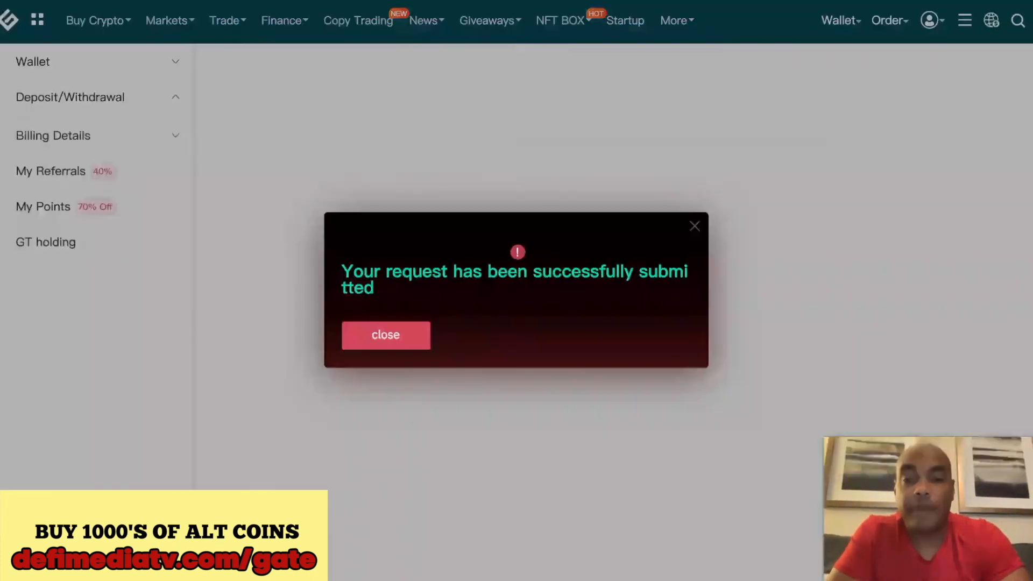
Step: Dismiss the withdrawal success notice and return to the Spot Account showing 915.60 USD with SHIB and FLOKI
left_click(385, 334)
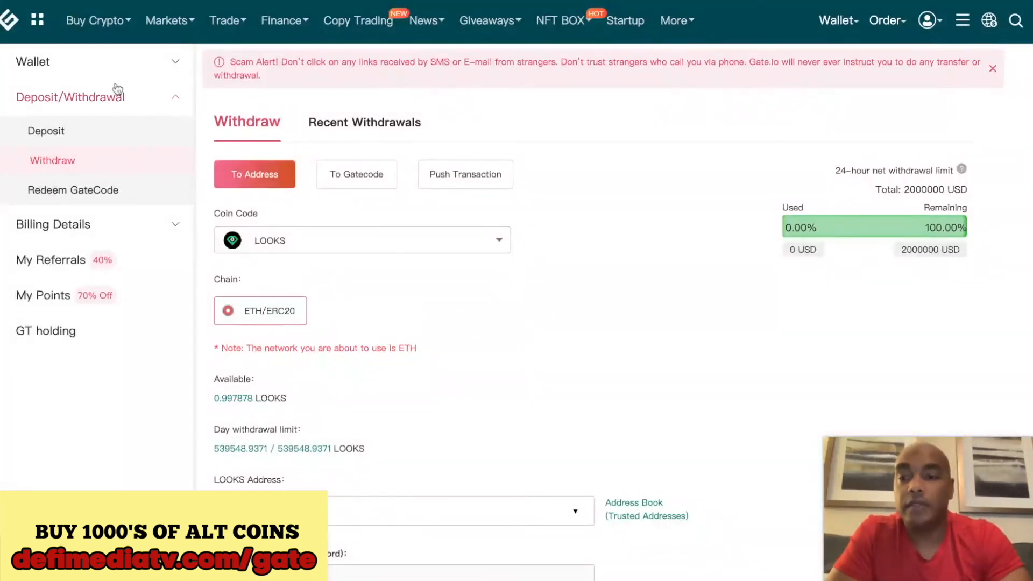
left_click(69, 97)
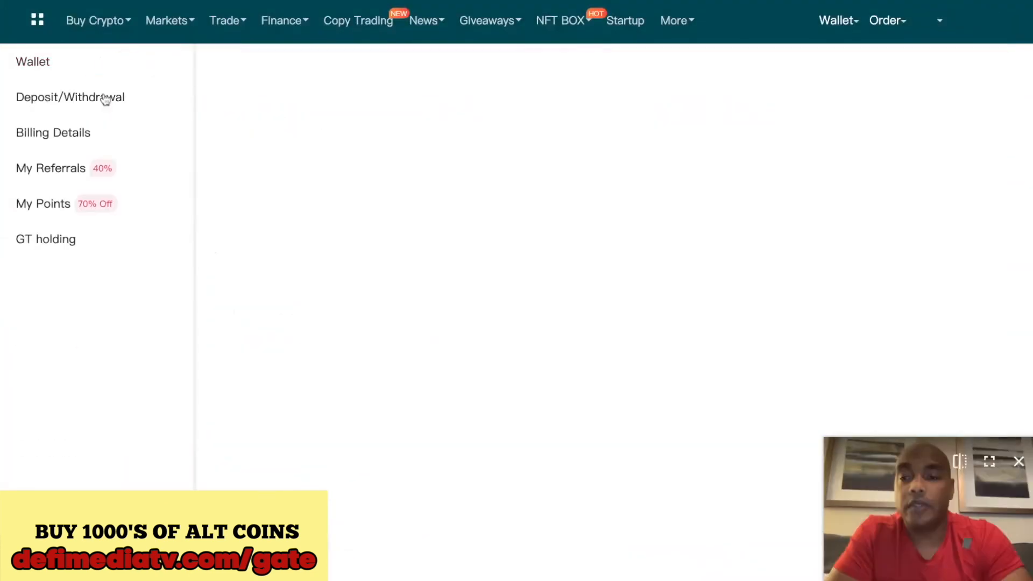
left_click(34, 61)
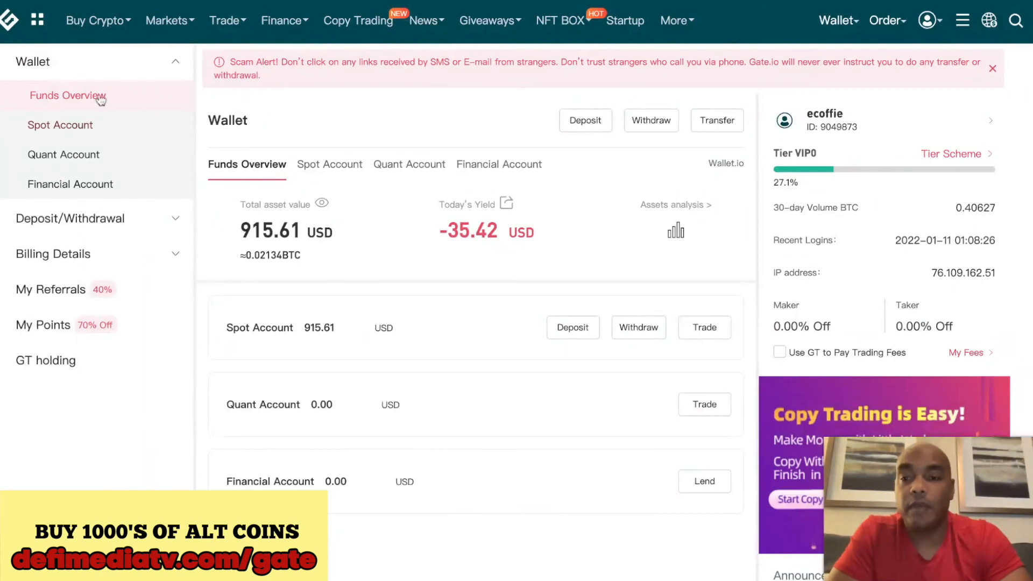
left_click(62, 125)
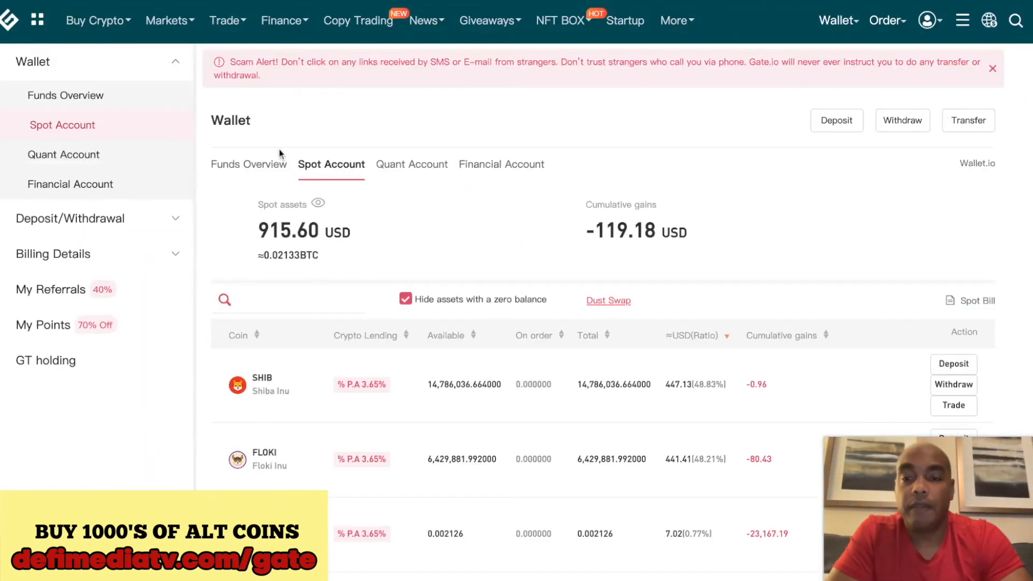